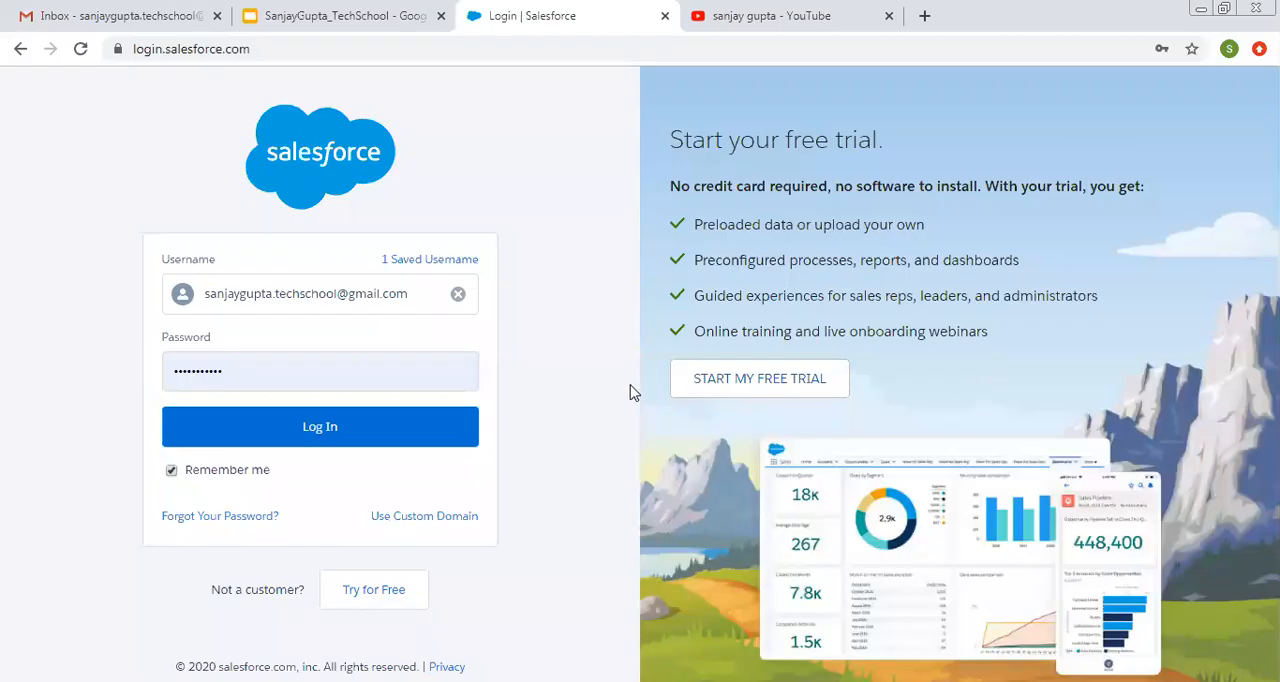
mouse_move(478, 418)
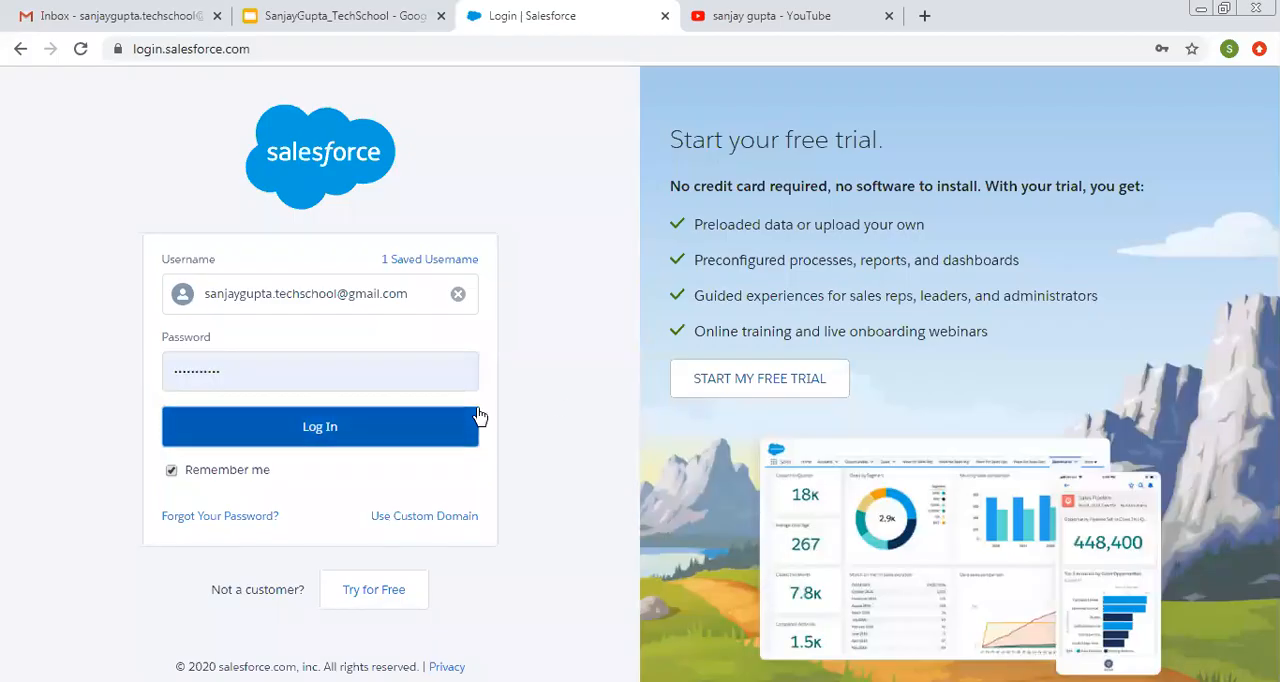
Submit the Salesforce login, then switch to the YouTube search results tab
left_click(340, 15)
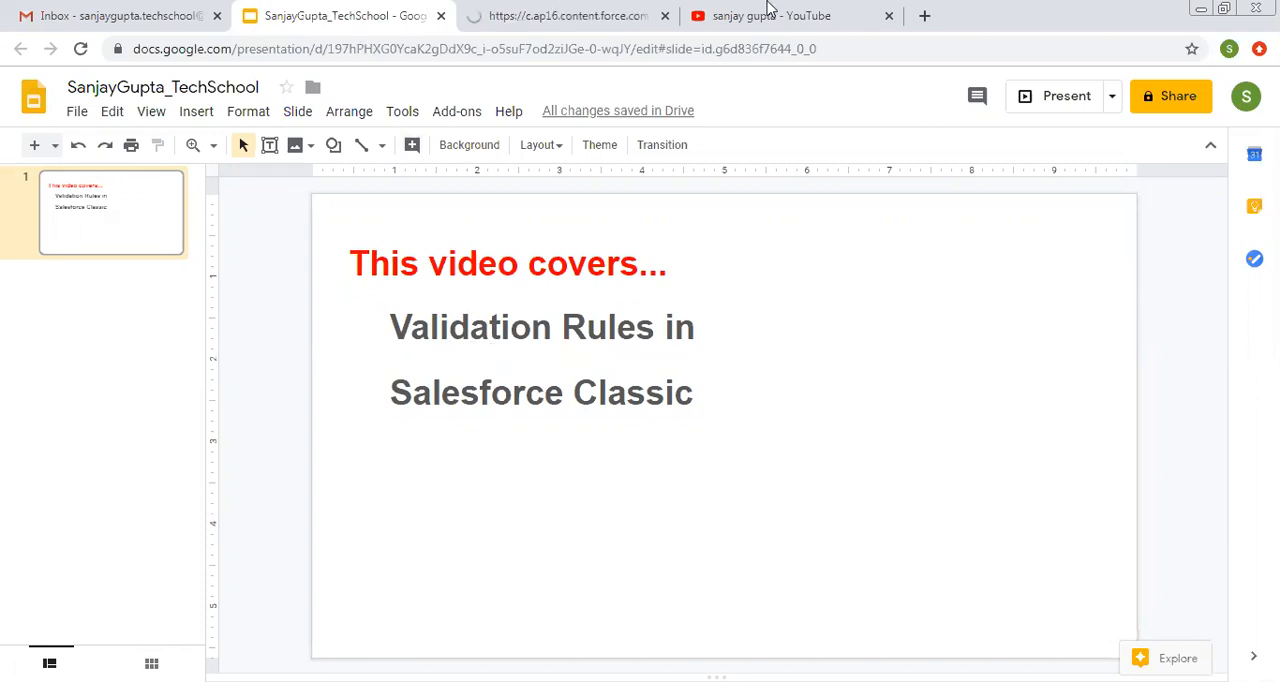
left_click(770, 15)
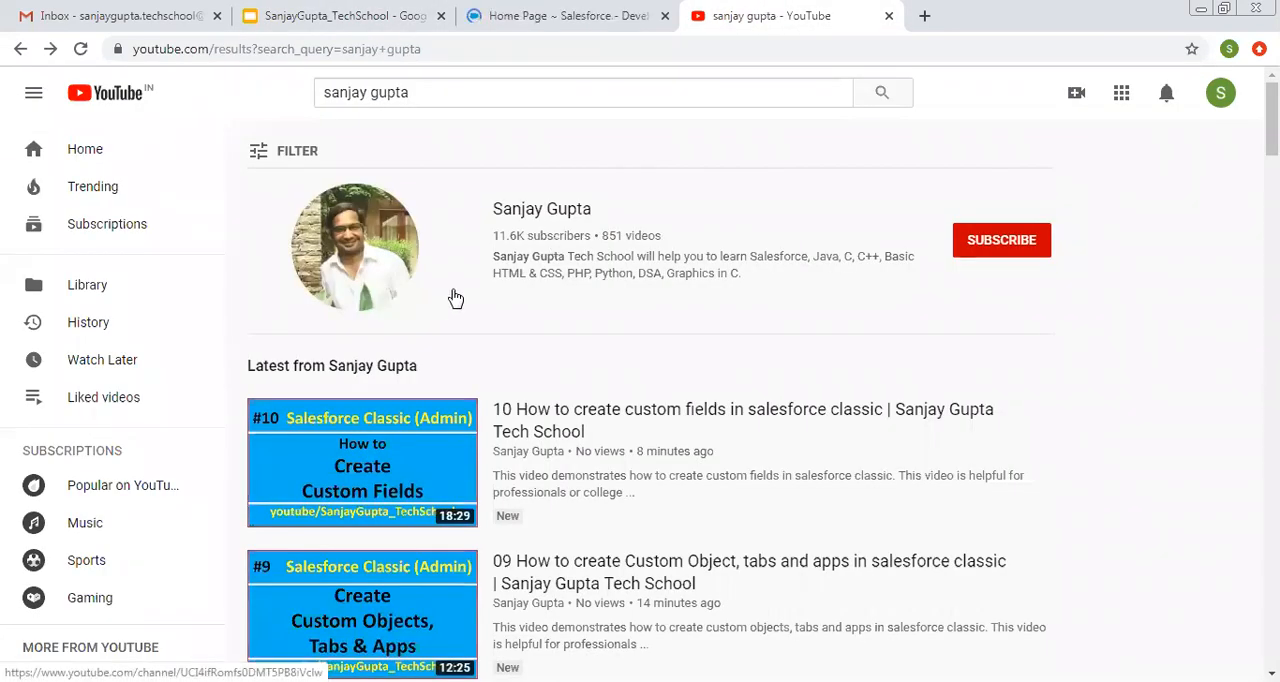
mouse_move(410, 126)
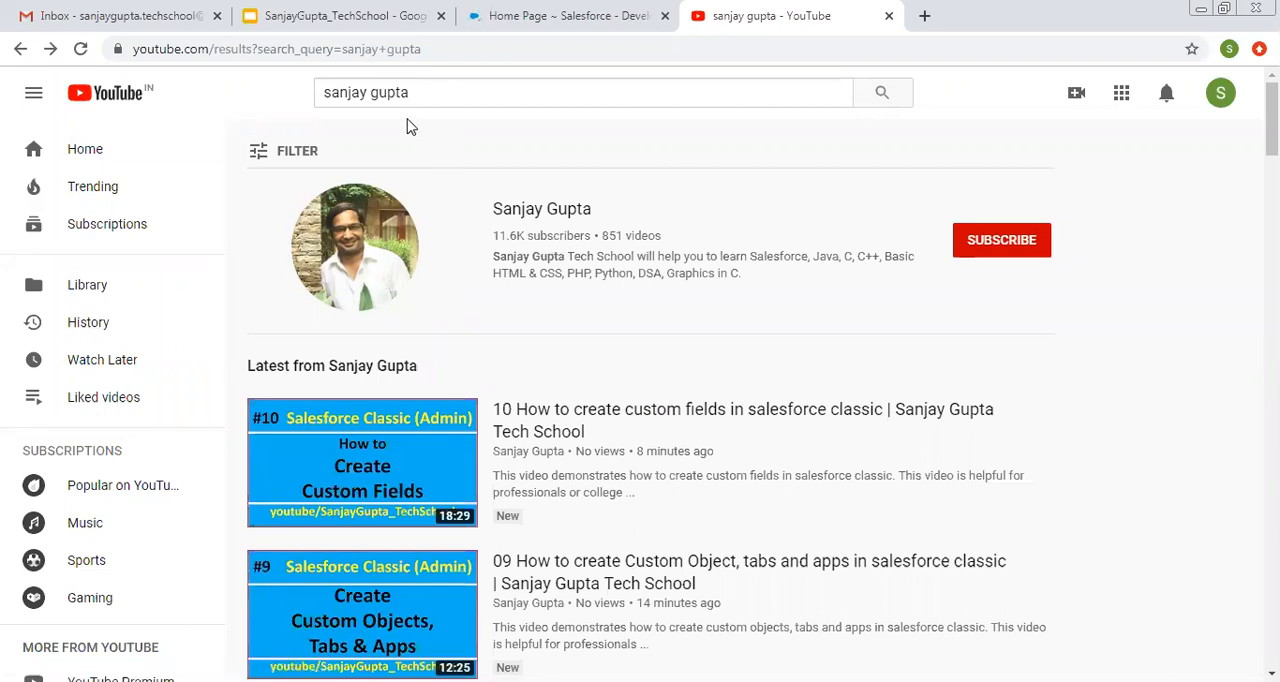
mouse_move(523, 311)
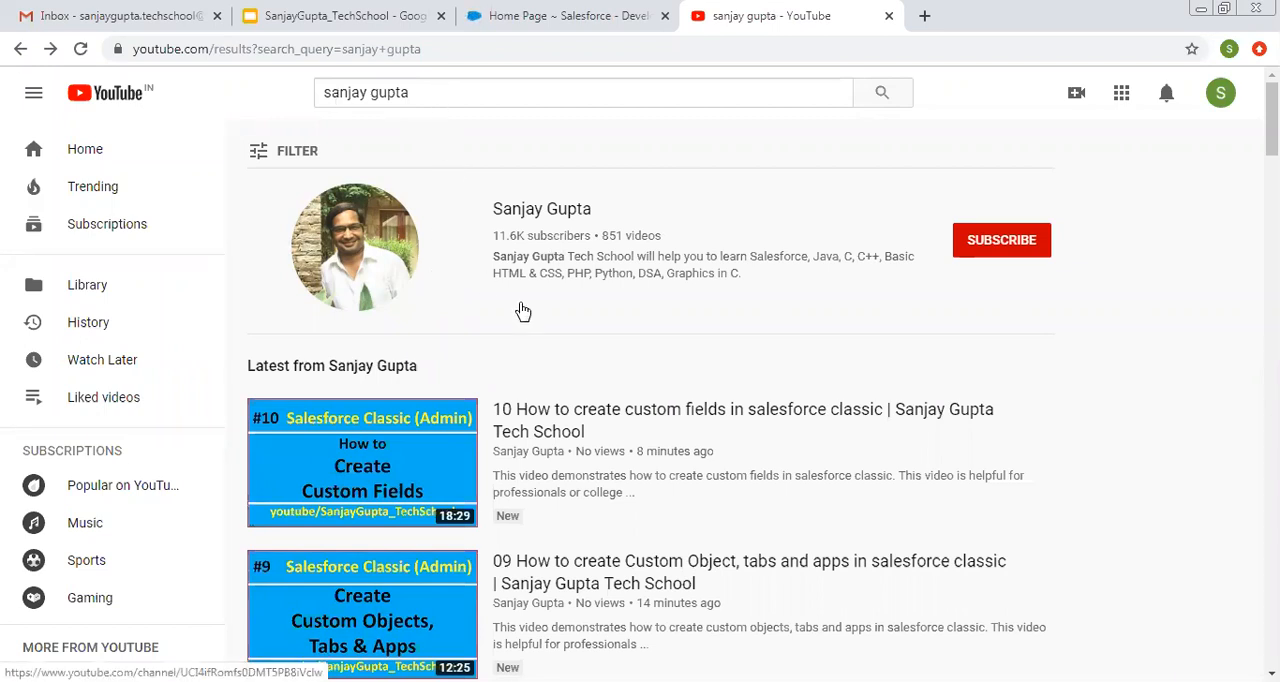
mouse_move(467, 313)
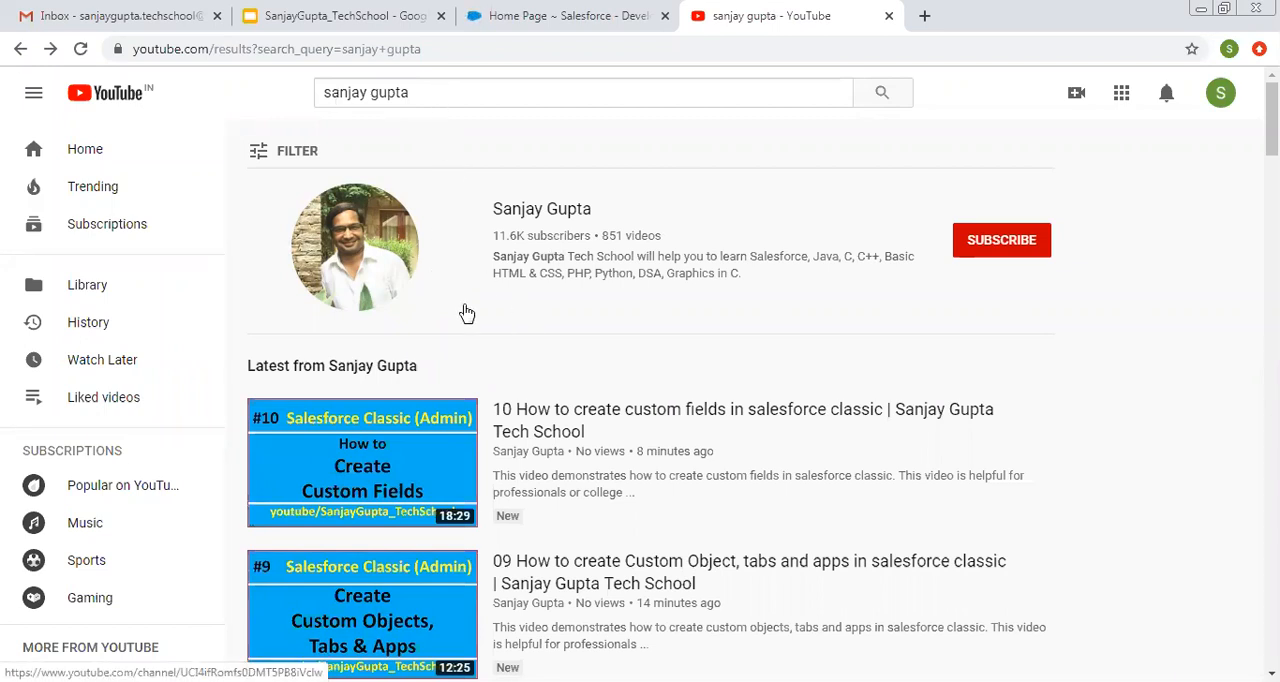
mouse_move(535, 10)
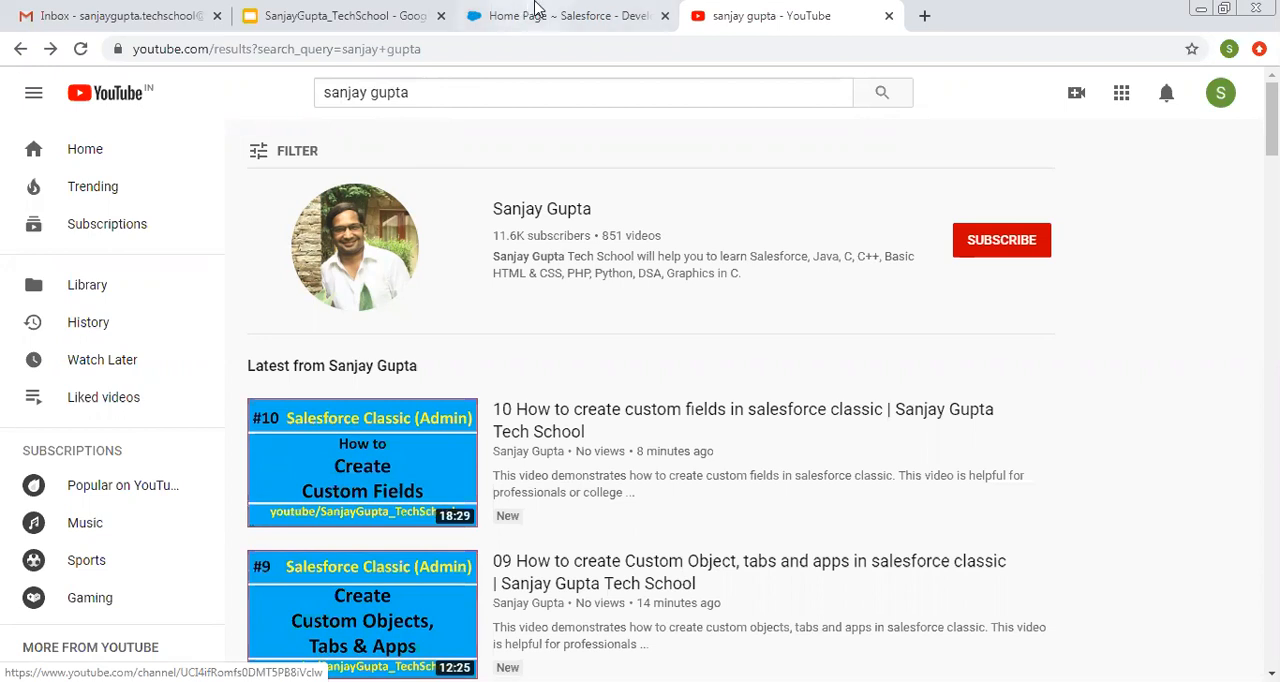
Back in Setup, find Objects via Quick Find 'object' and open the Employee object
left_click(565, 15)
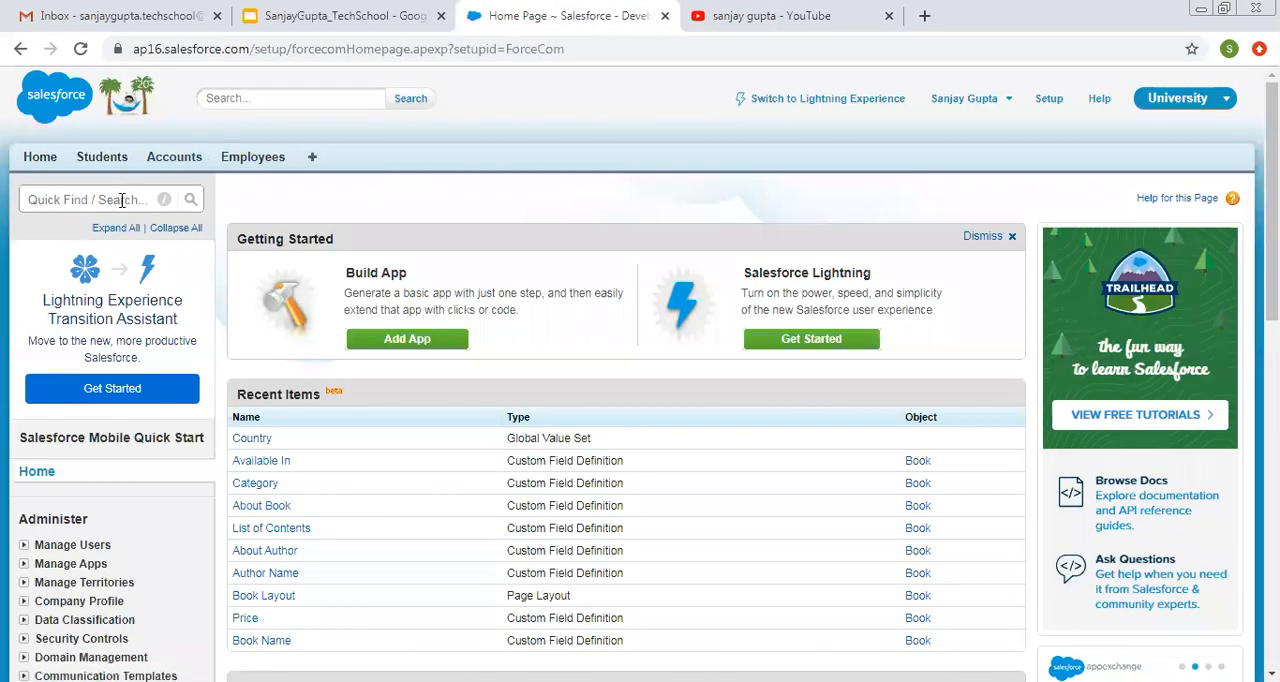
type("obje")
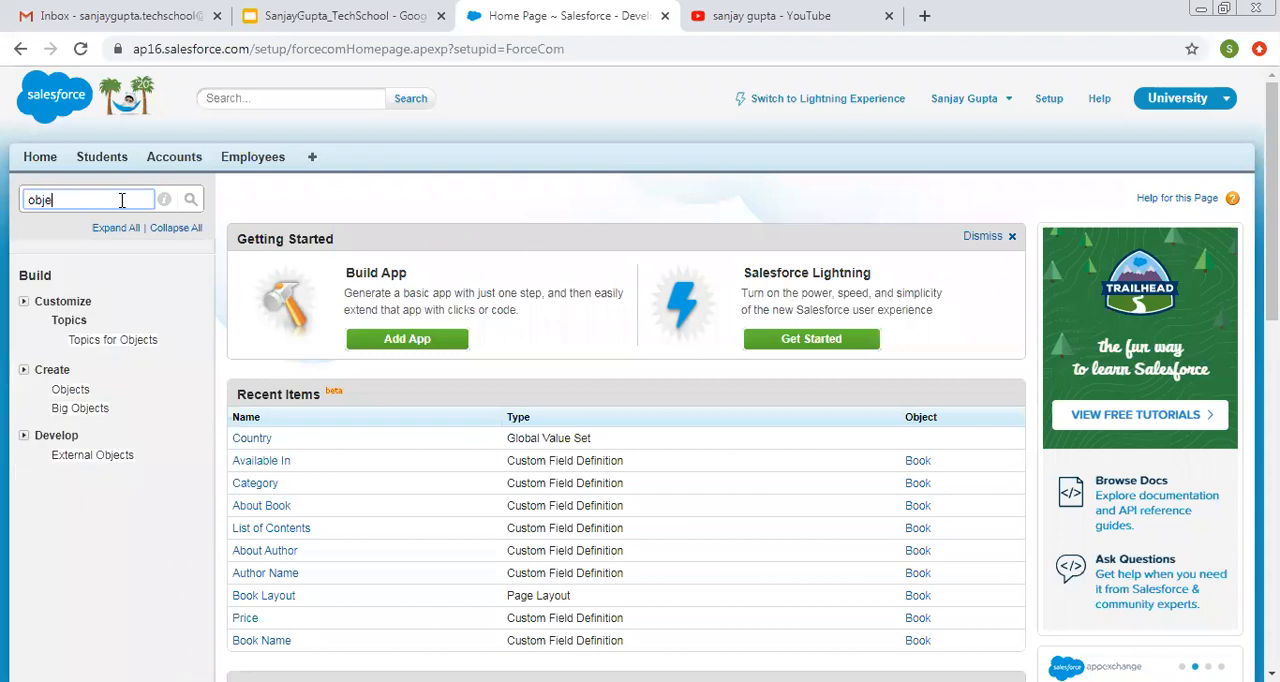
left_click(70, 389)
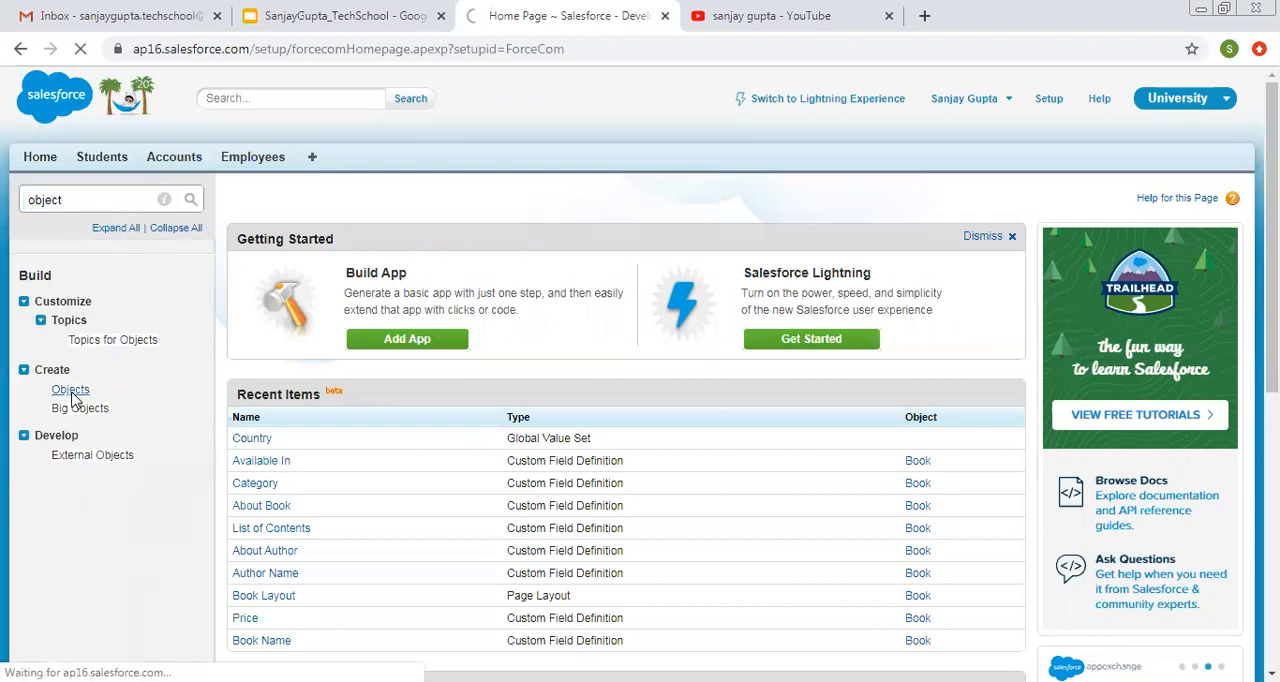
left_click(70, 389)
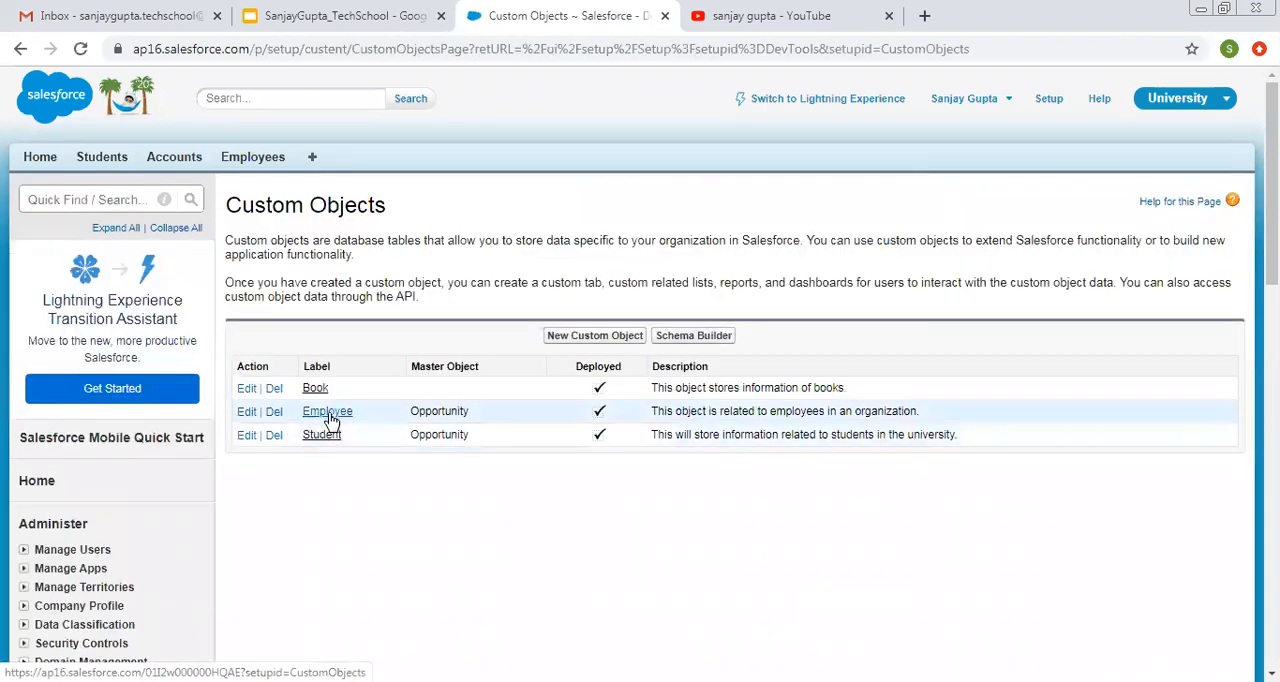
left_click(327, 411)
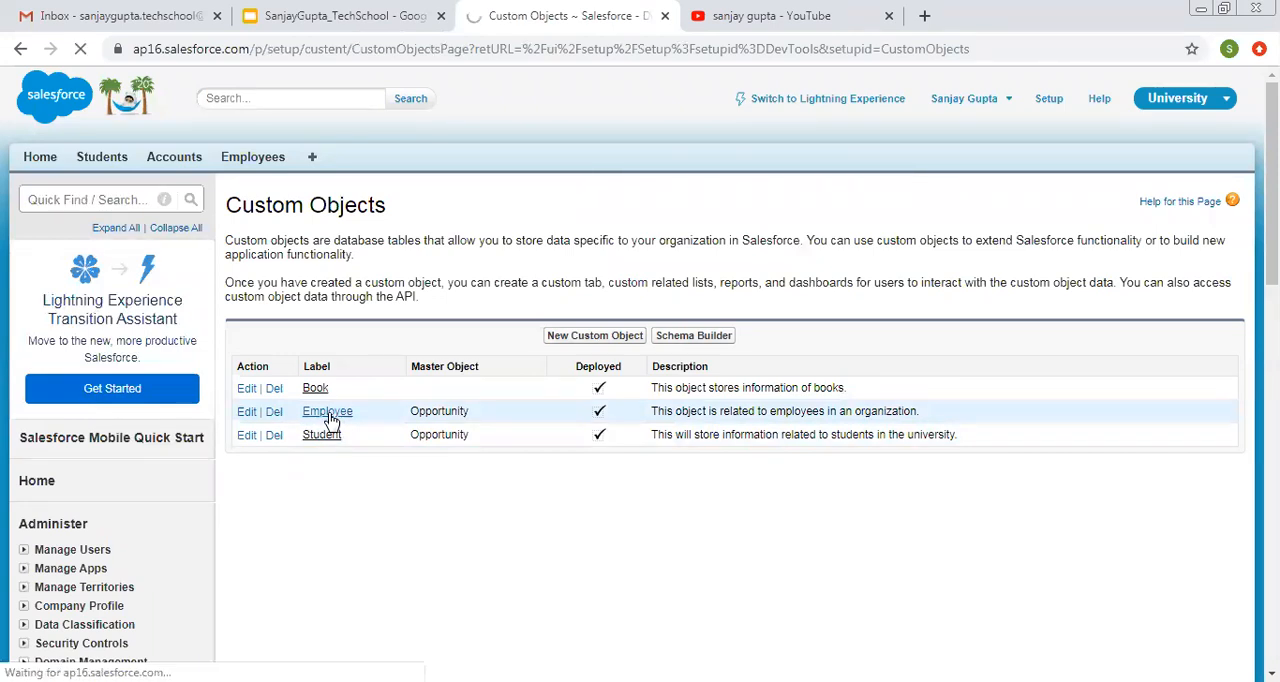
left_click(327, 411)
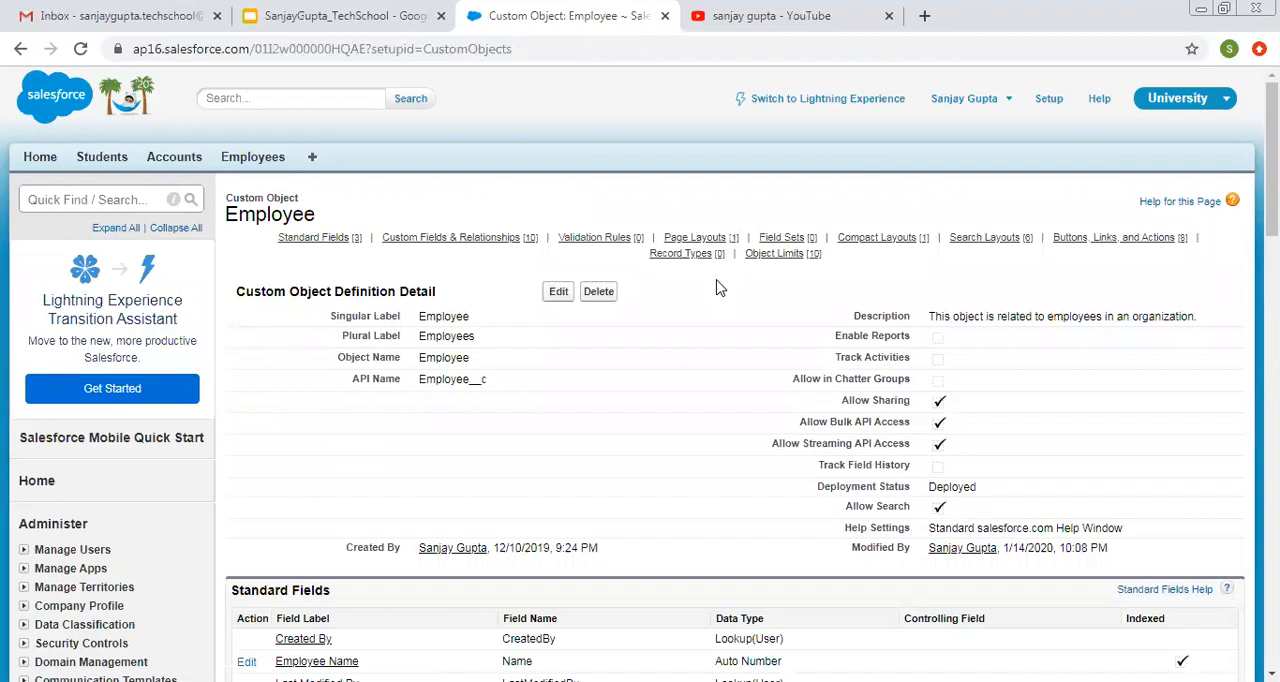
Scroll to Employee's empty Validation Rules list and request a new rule
scroll("down", 3)
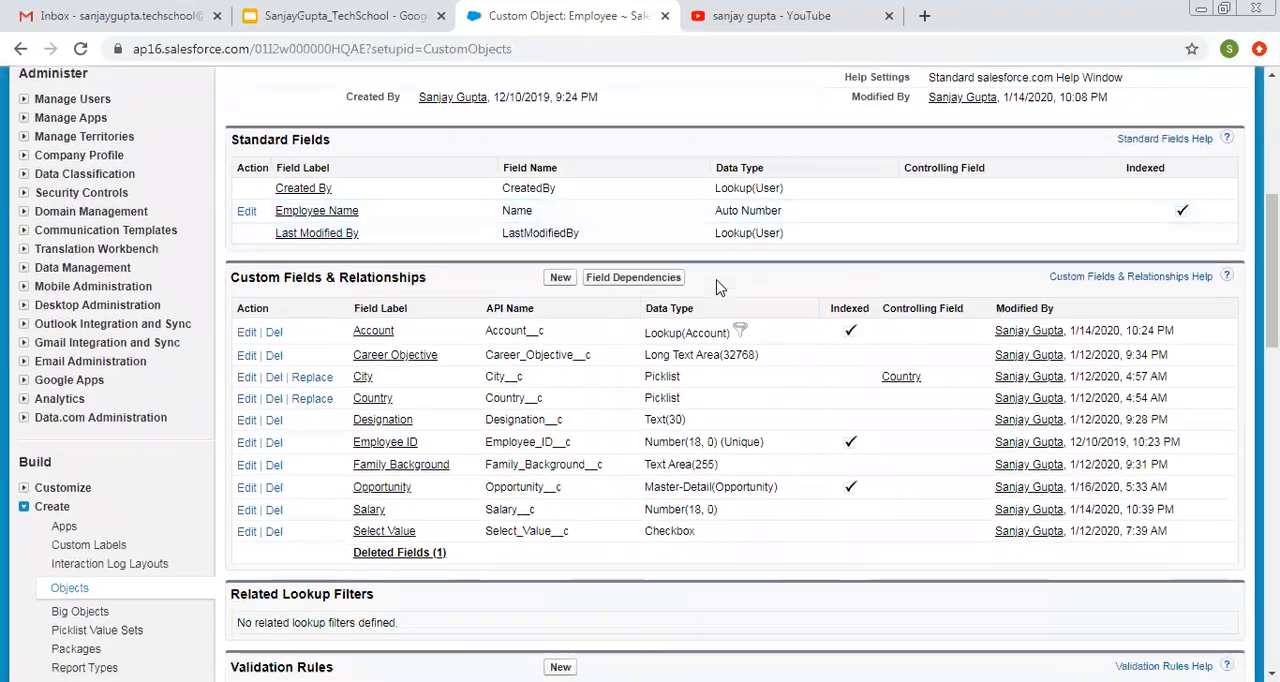
scroll("down", 3)
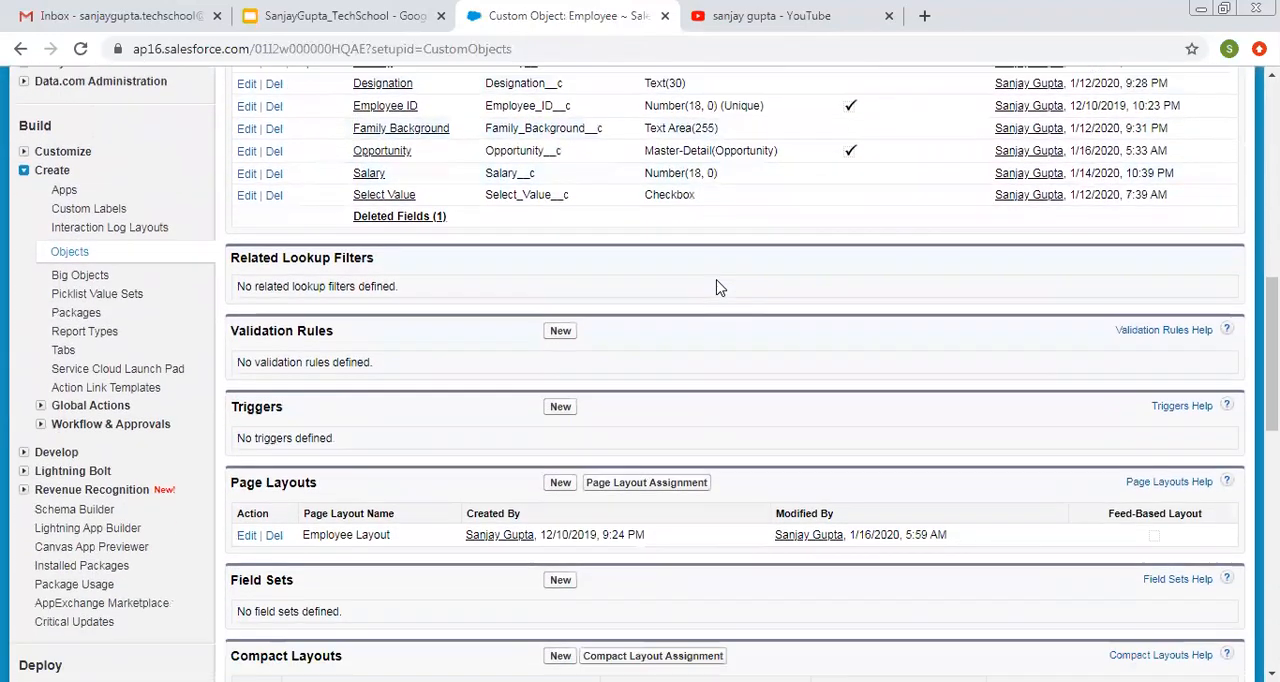
mouse_move(398, 345)
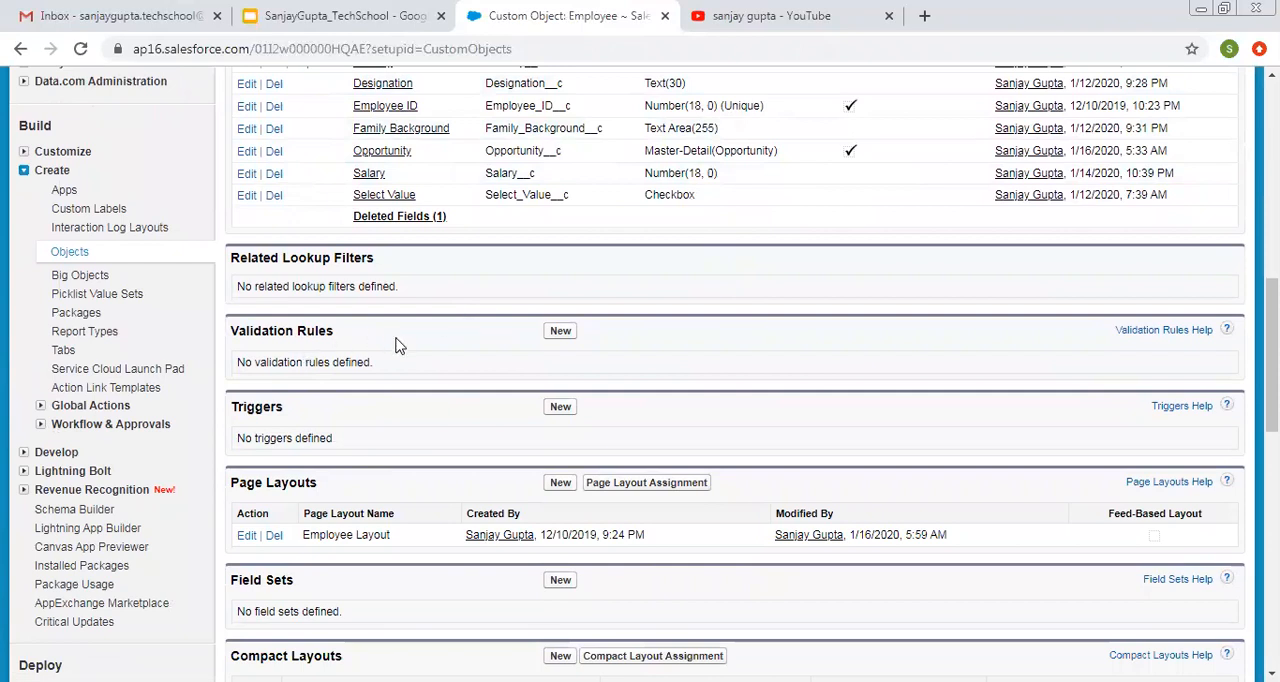
mouse_move(495, 351)
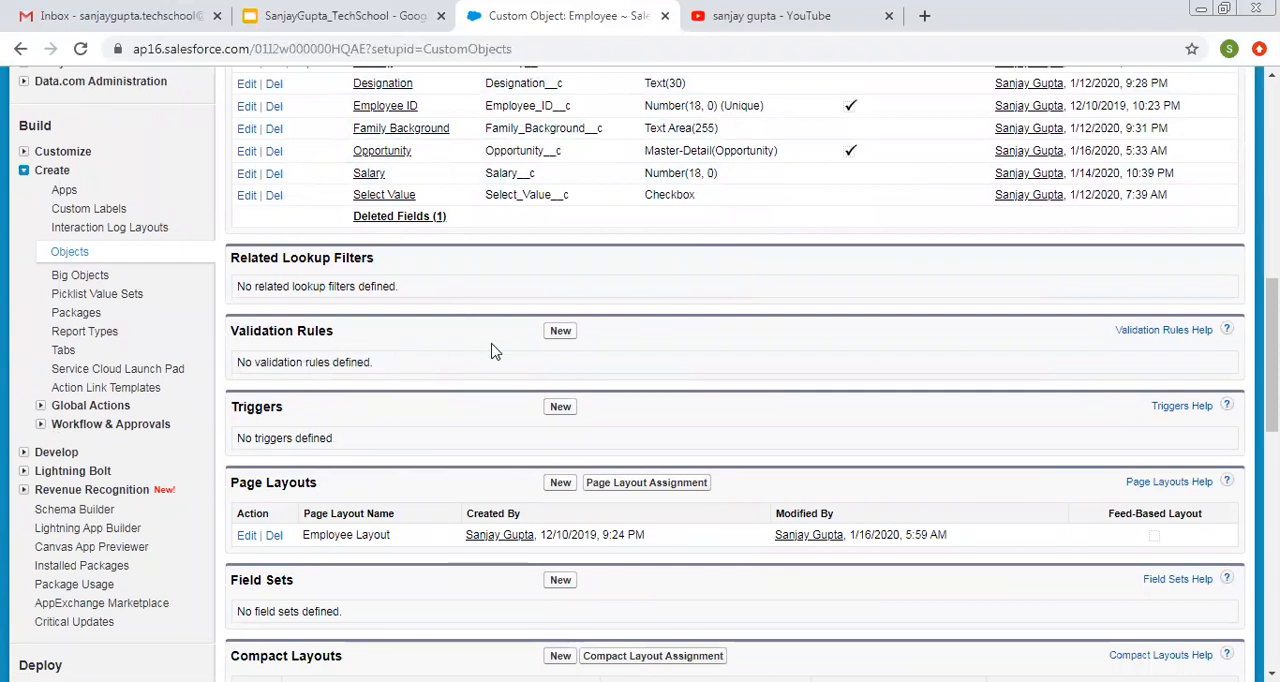
mouse_move(560, 337)
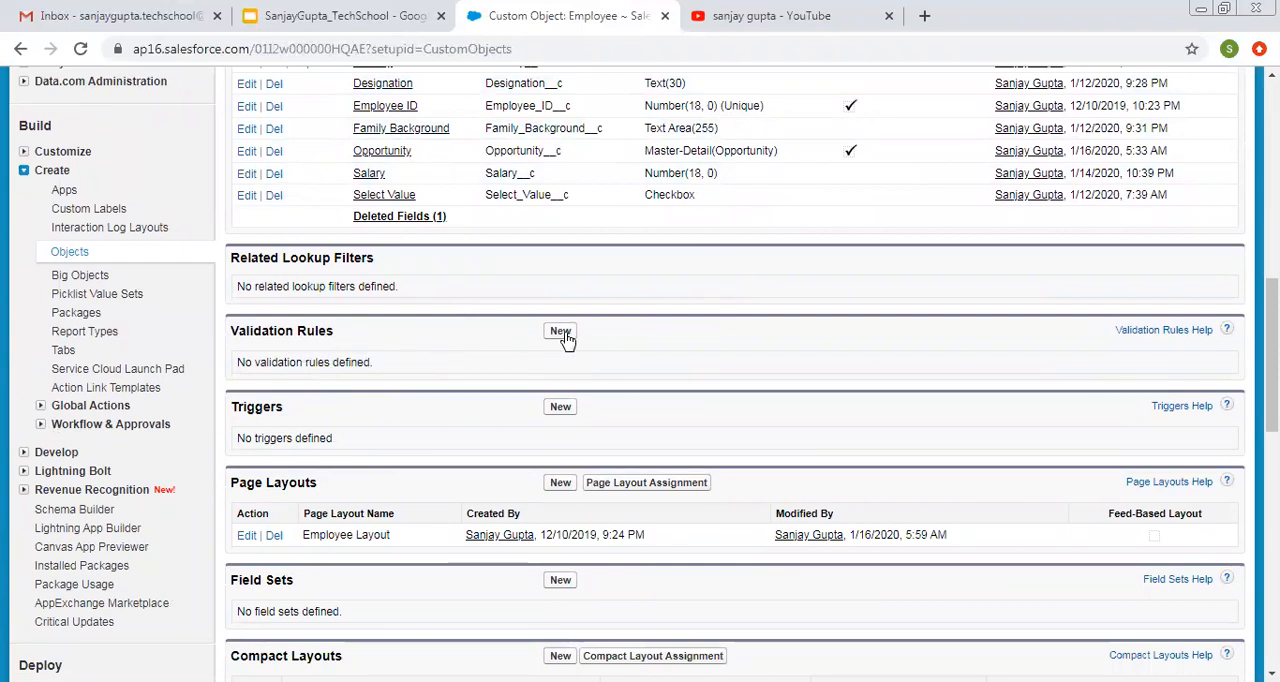
mouse_move(560, 331)
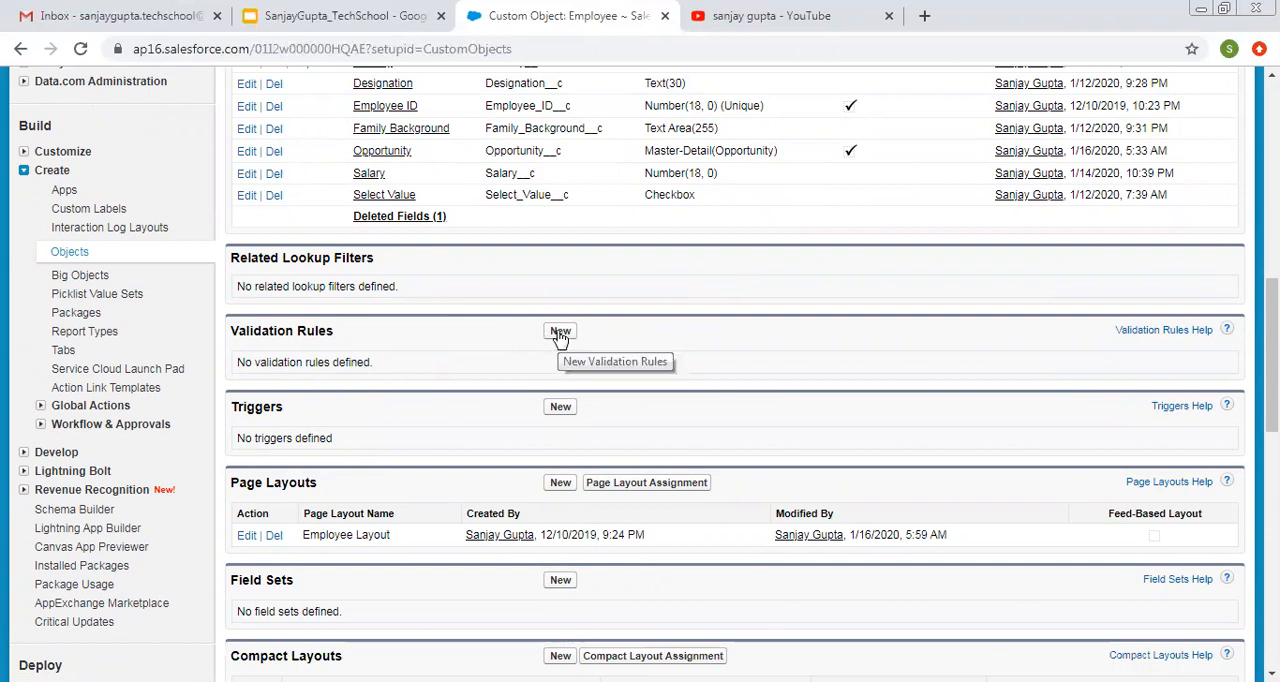
left_click(560, 331)
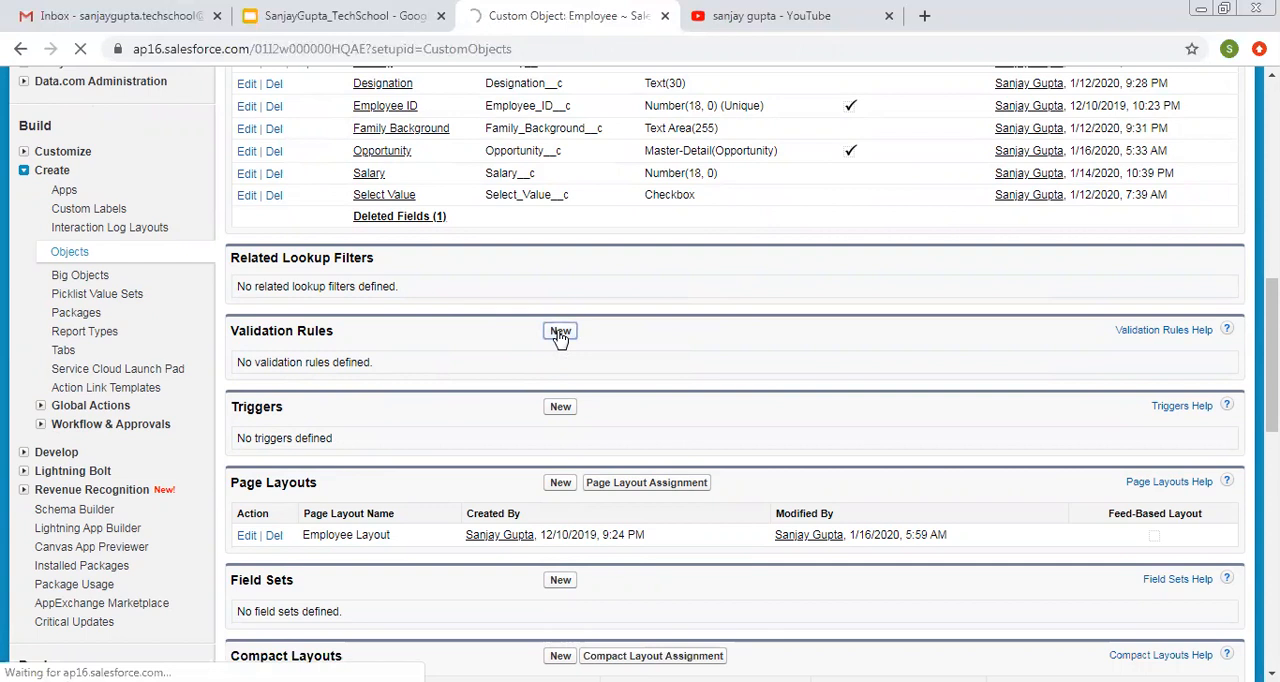
Bring up the blank Employee Validation Rule Edit form
left_click(560, 331)
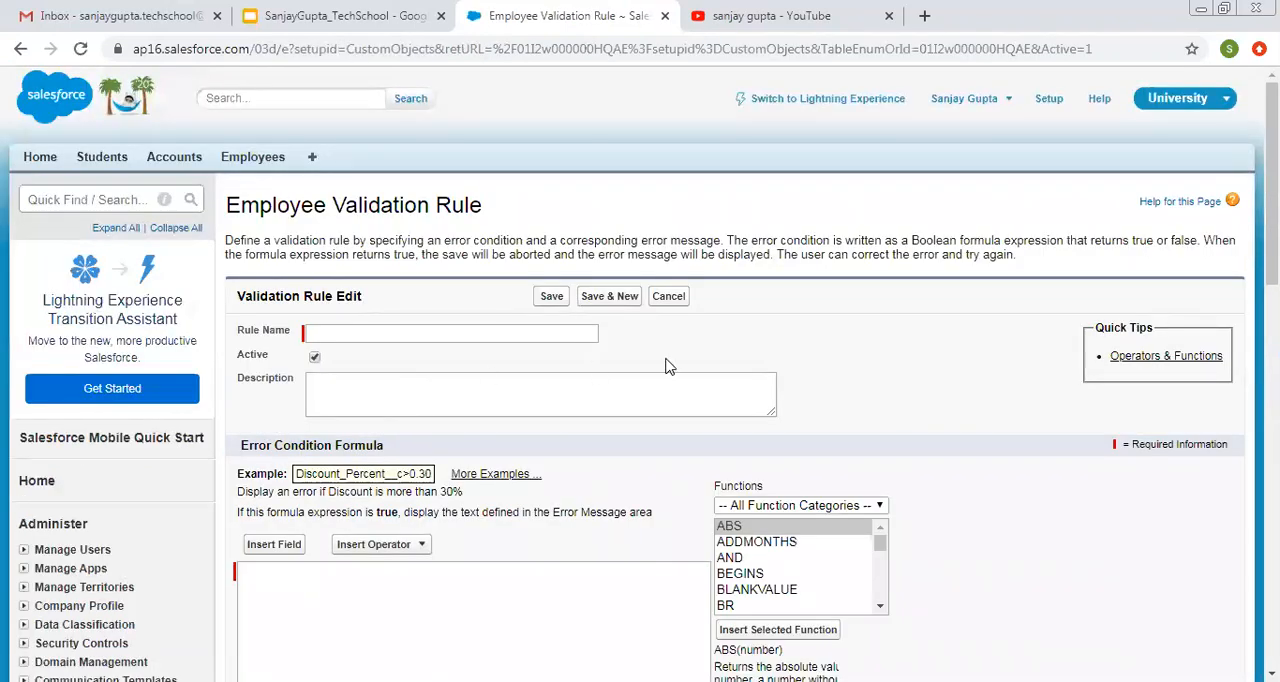
mouse_move(657, 345)
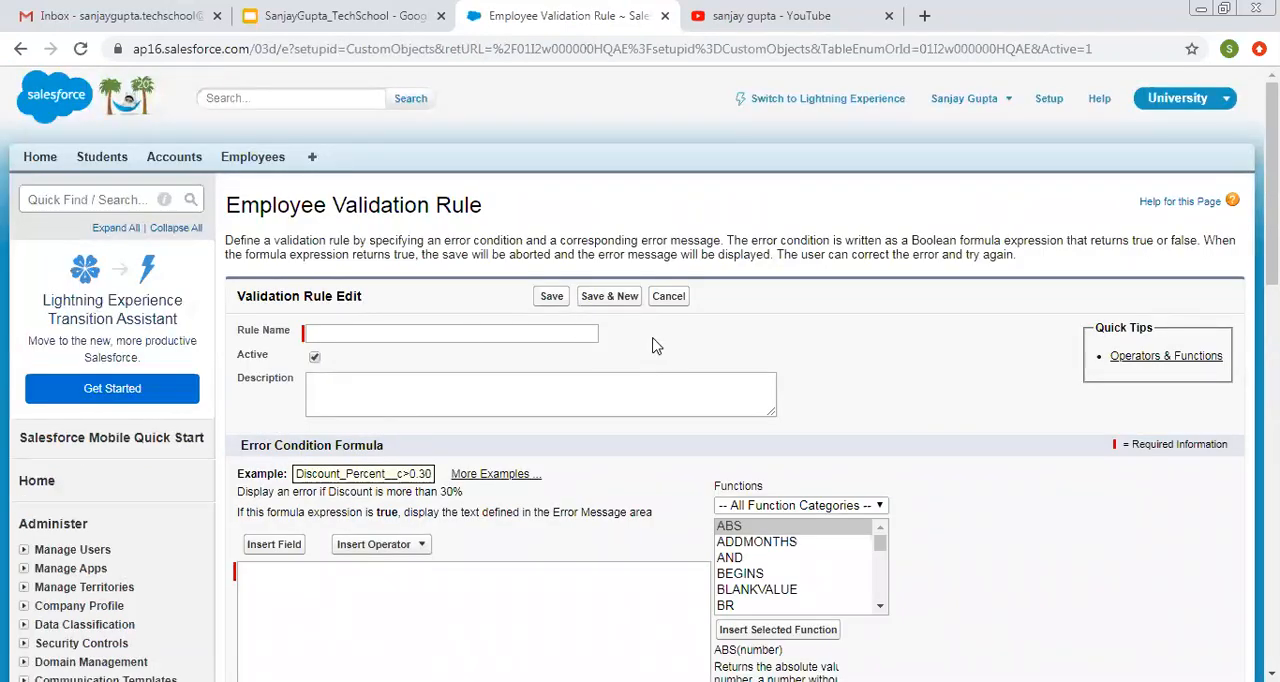
mouse_move(645, 357)
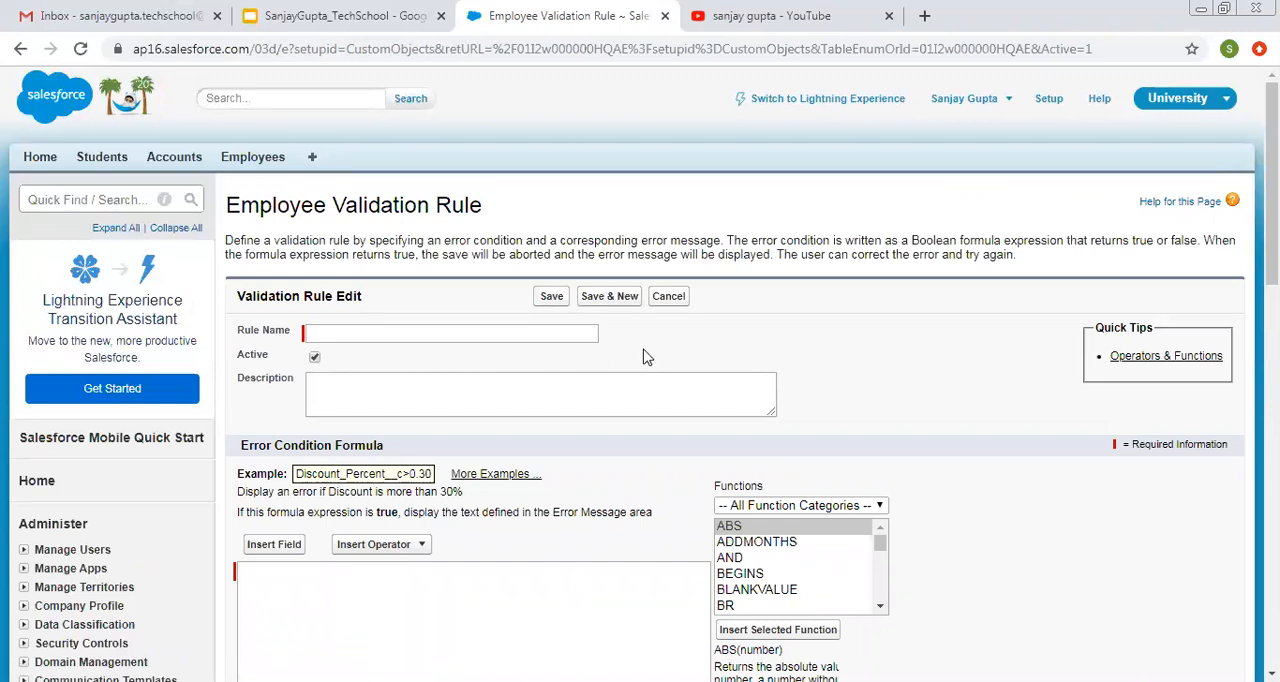
mouse_move(795, 372)
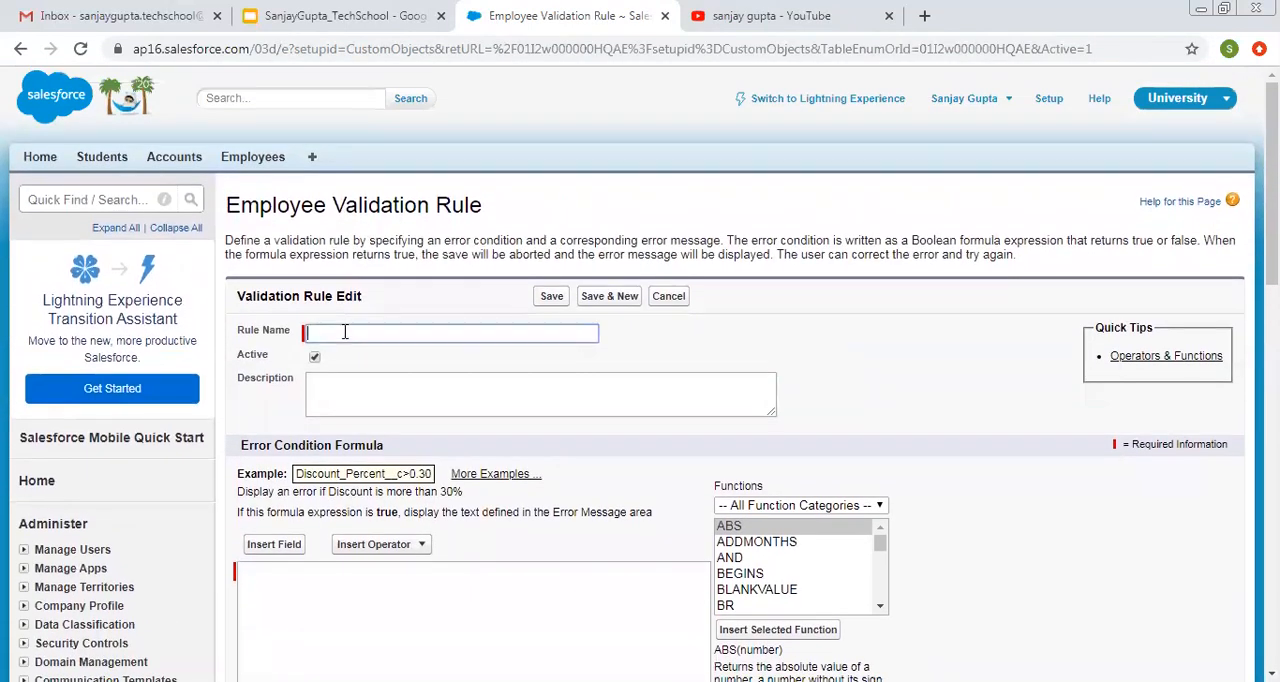
In a duplicated tab, check employee E-0011's salary of 40,000, then return to the form
right_click(560, 15)
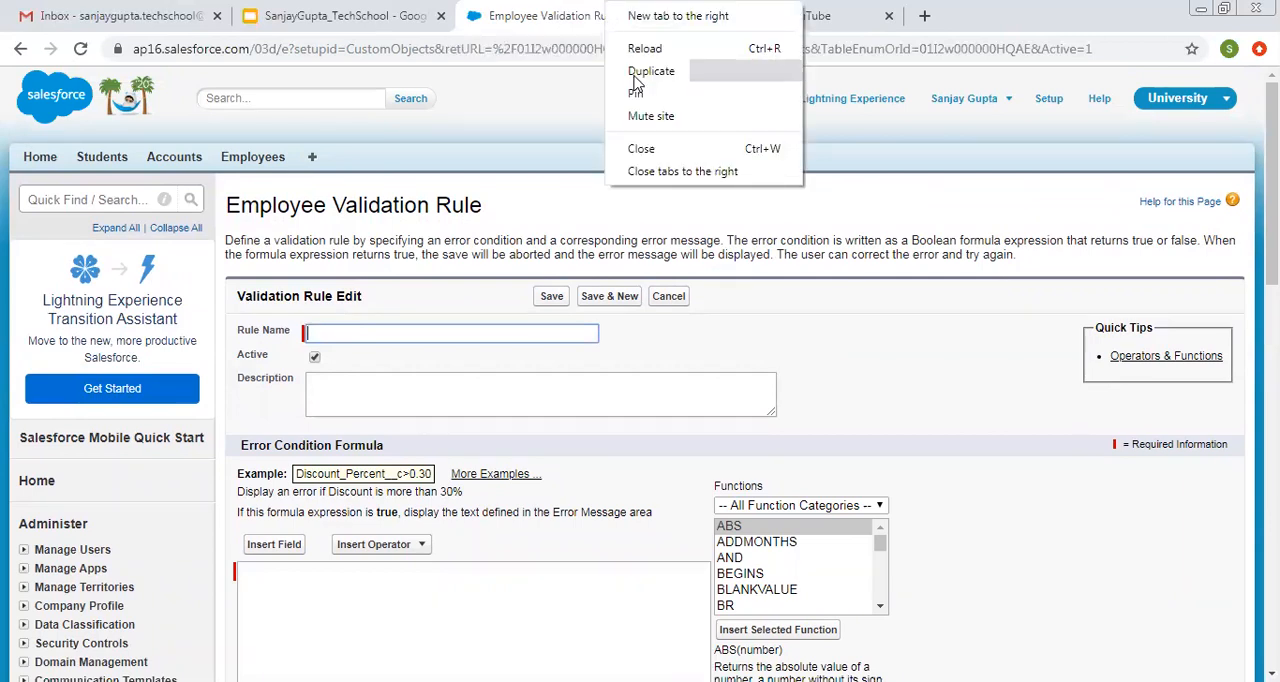
left_click(651, 70)
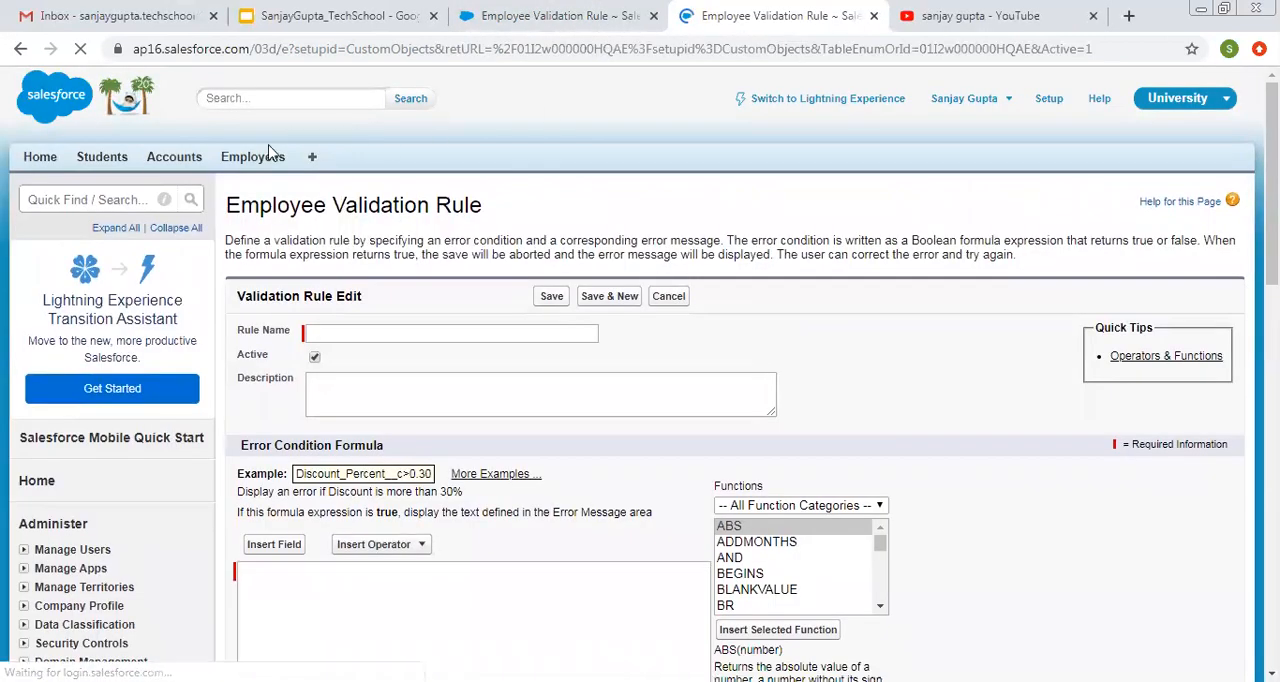
left_click(252, 156)
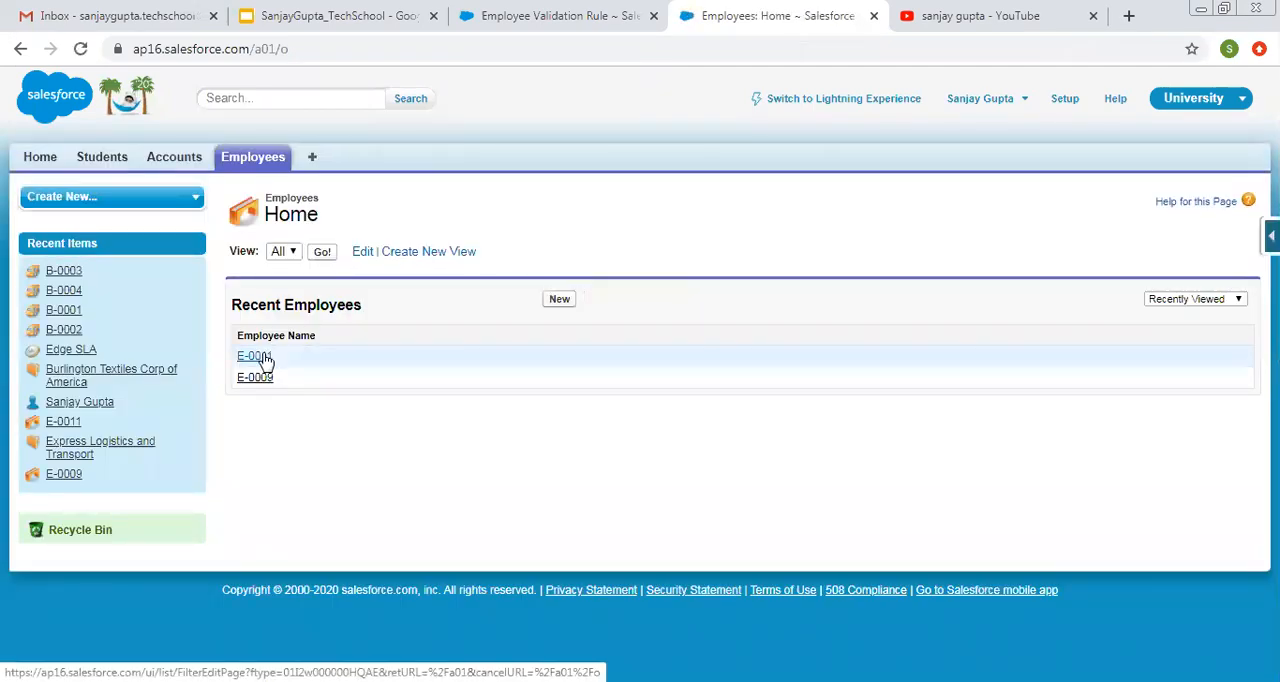
left_click(254, 356)
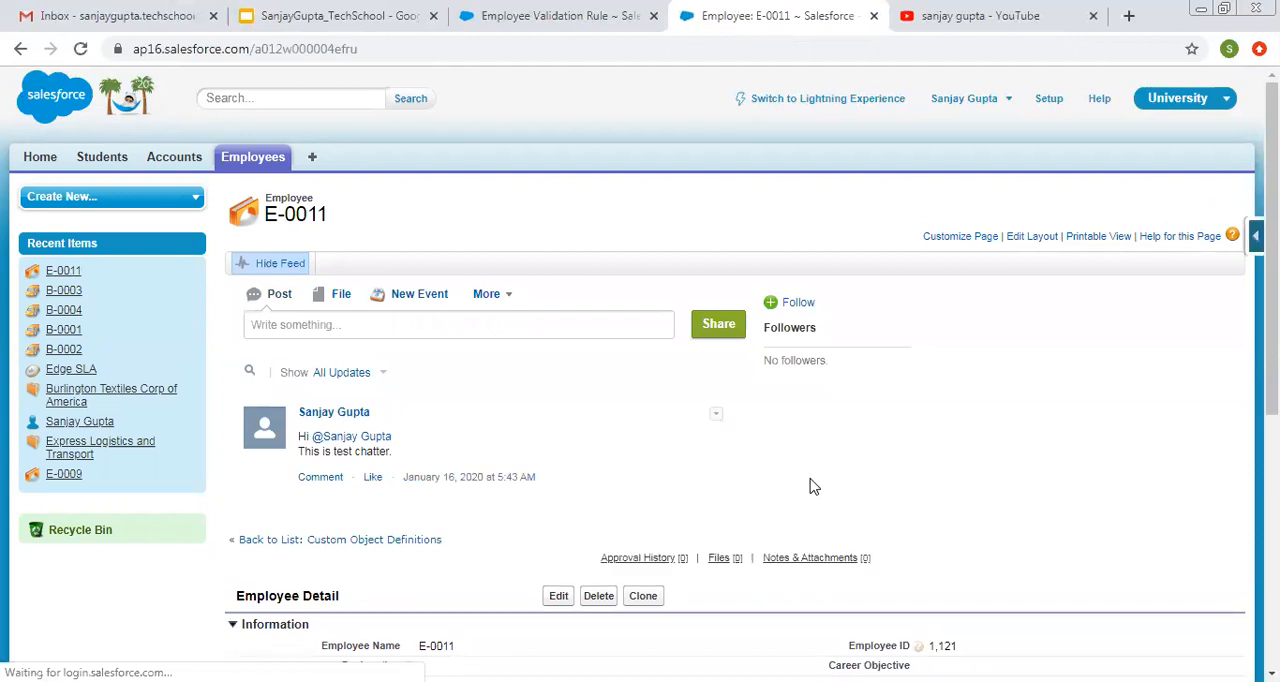
scroll("down", 3)
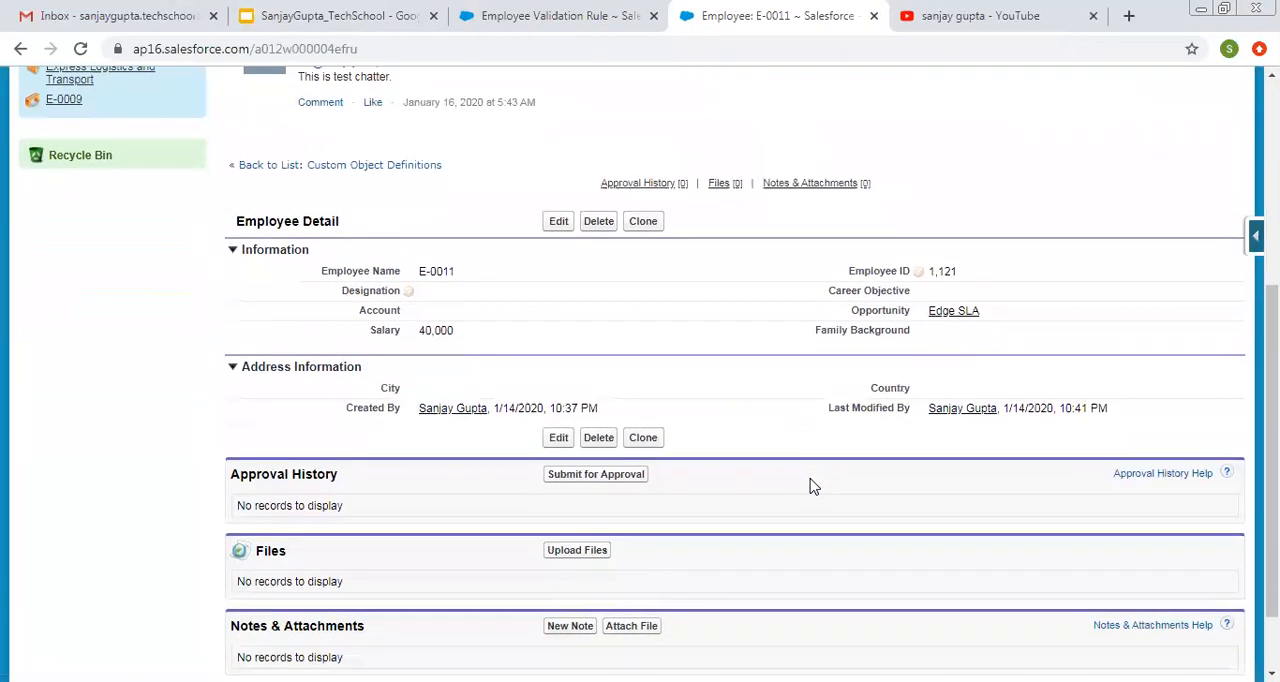
mouse_move(398, 344)
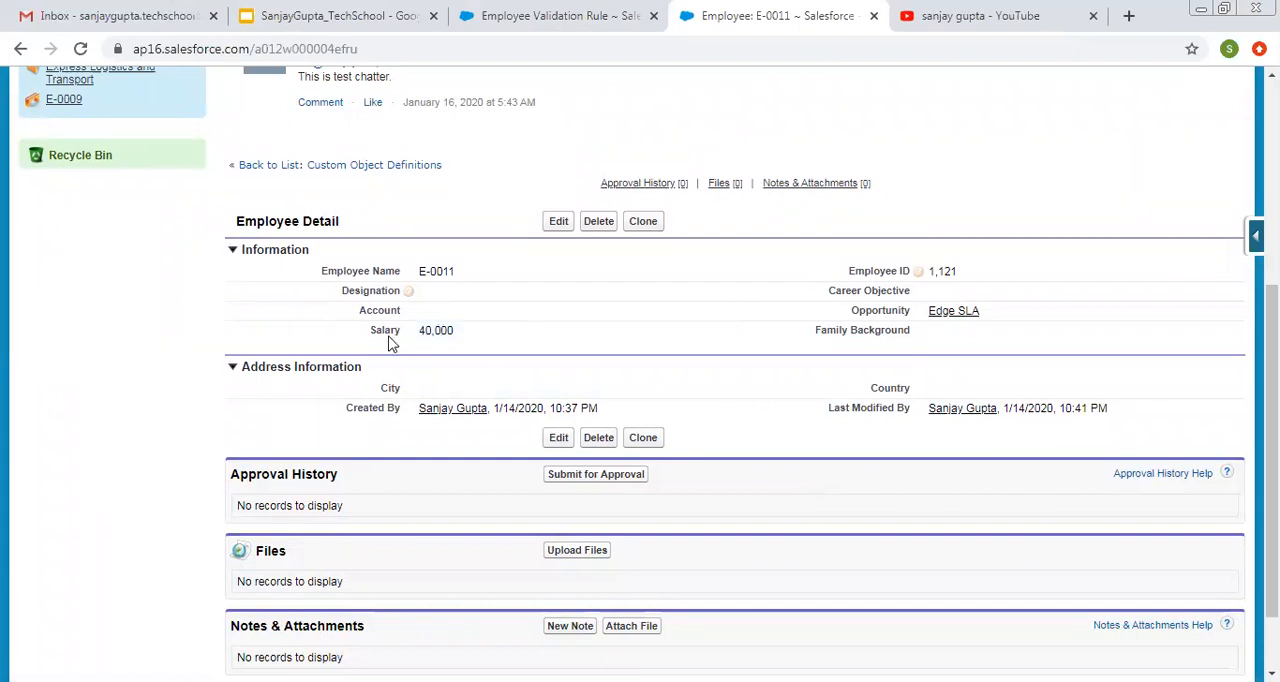
left_click(555, 15)
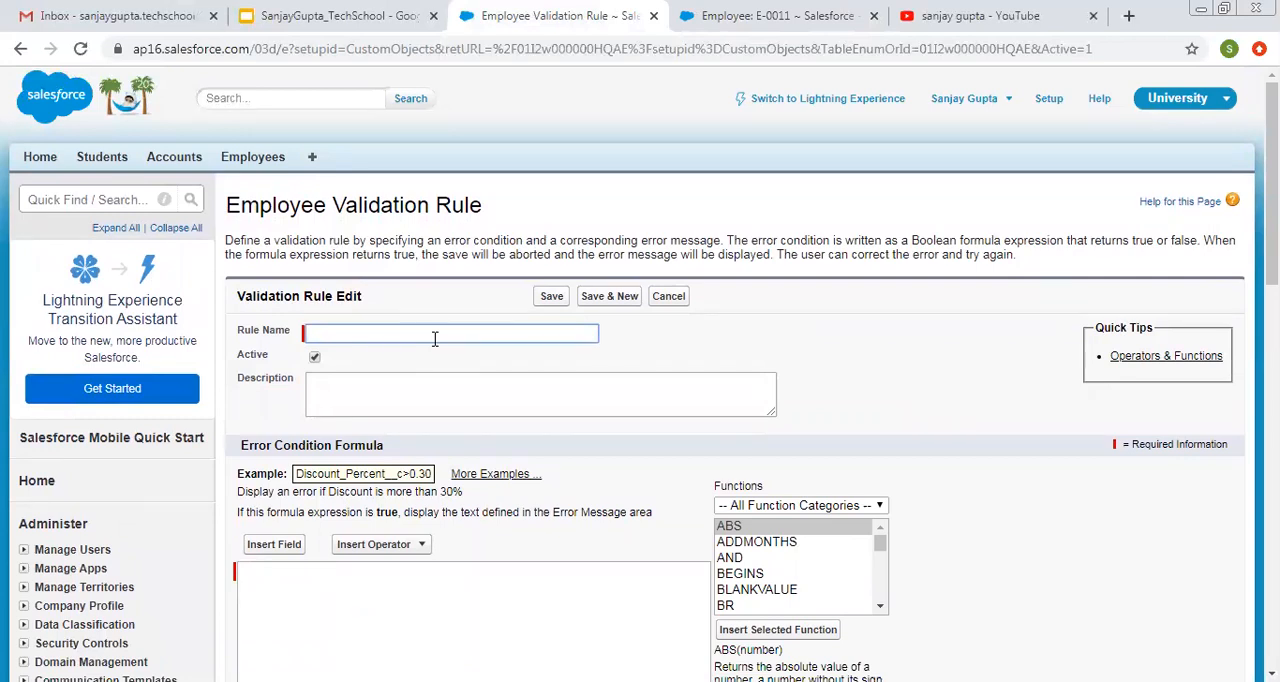
Enter SalaryCheckRule as the rule name
type("Sala")
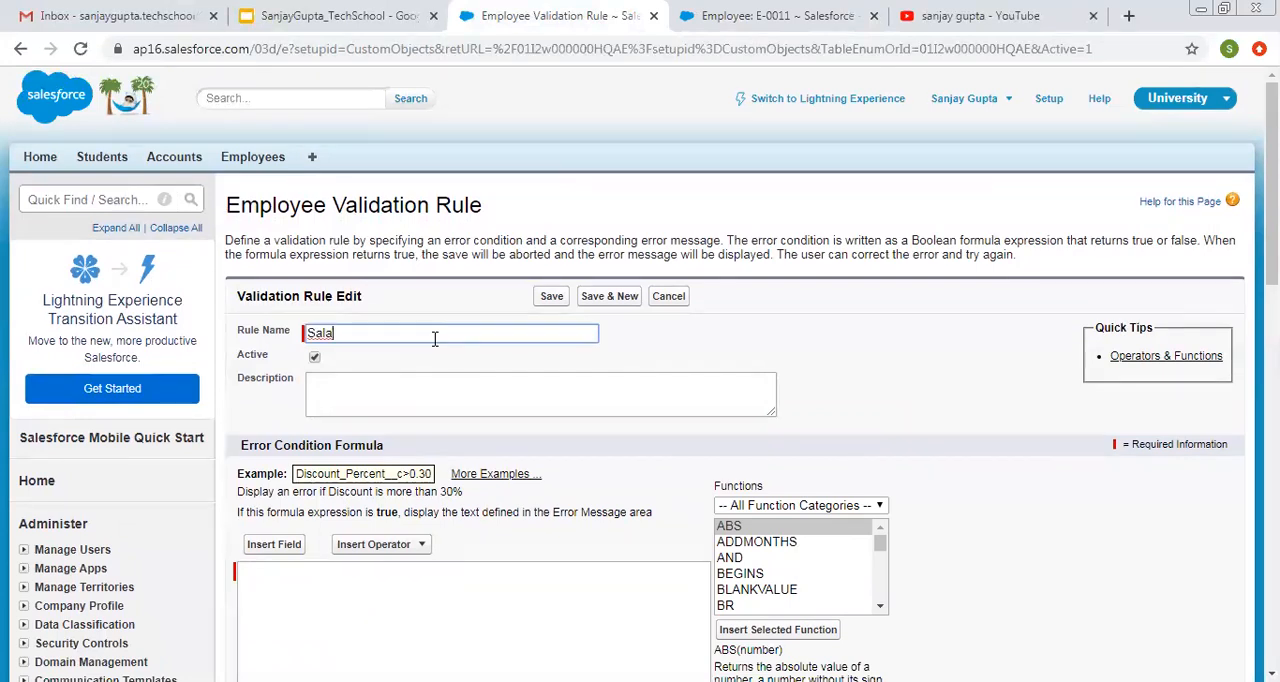
type("ry")
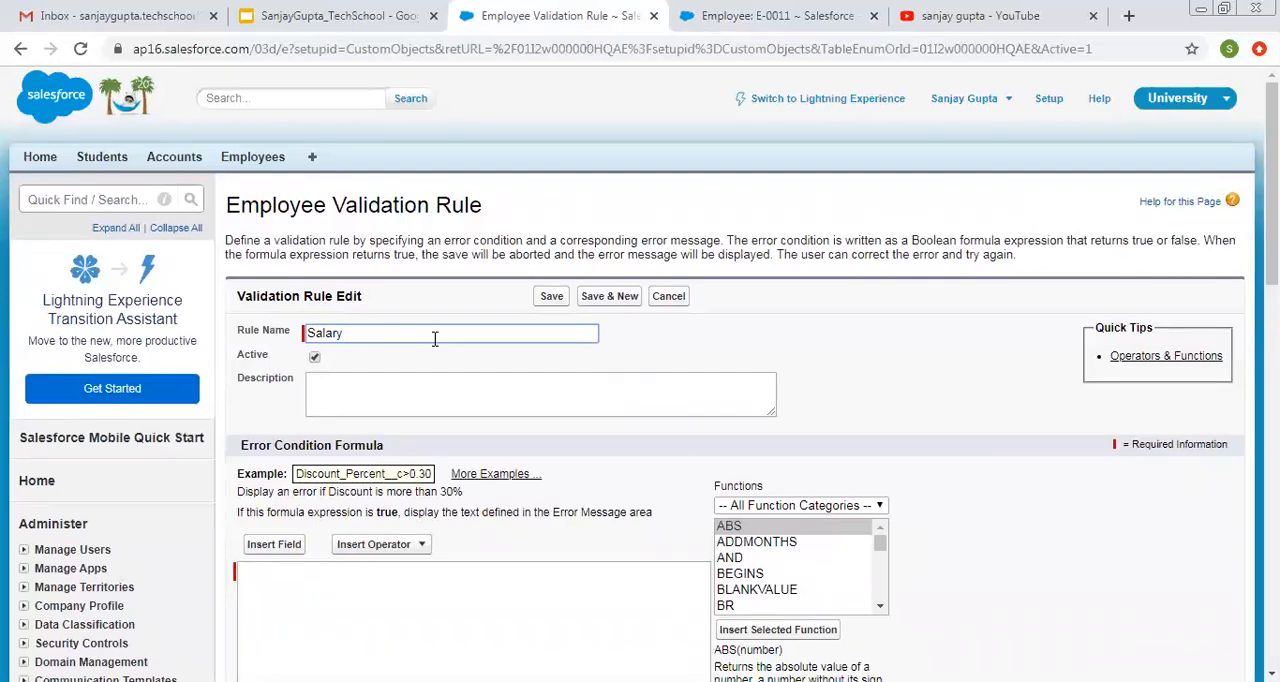
type("CheckRule")
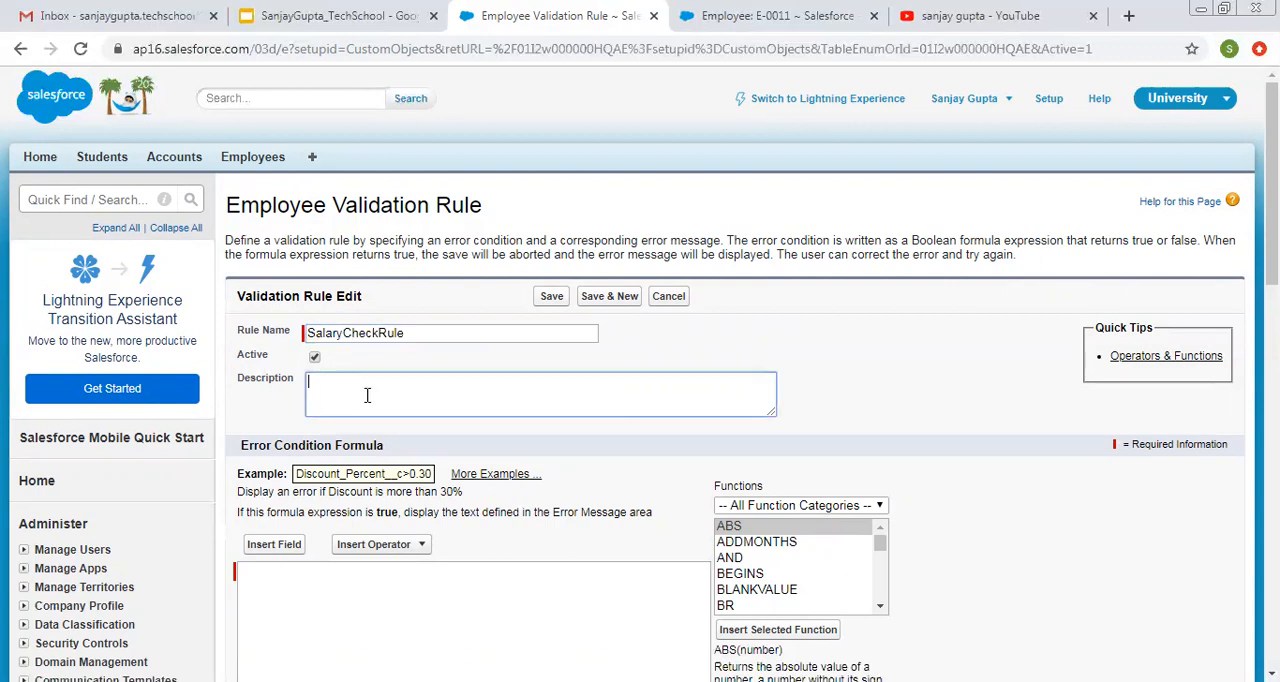
Add the description 'Salary should not be negative'
type("Salary")
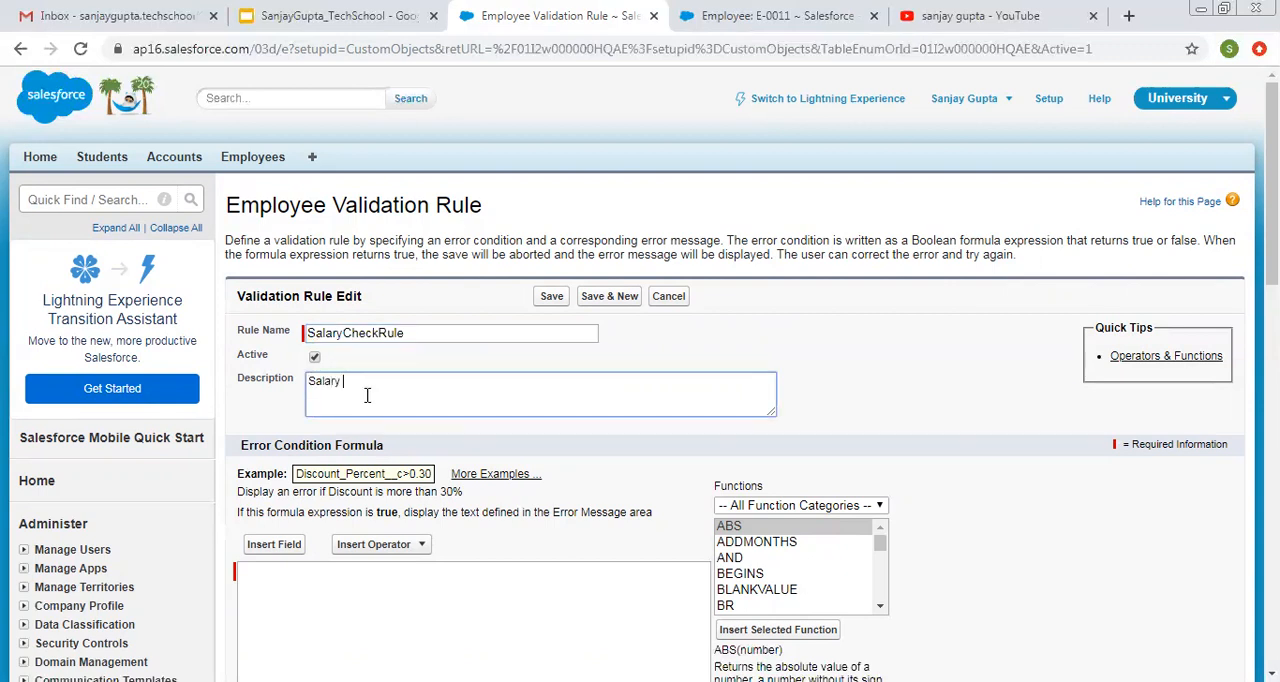
type("should not be")
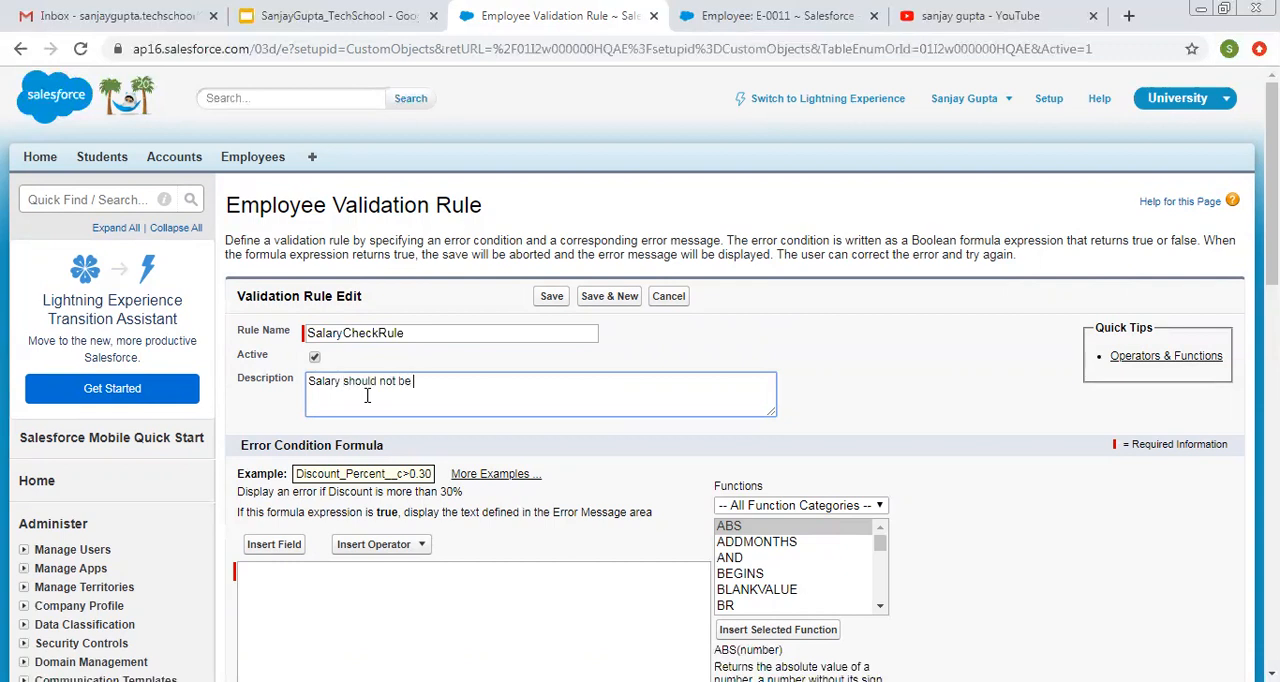
type("negative")
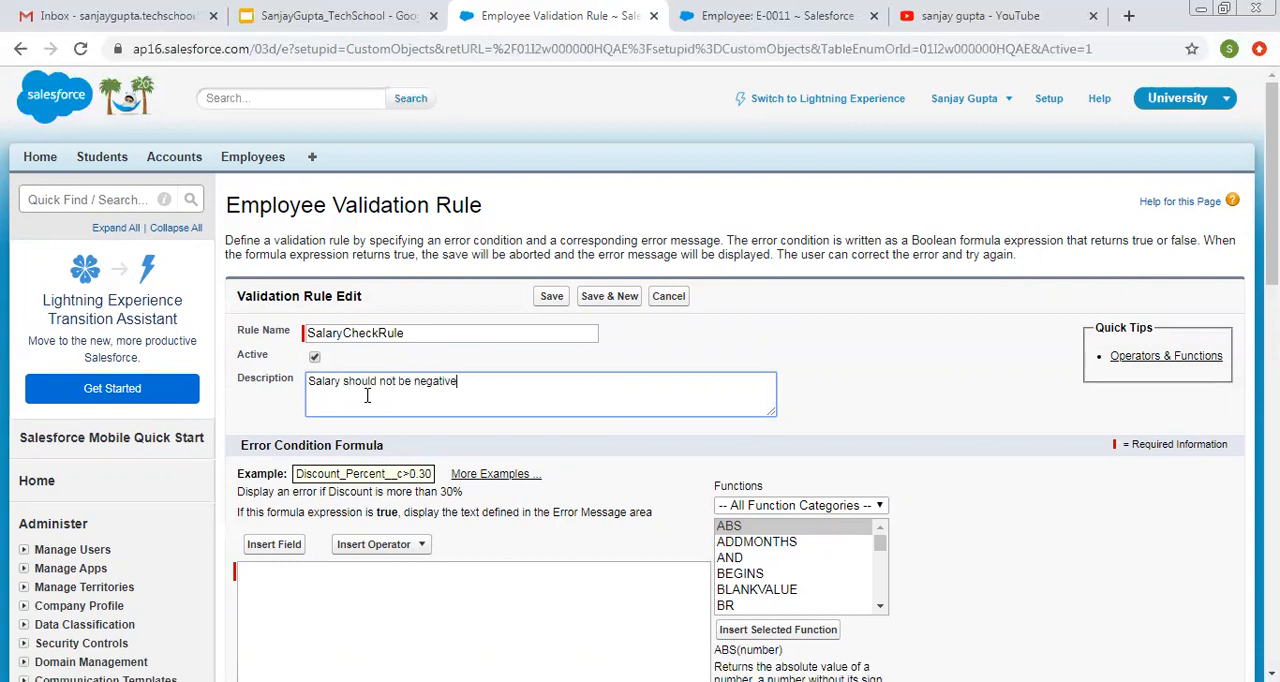
mouse_move(825, 430)
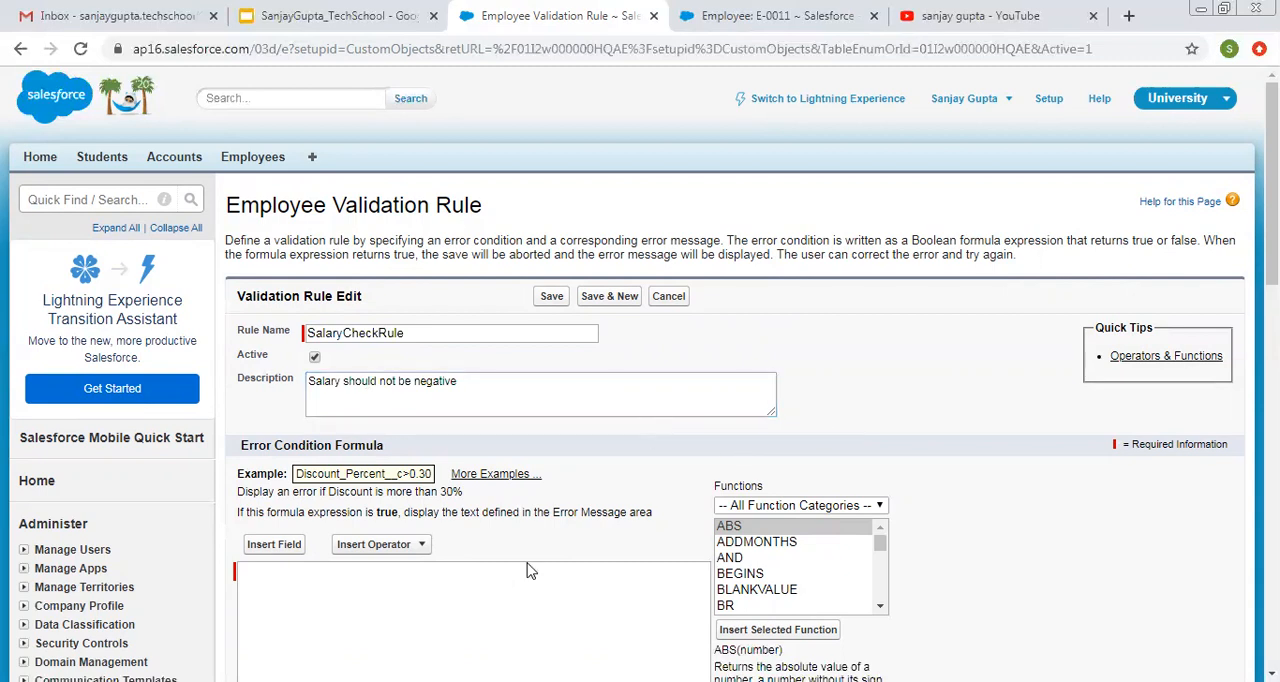
Insert the Employee Salary field into the error condition and append '< 0'
scroll("down", 3)
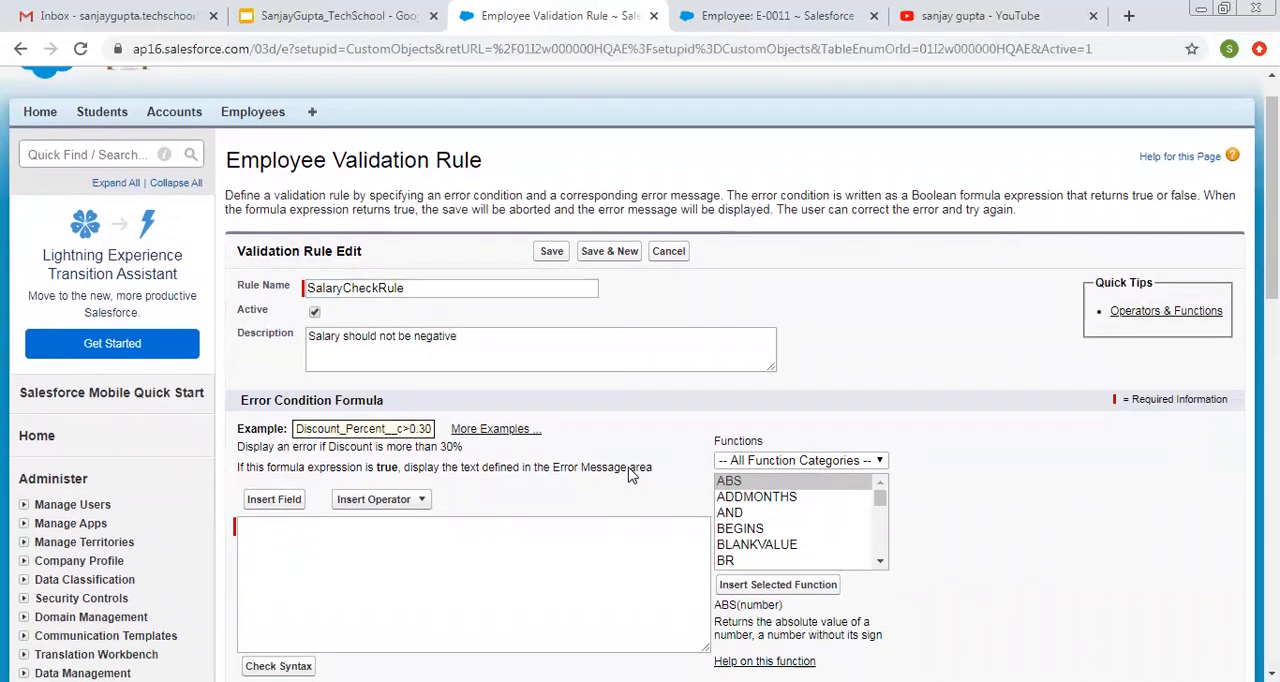
scroll("down", 3)
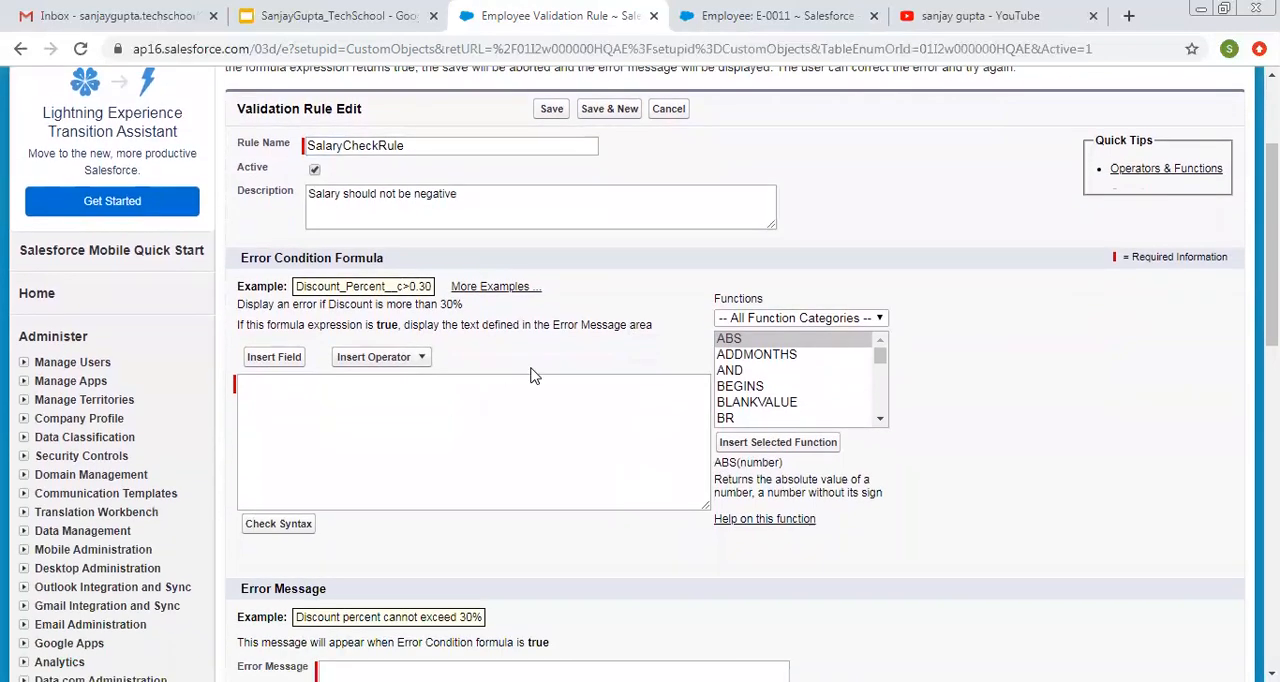
scroll("down", 3)
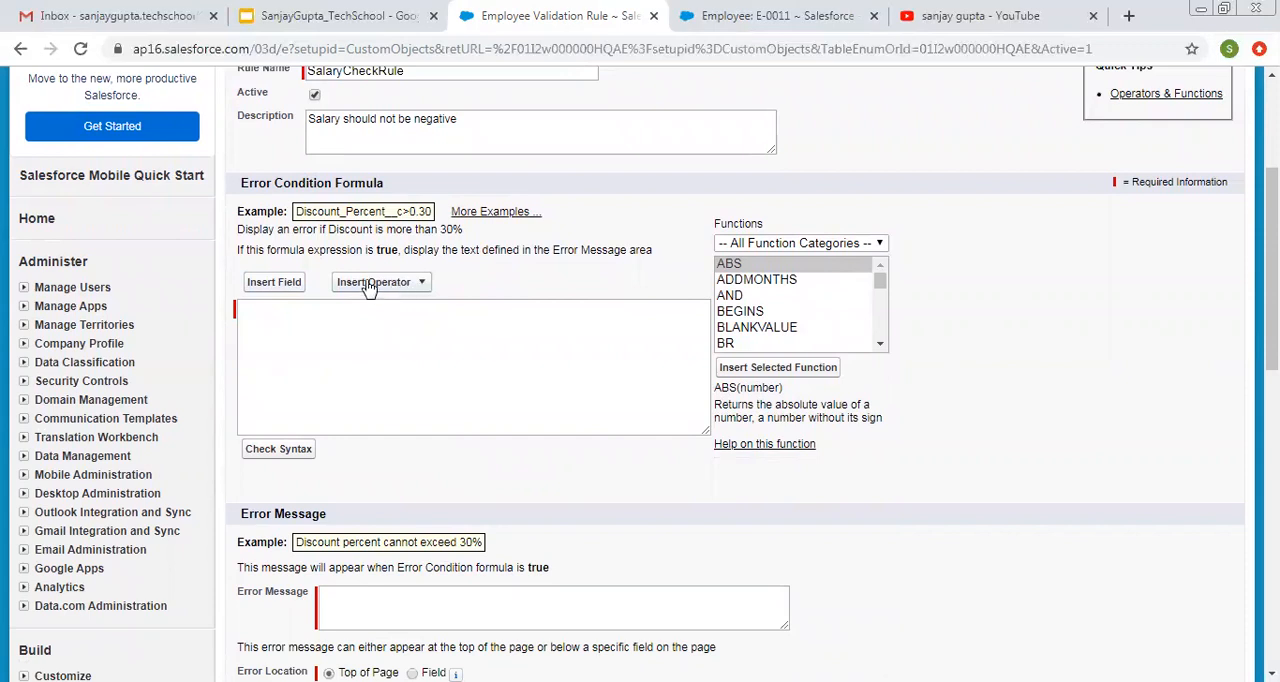
left_click(380, 281)
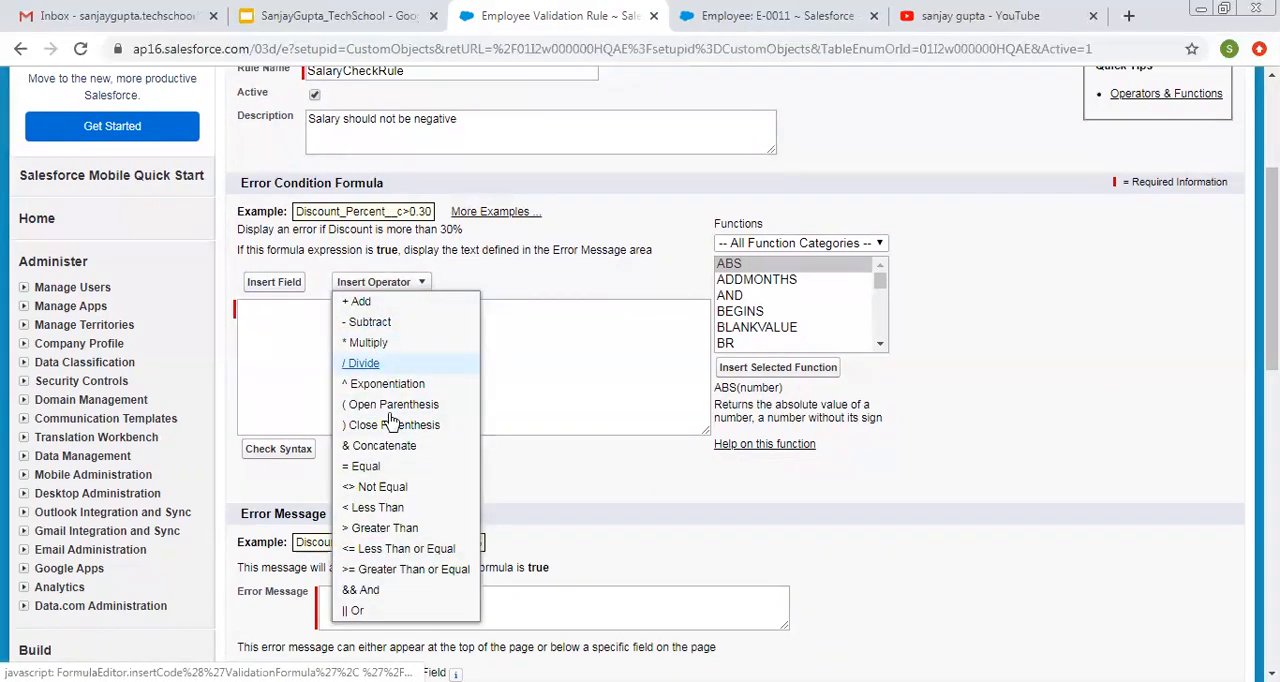
mouse_move(388, 383)
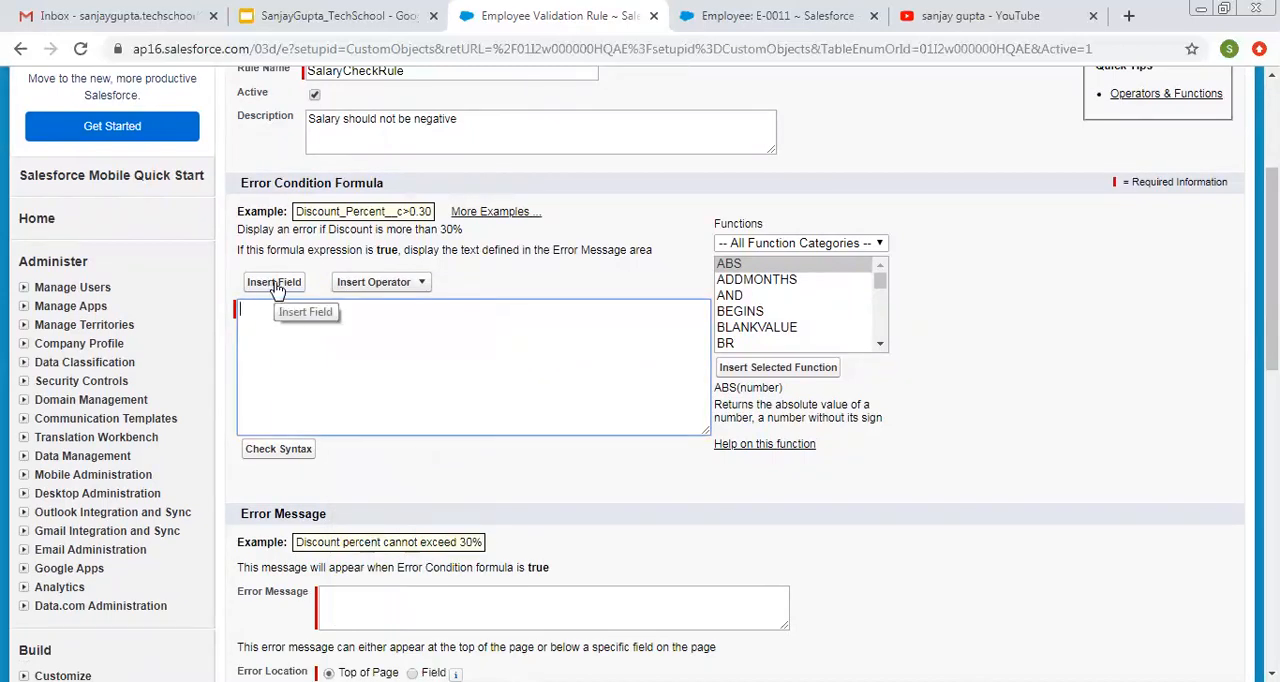
left_click(273, 281)
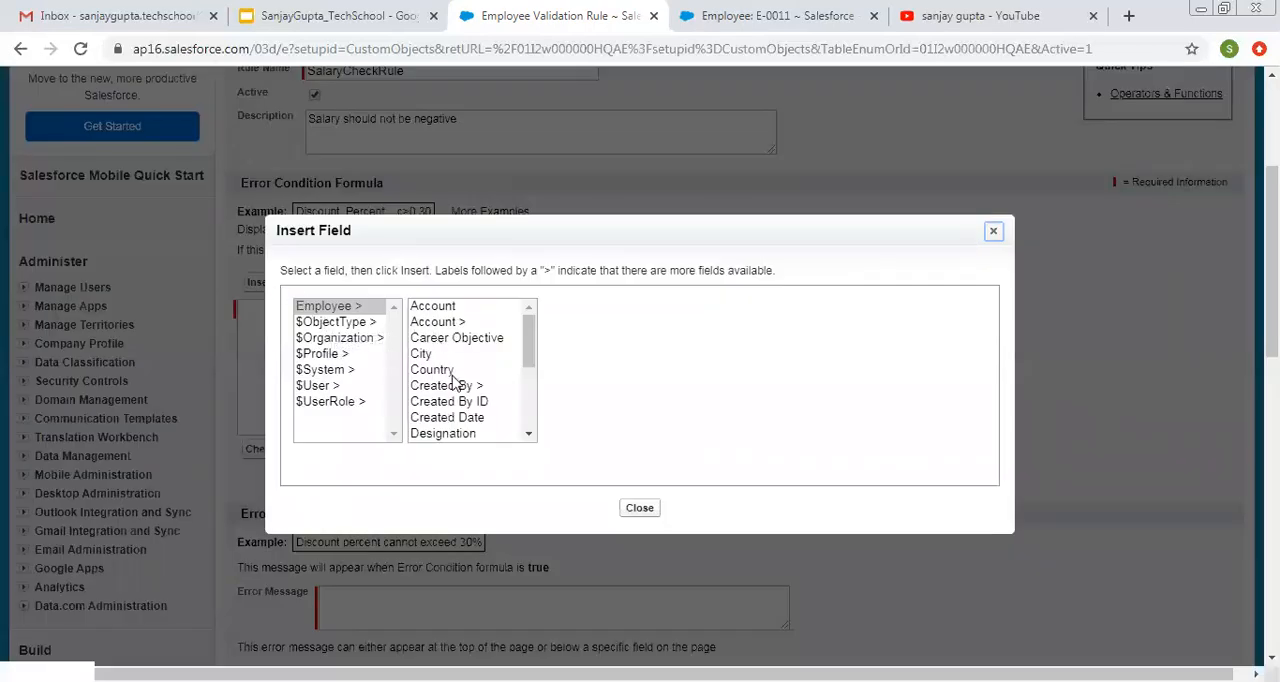
left_click(427, 433)
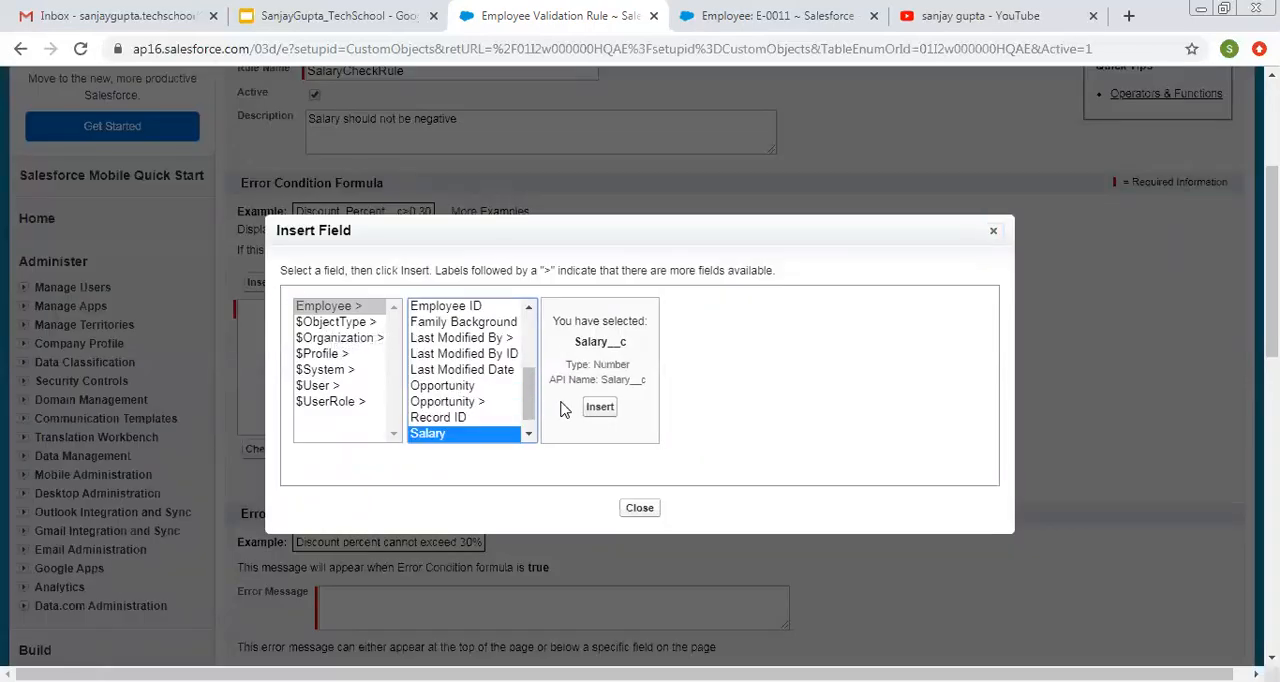
left_click(599, 406)
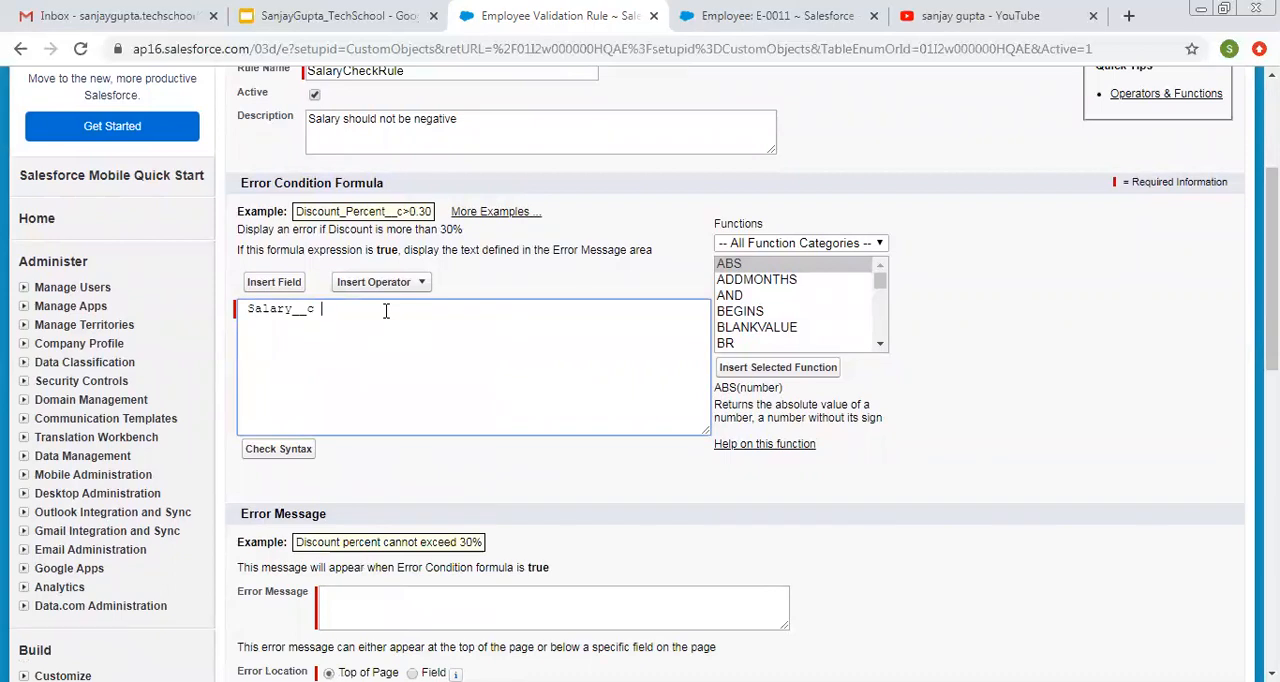
type("< 0")
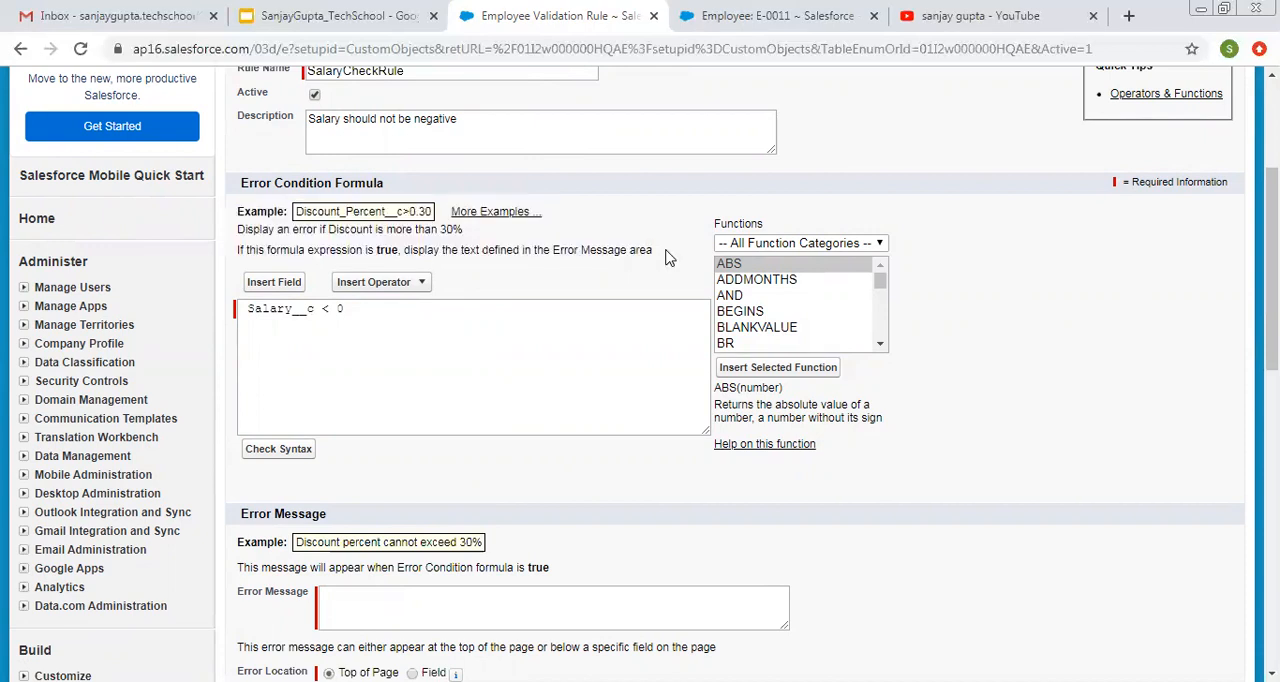
Enter the error message 'Salary should be provided in positive.'
scroll("down", 3)
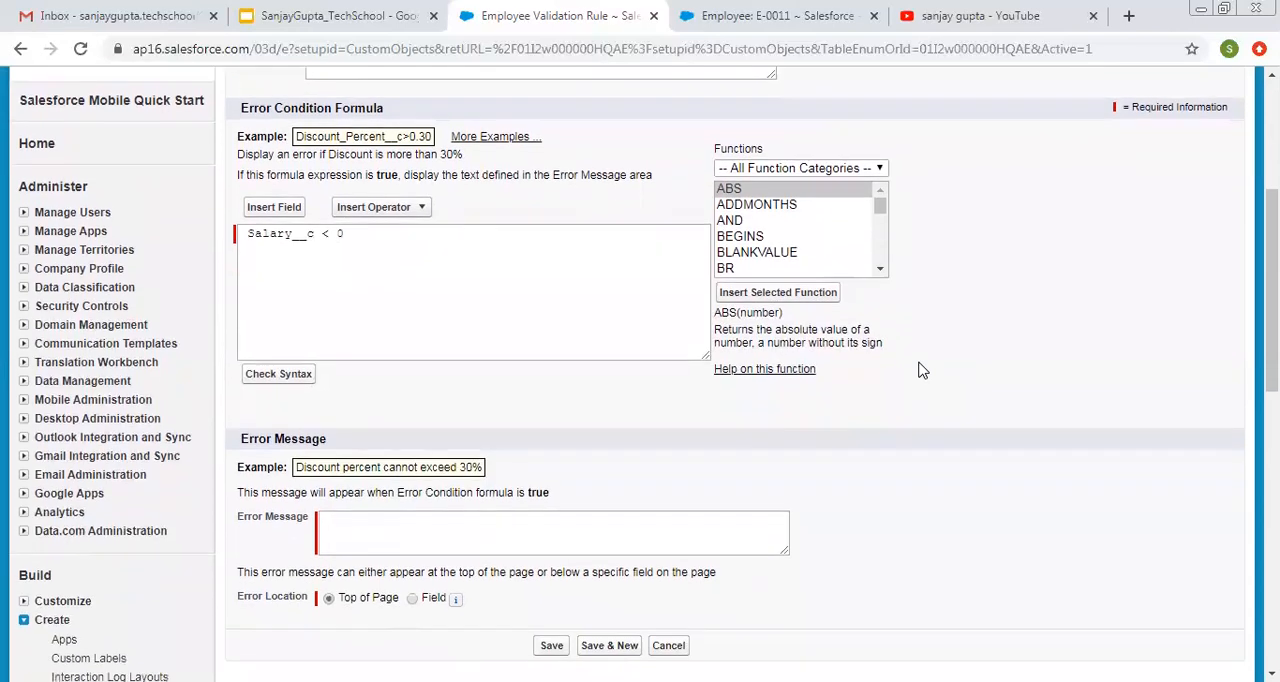
scroll("down", 3)
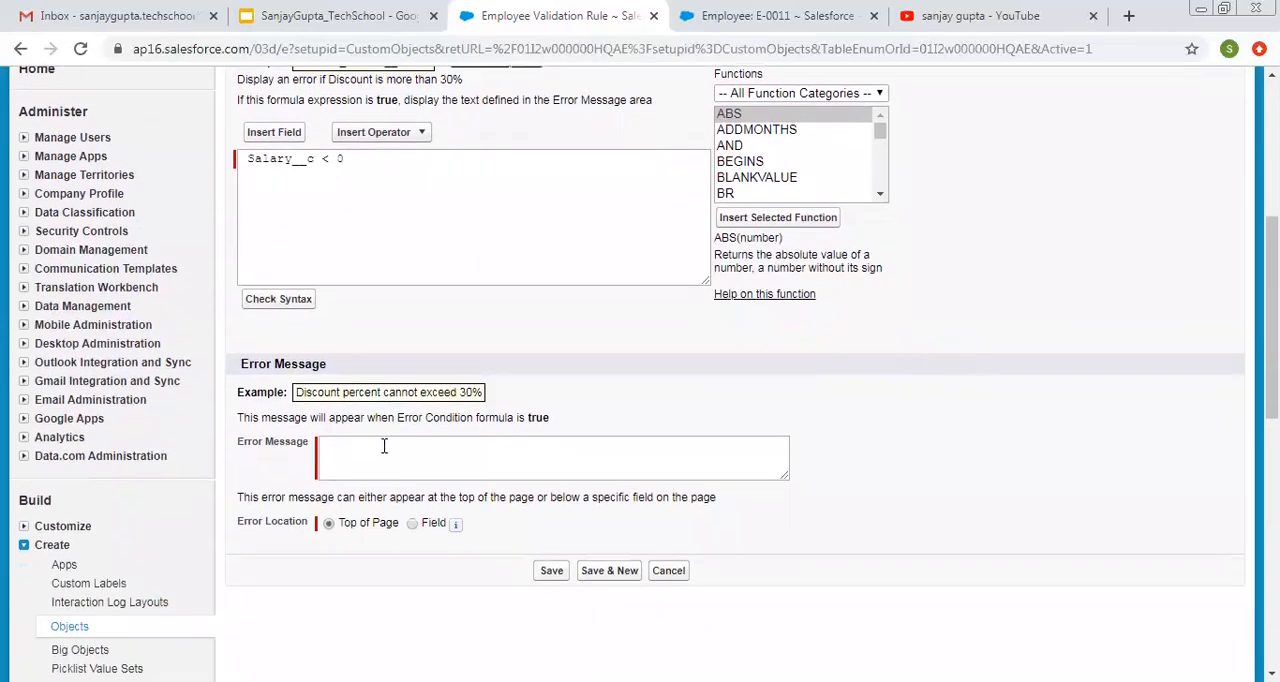
left_click(550, 458)
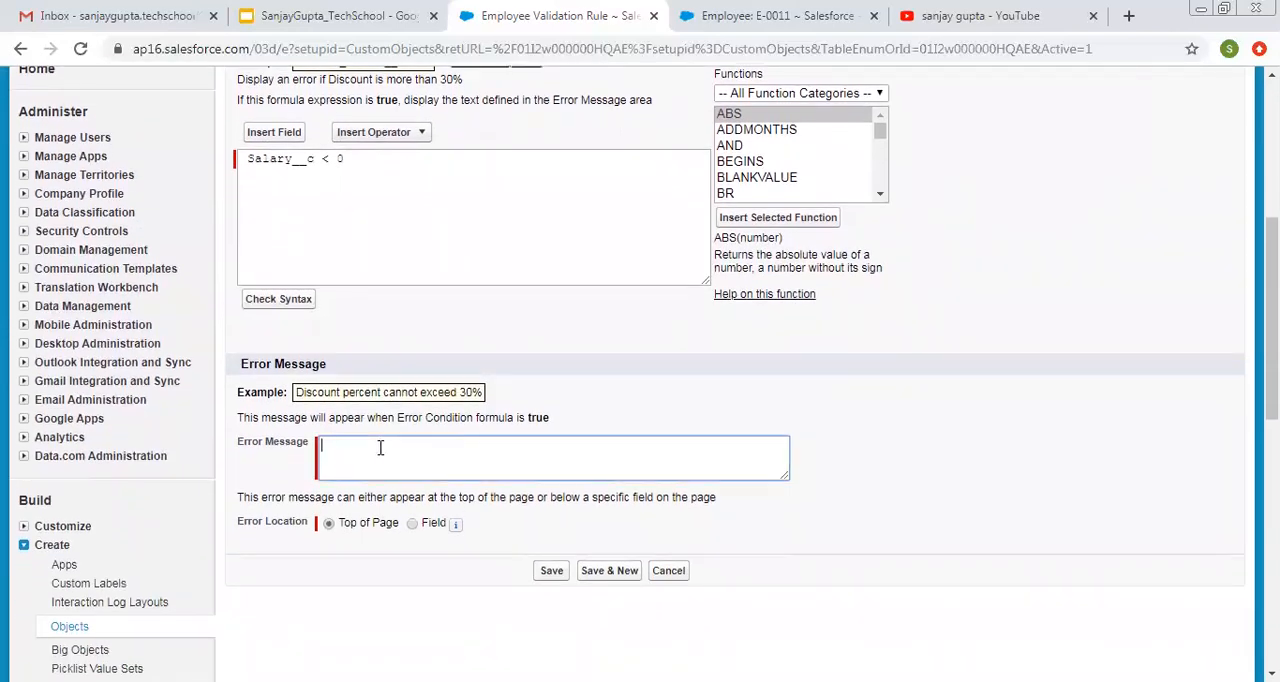
type("Salary")
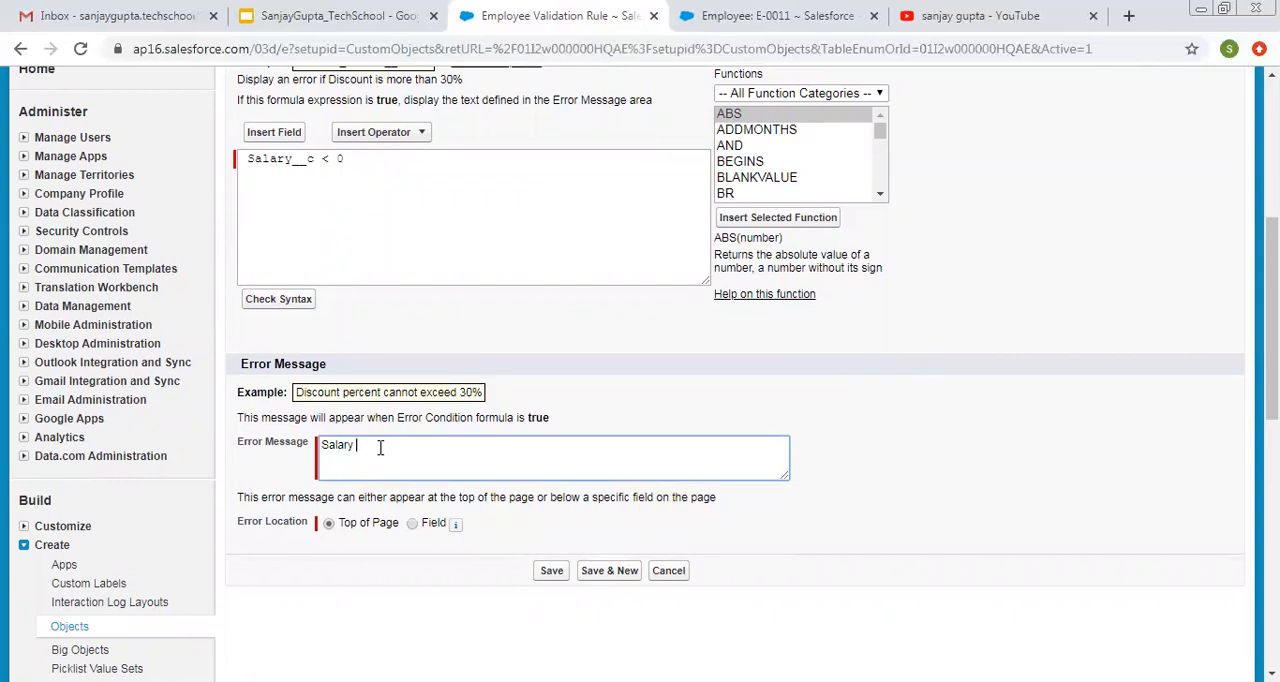
type("should be provided in positive.")
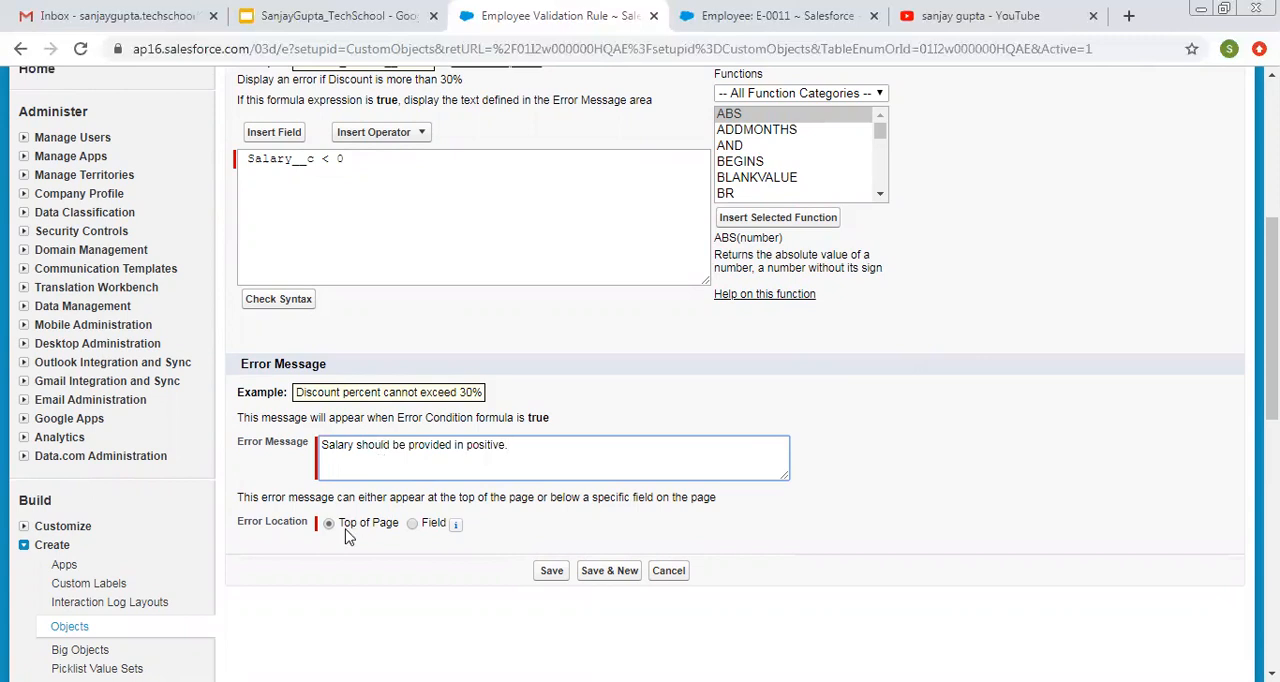
mouse_move(308, 550)
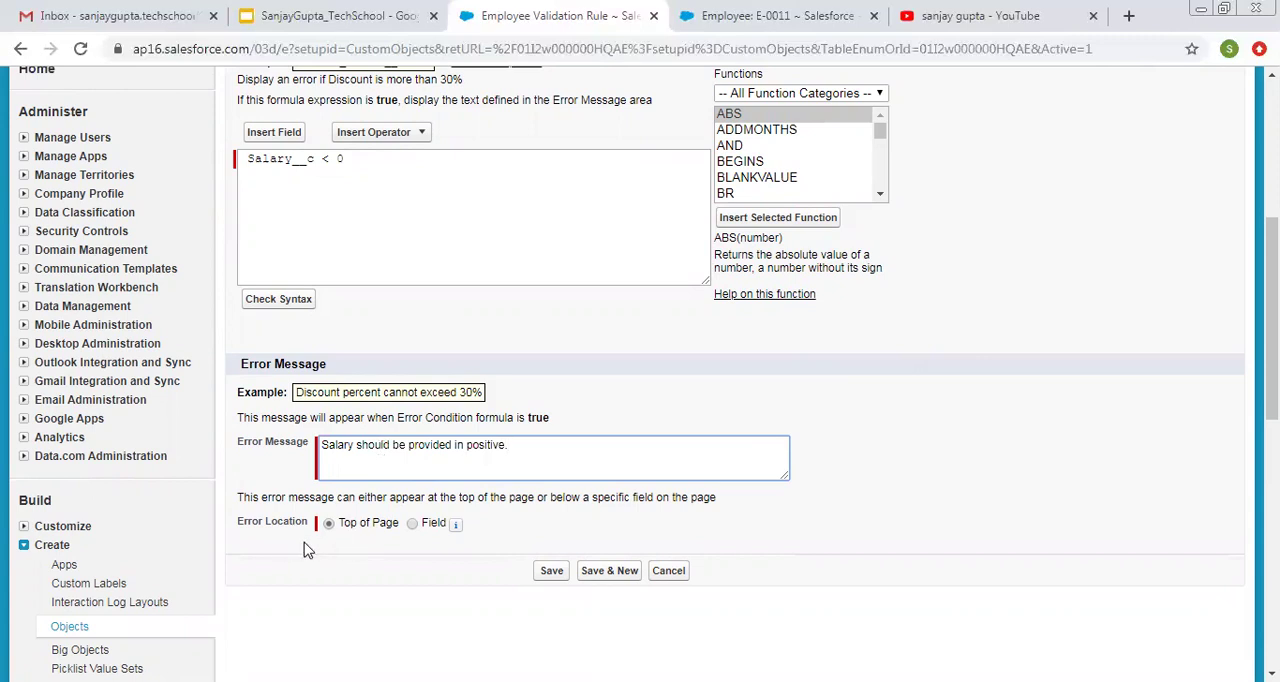
mouse_move(430, 542)
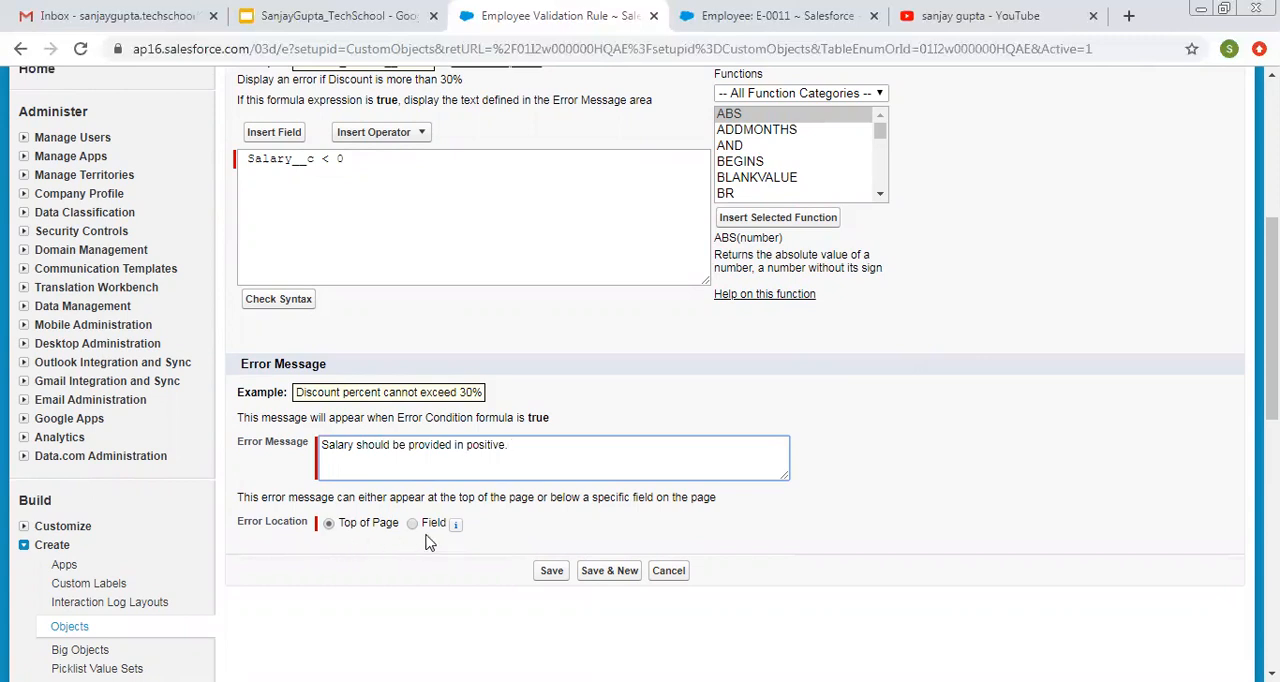
mouse_move(420, 540)
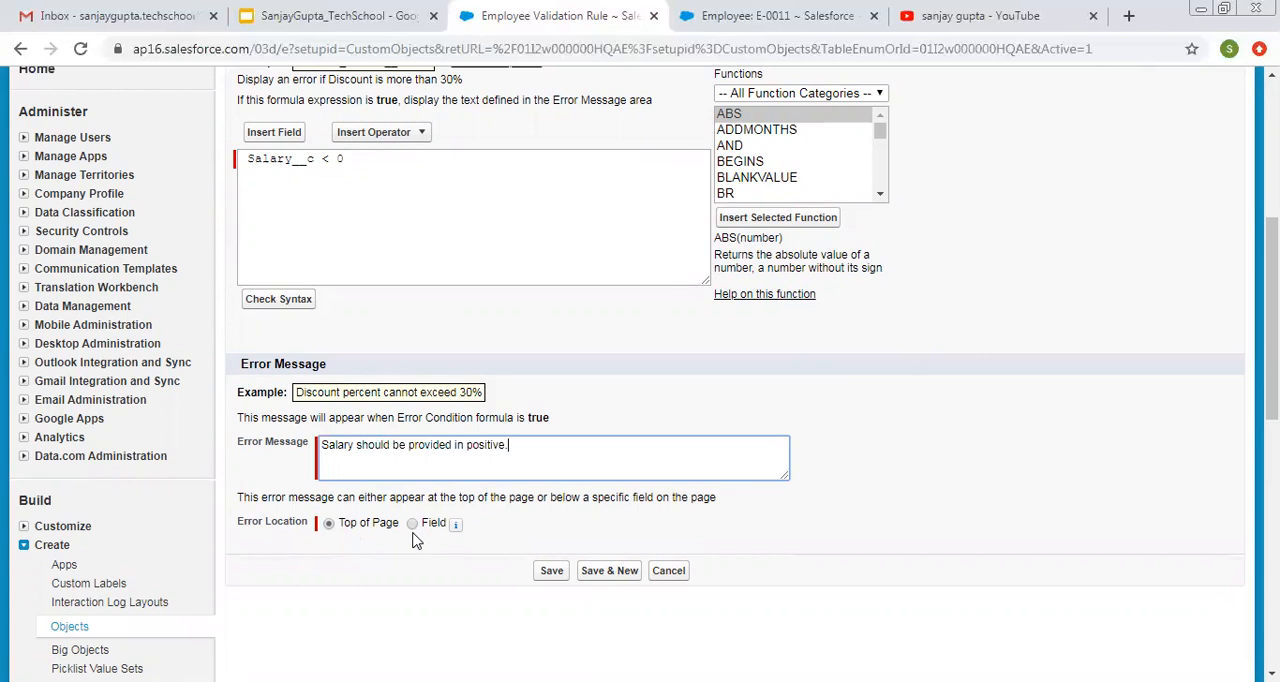
mouse_move(457, 541)
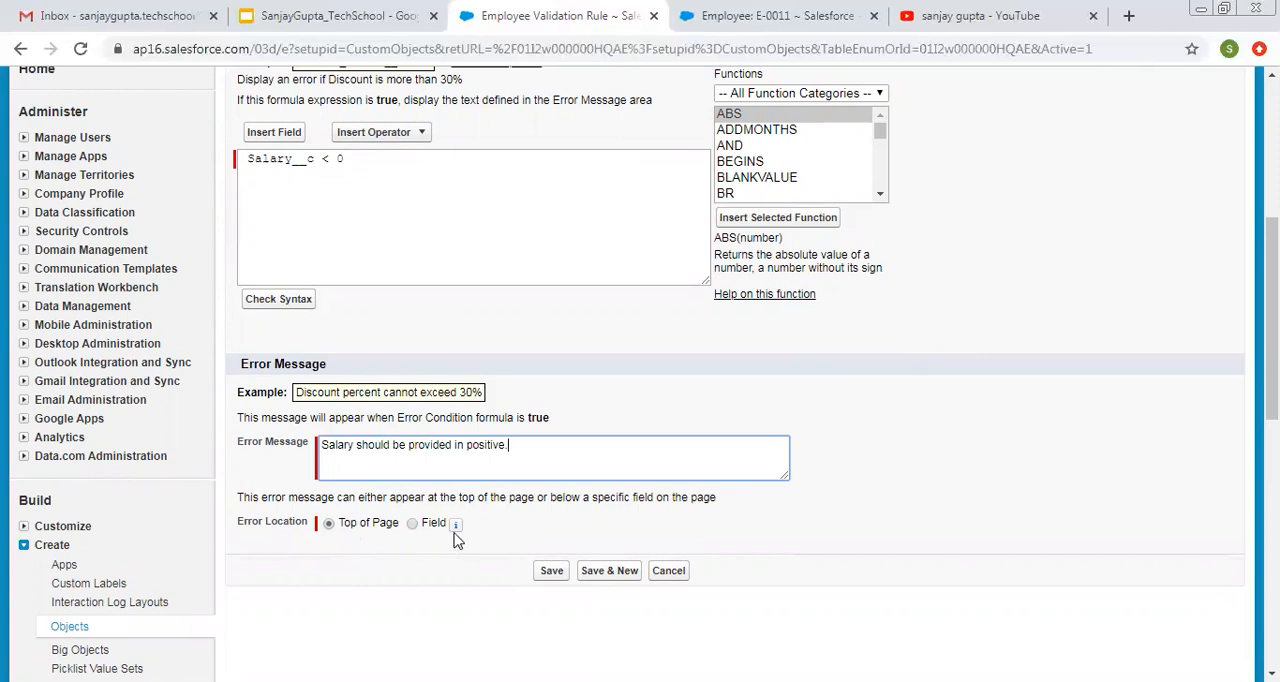
mouse_move(455, 523)
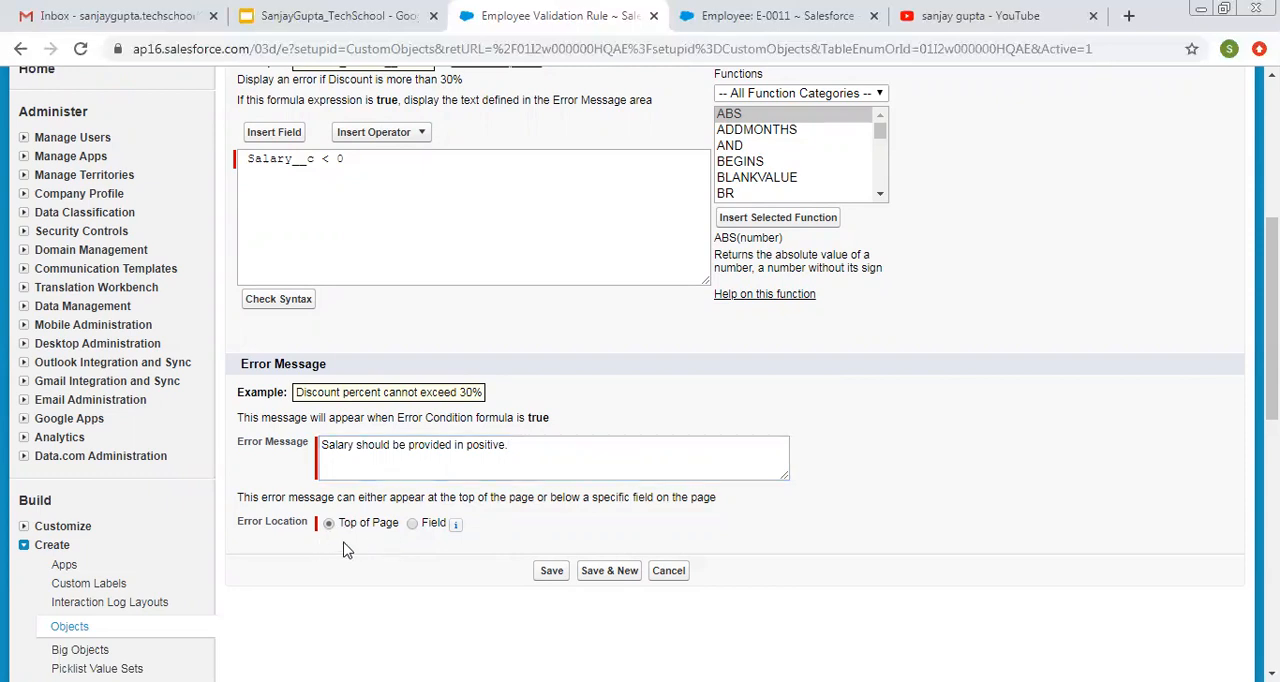
mouse_move(324, 539)
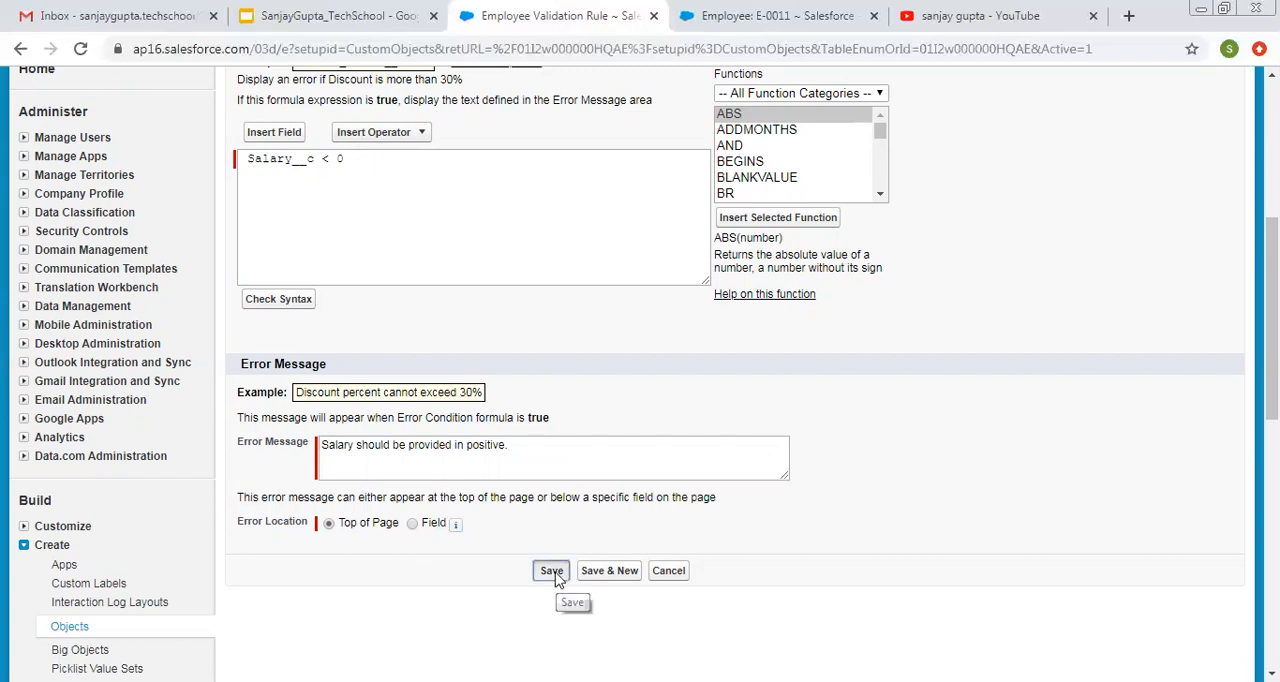
Save SalaryCheckRule and view its active rule detail page
left_click(551, 570)
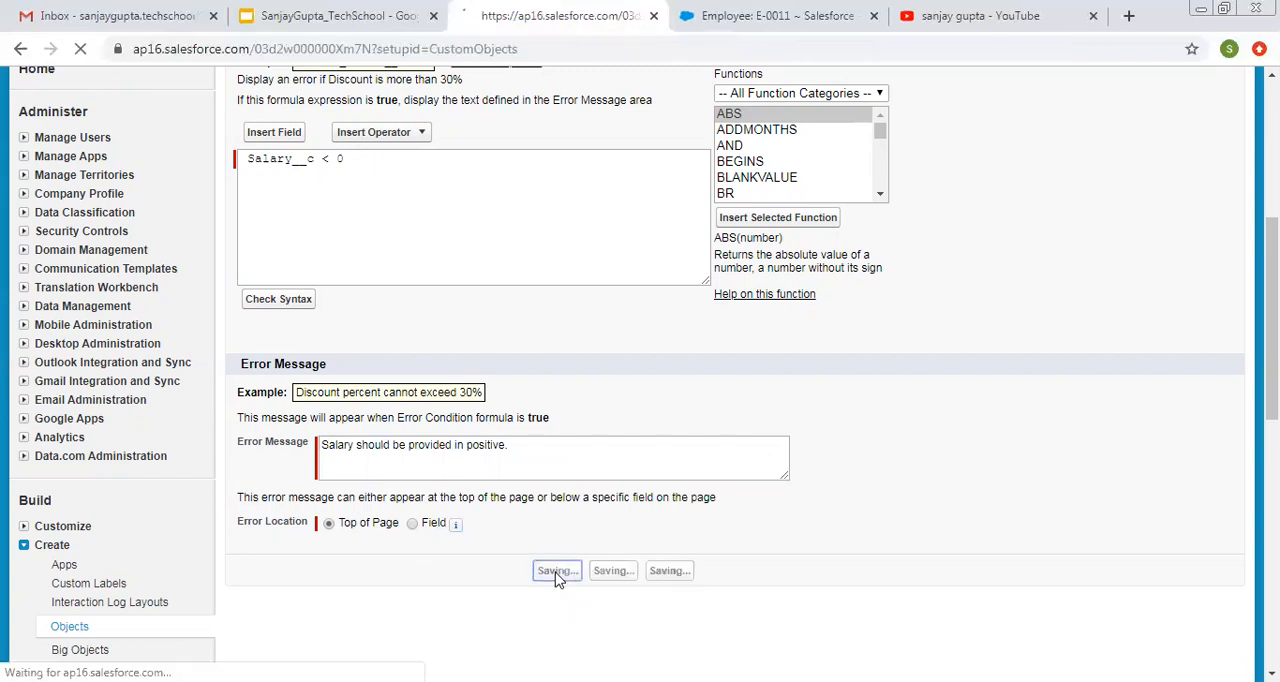
left_click(556, 570)
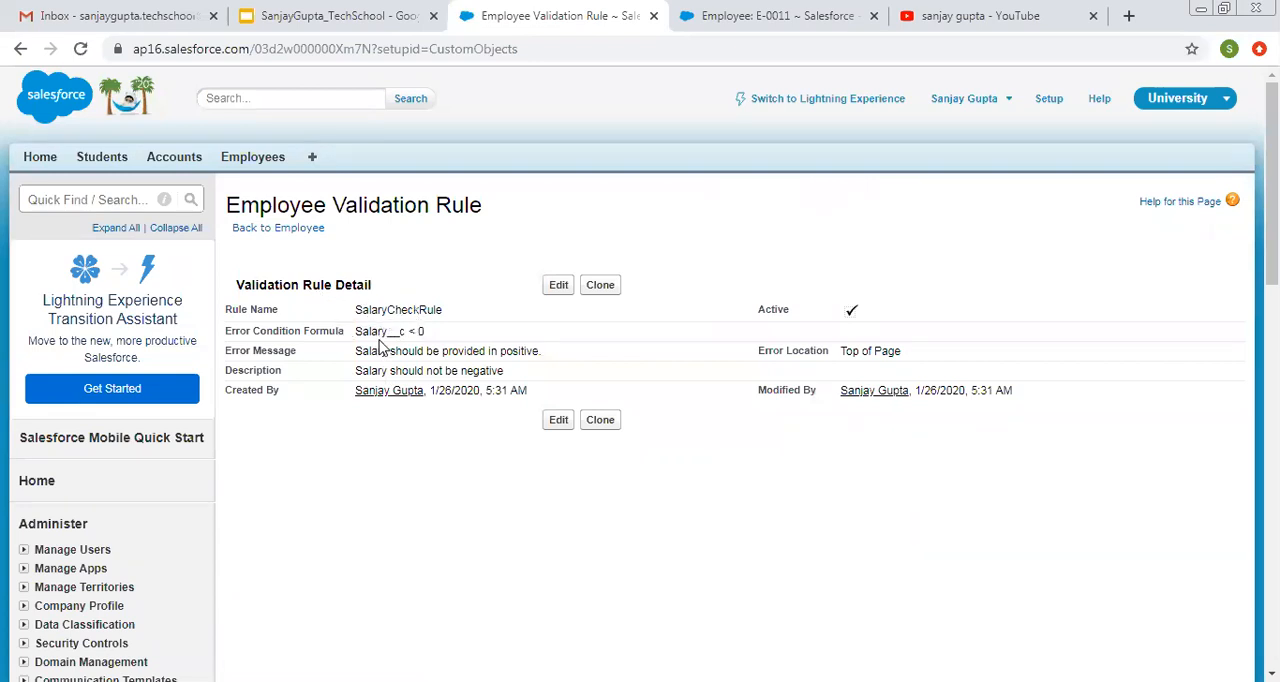
mouse_move(437, 366)
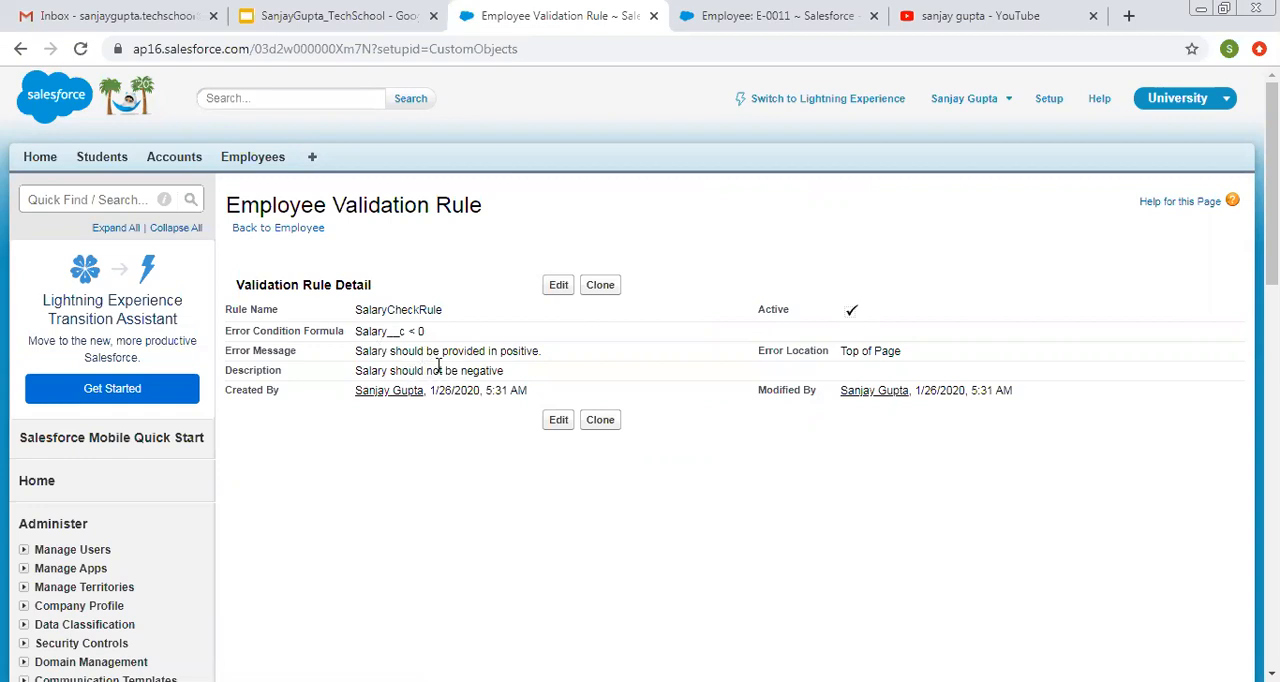
left_click(780, 15)
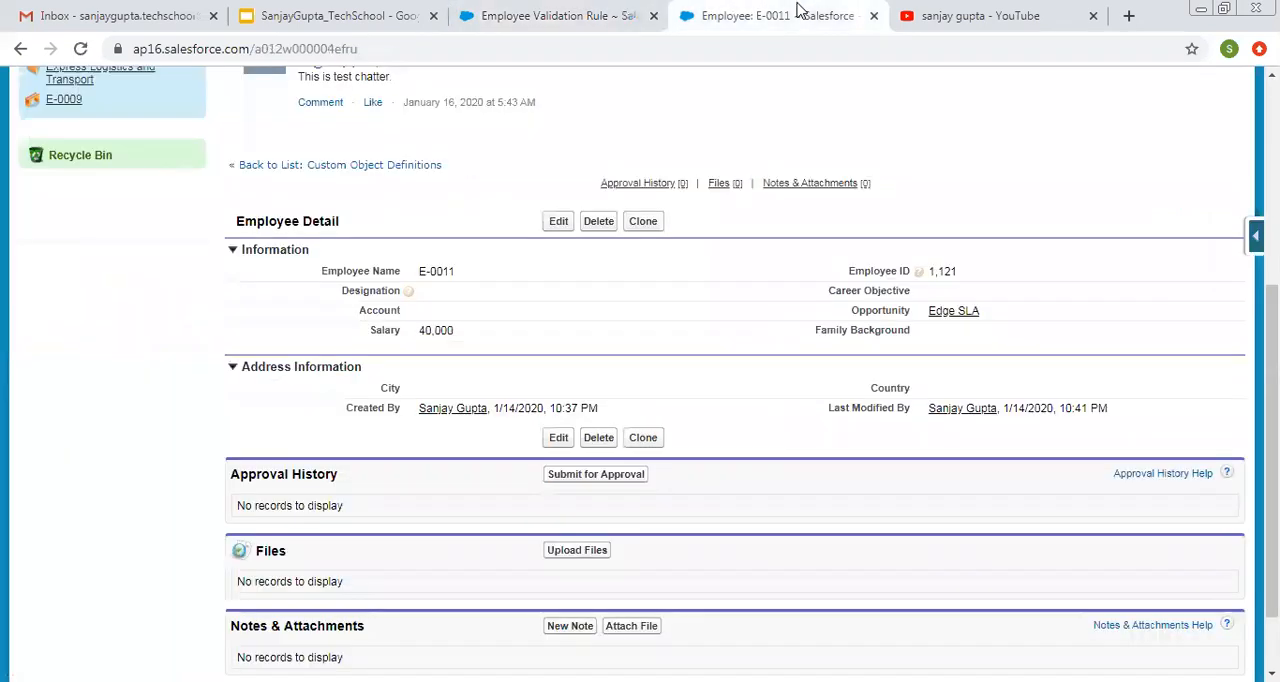
scroll("up", 3)
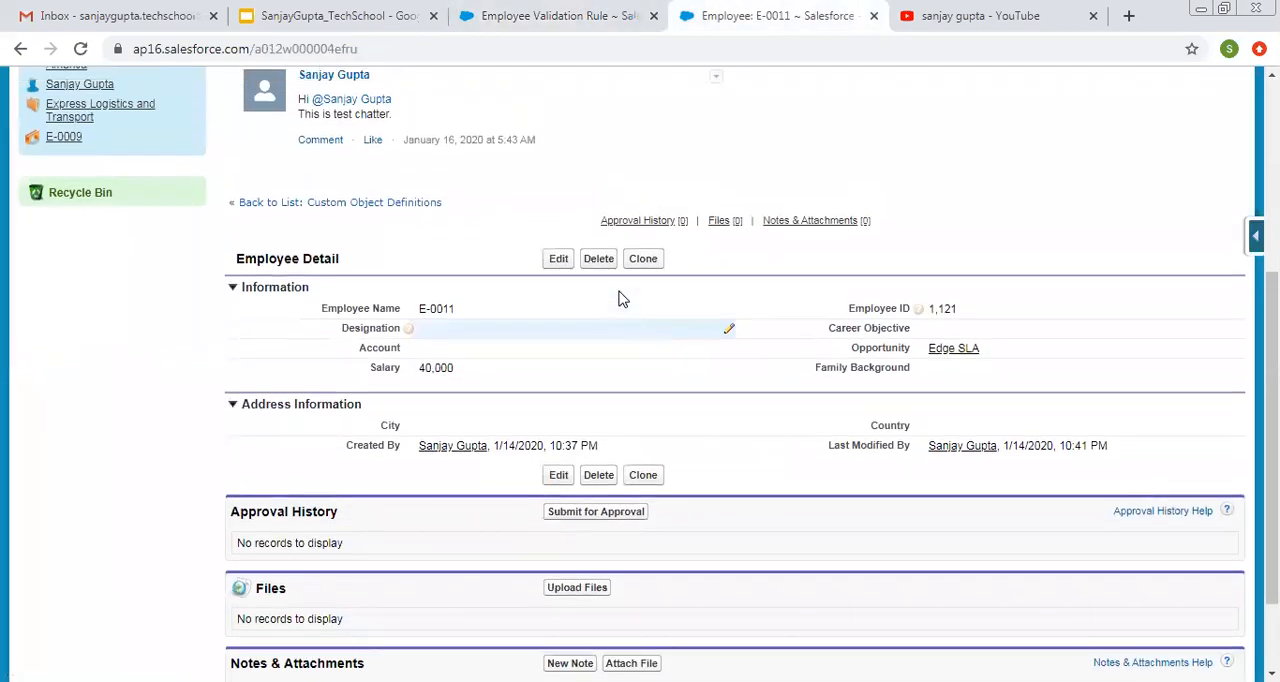
scroll("up", 3)
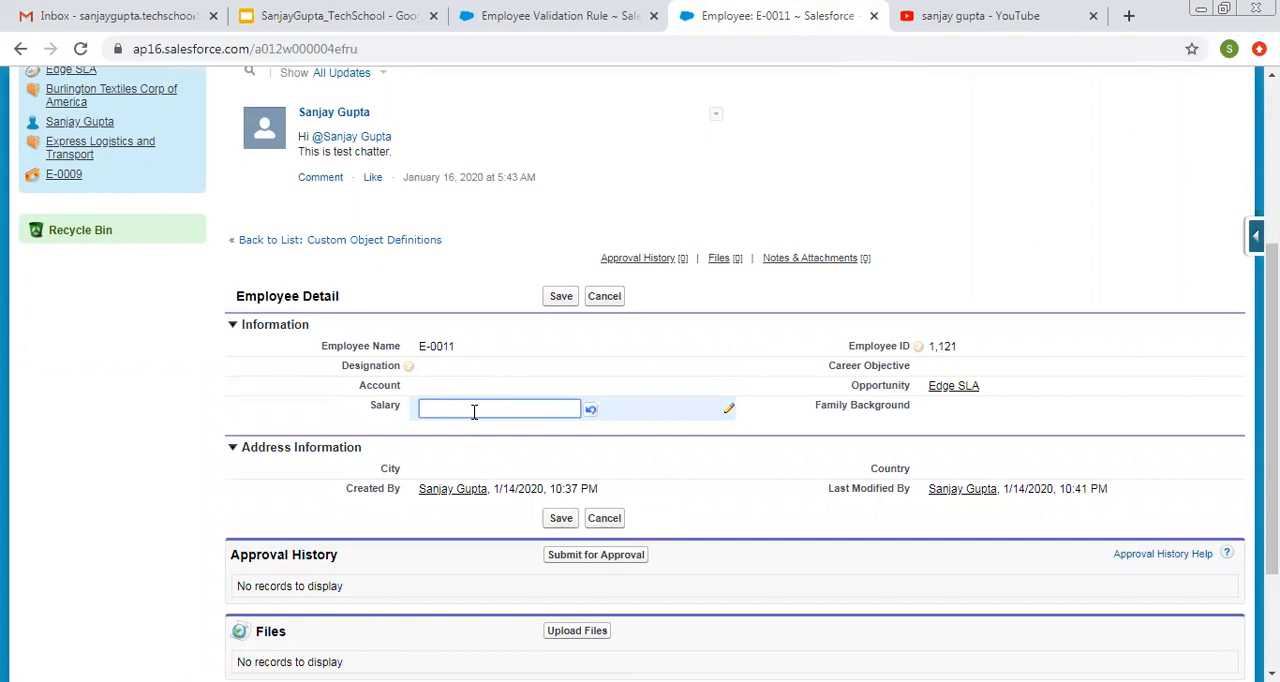
type("-100")
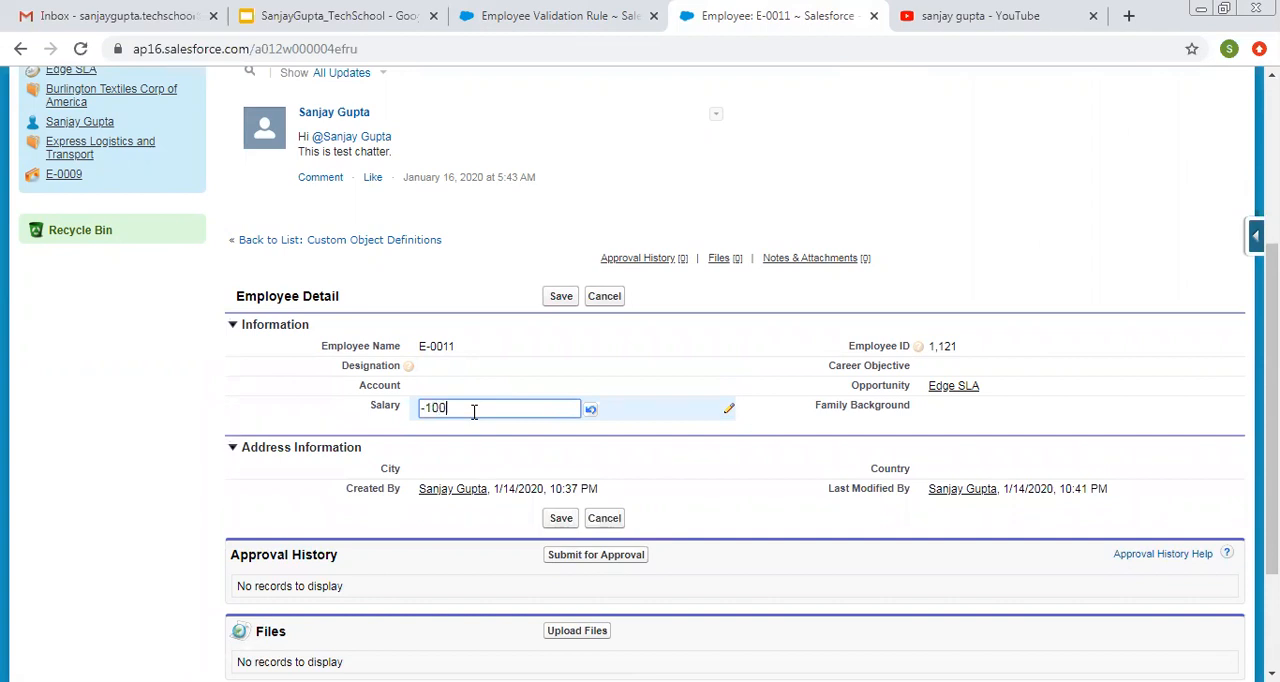
type("00")
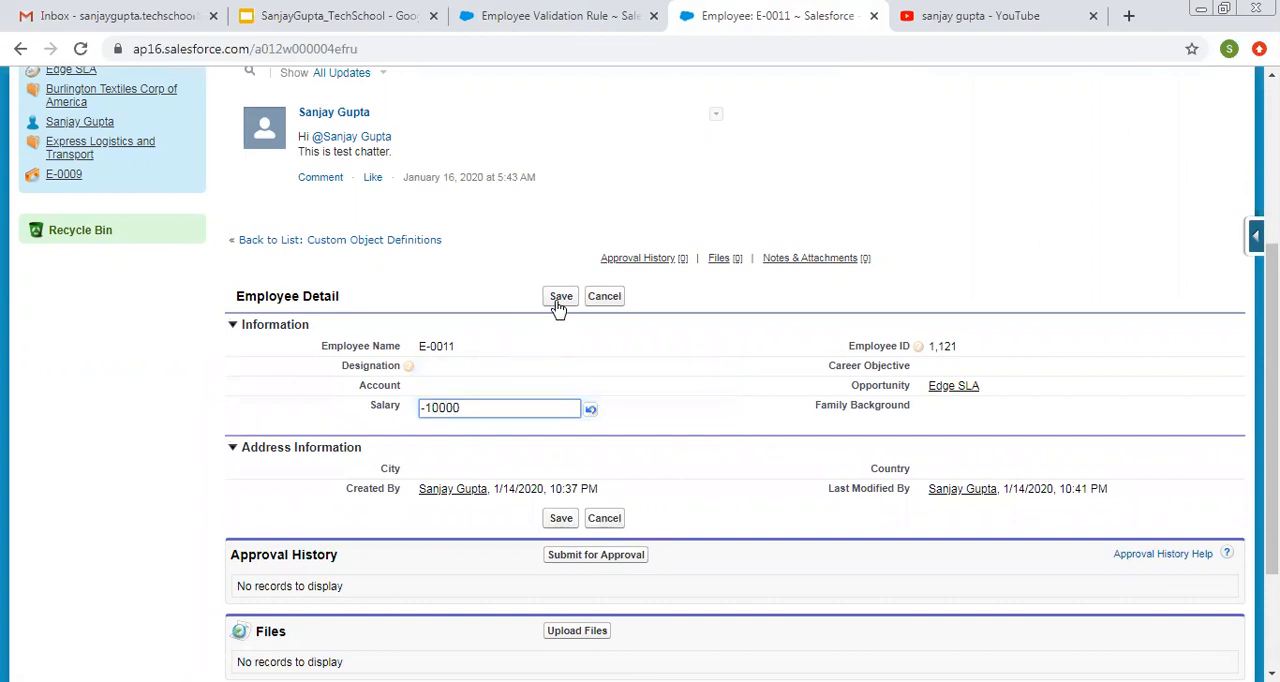
left_click(560, 296)
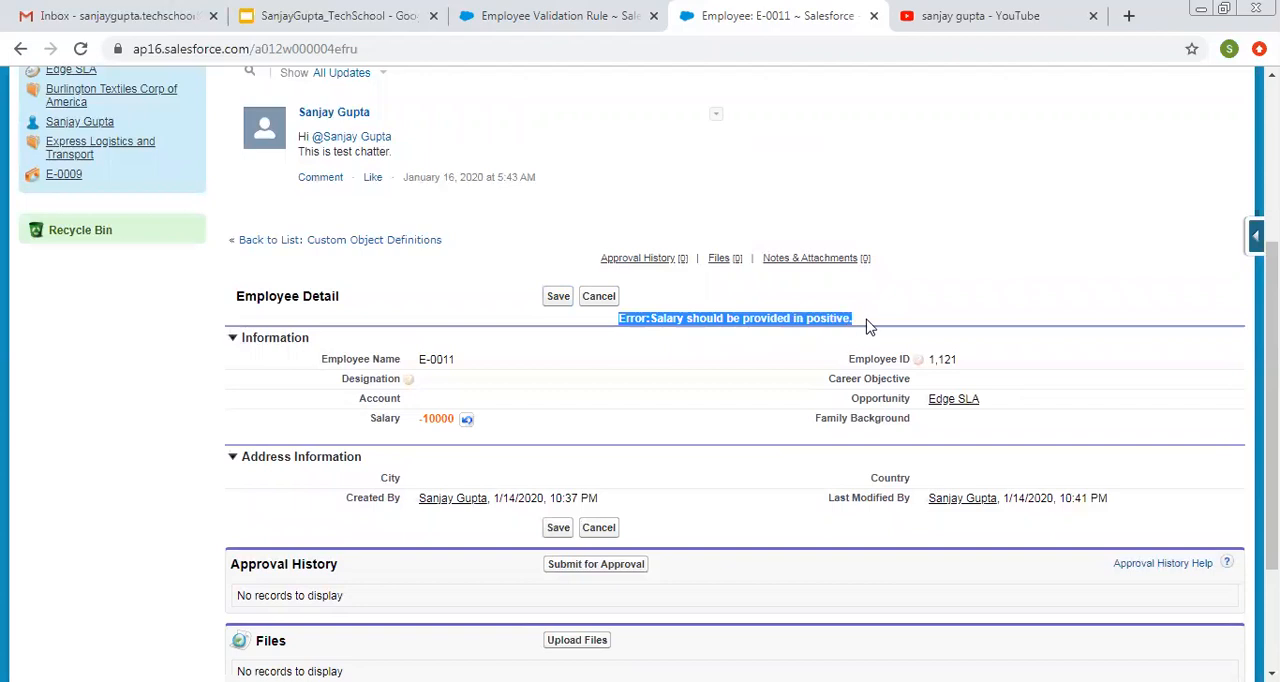
mouse_move(650, 351)
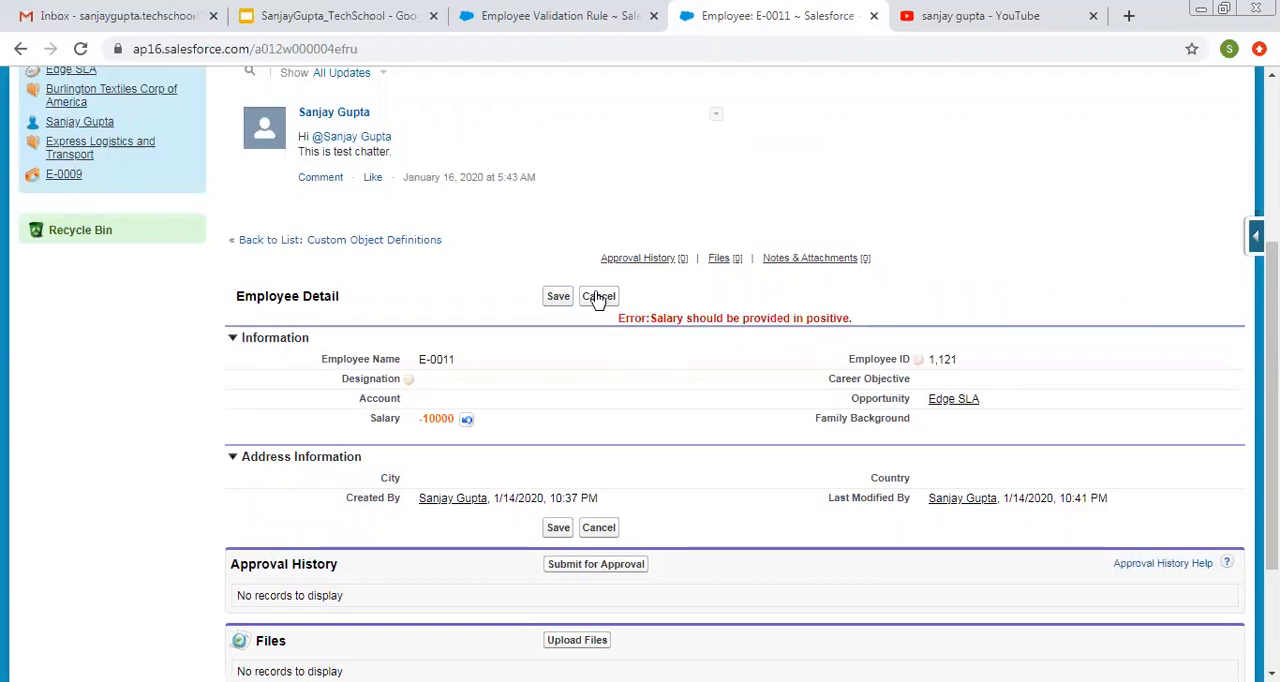
left_click(598, 296)
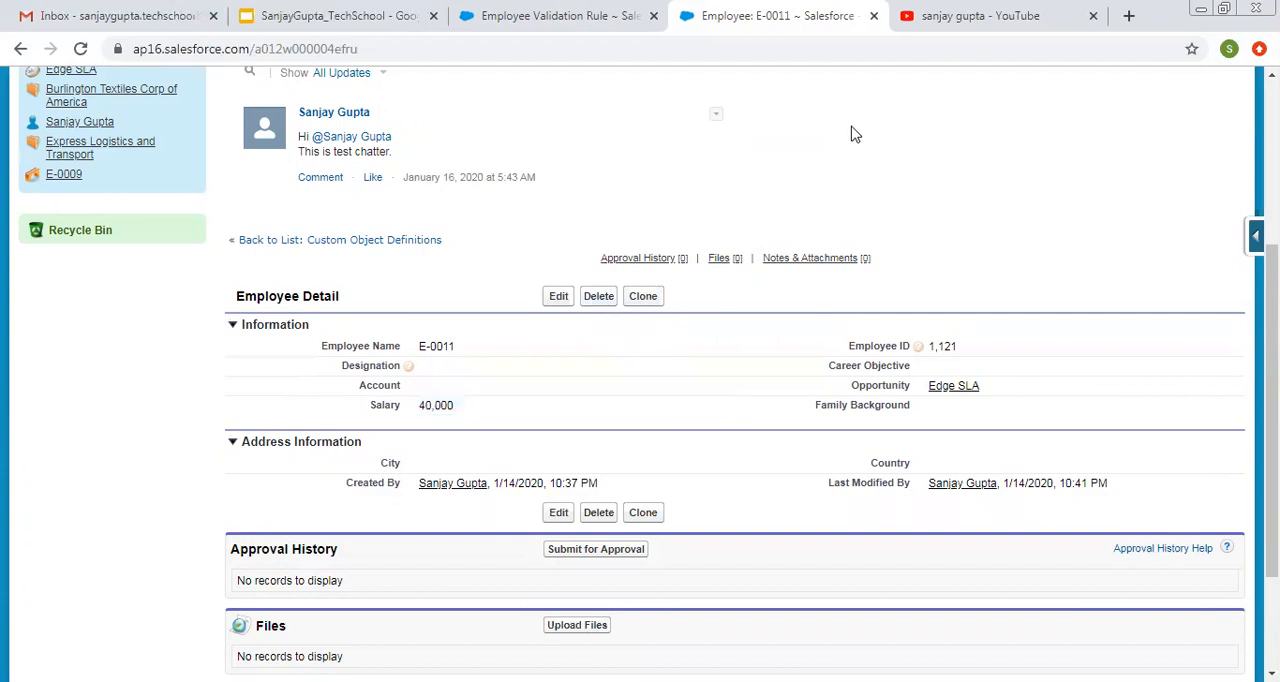
scroll("up", 3)
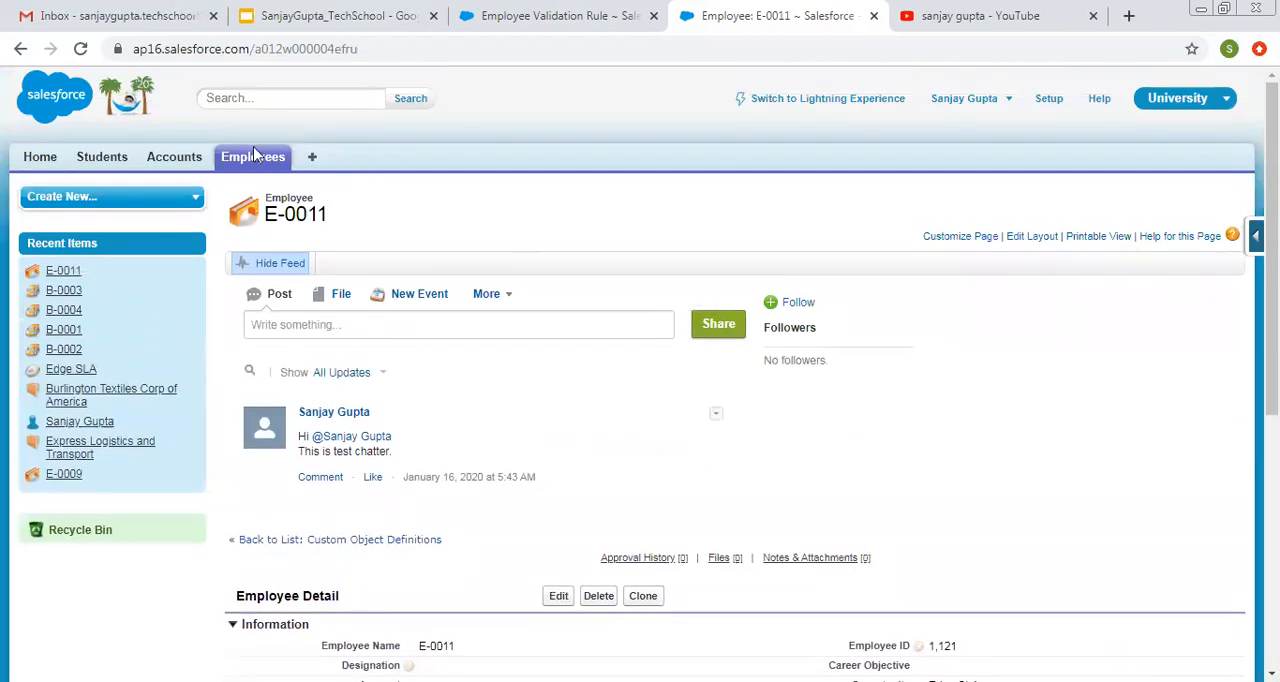
mouse_move(252, 157)
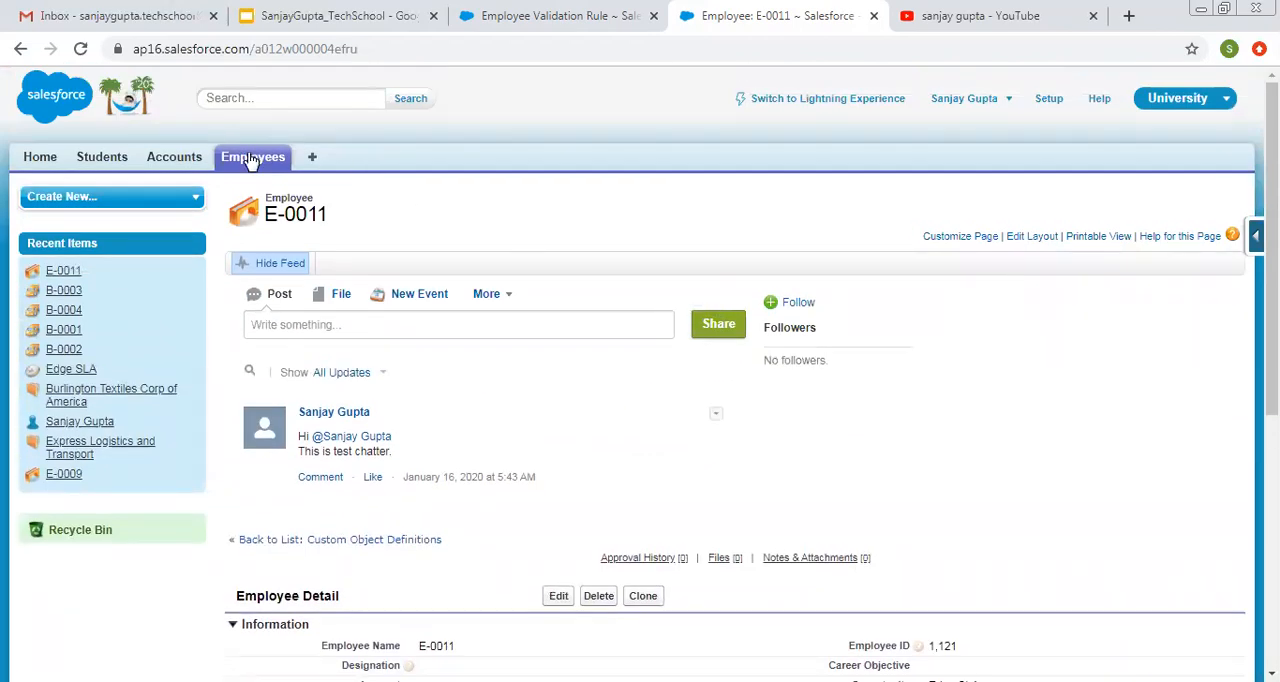
Create a new employee with salary -10,000 and attempt to save it
left_click(252, 157)
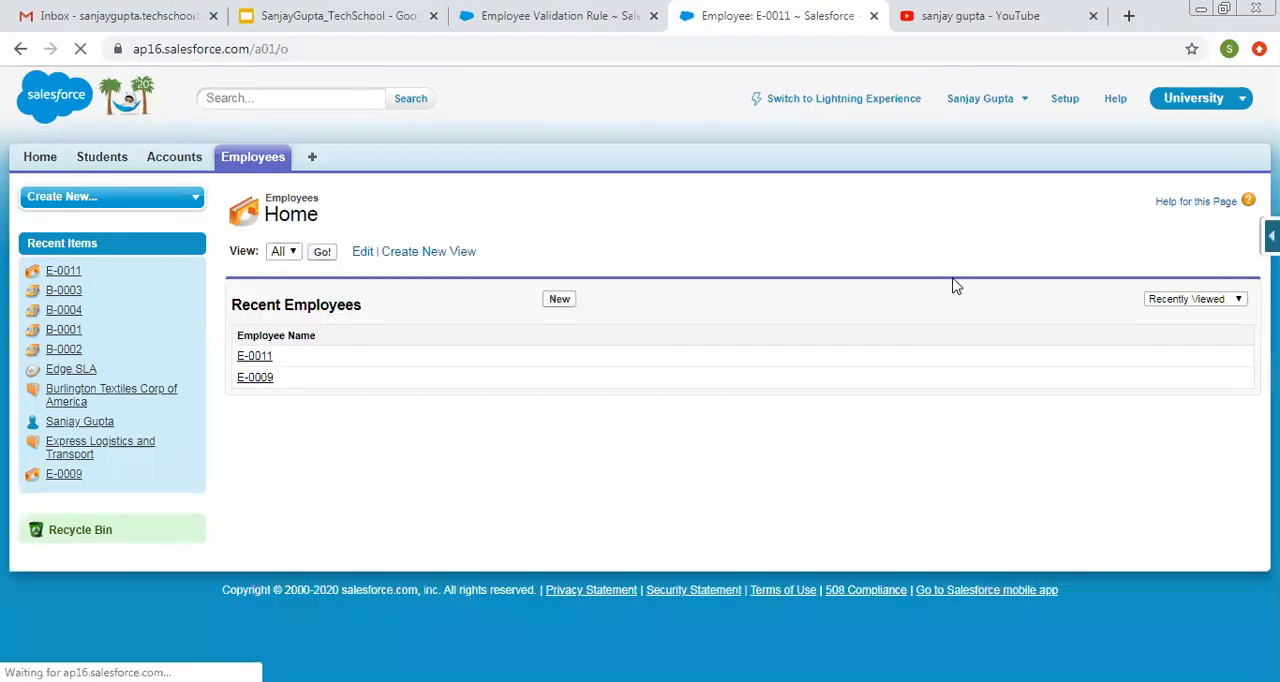
left_click(559, 299)
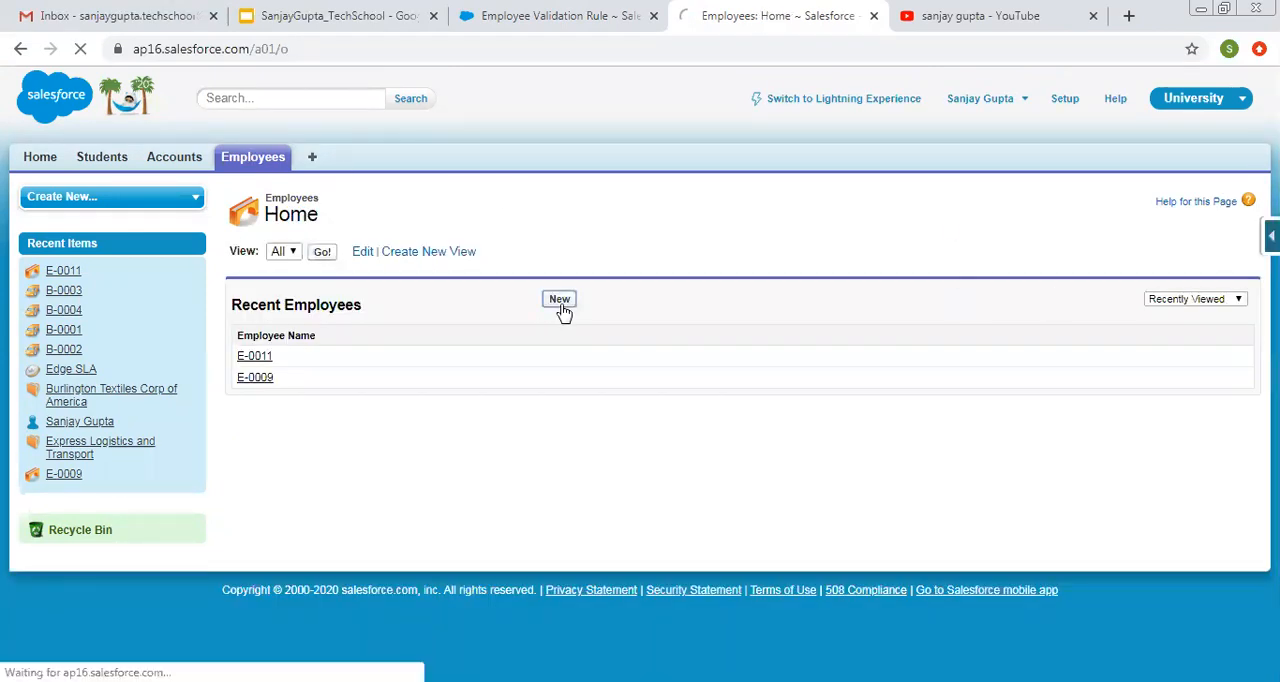
left_click(559, 299)
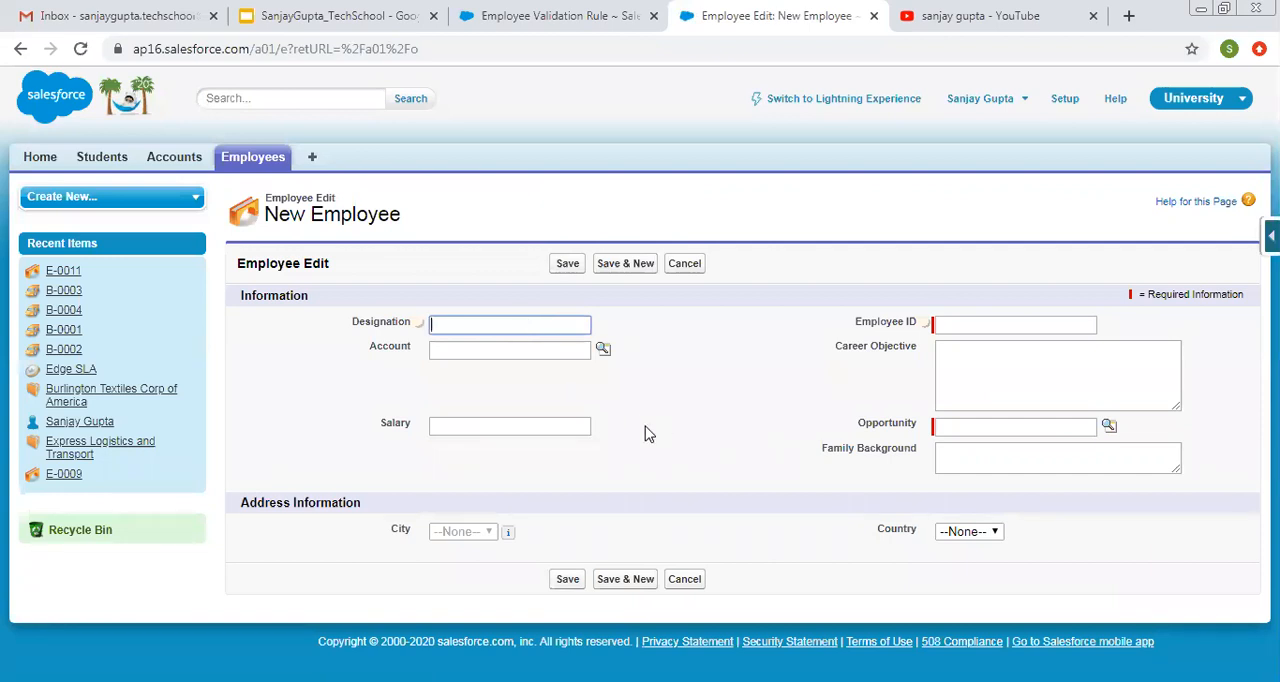
type("-100")
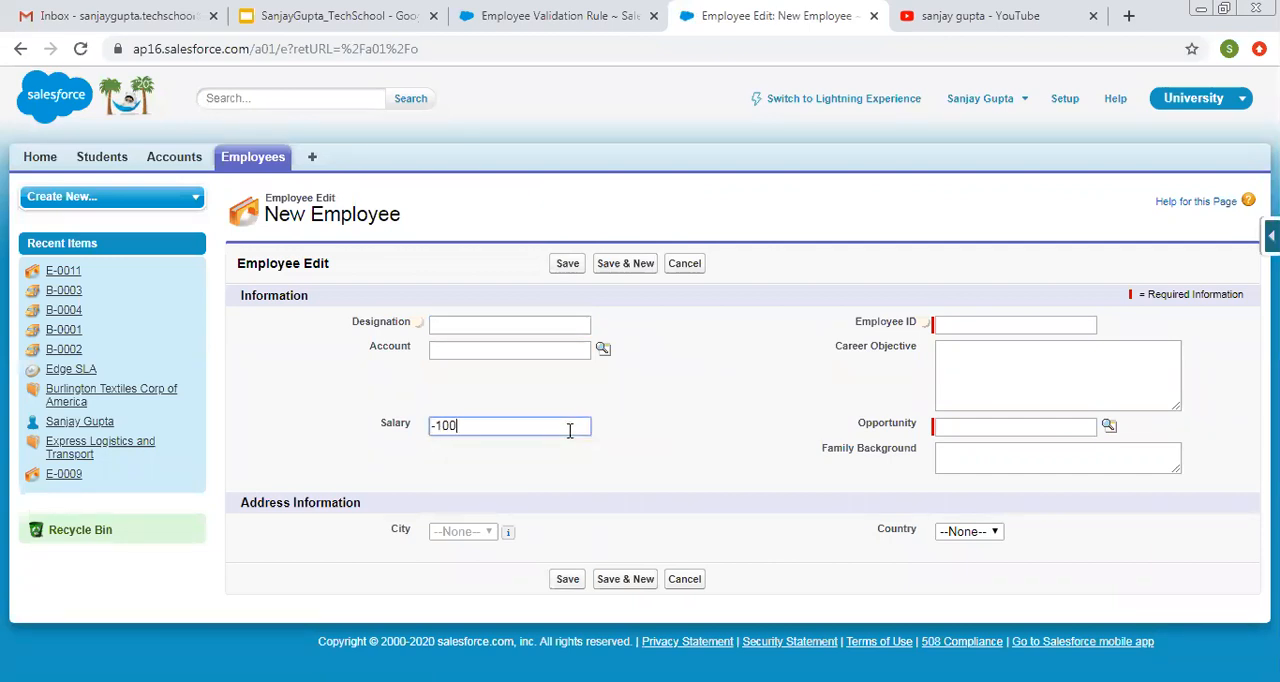
left_click(567, 263)
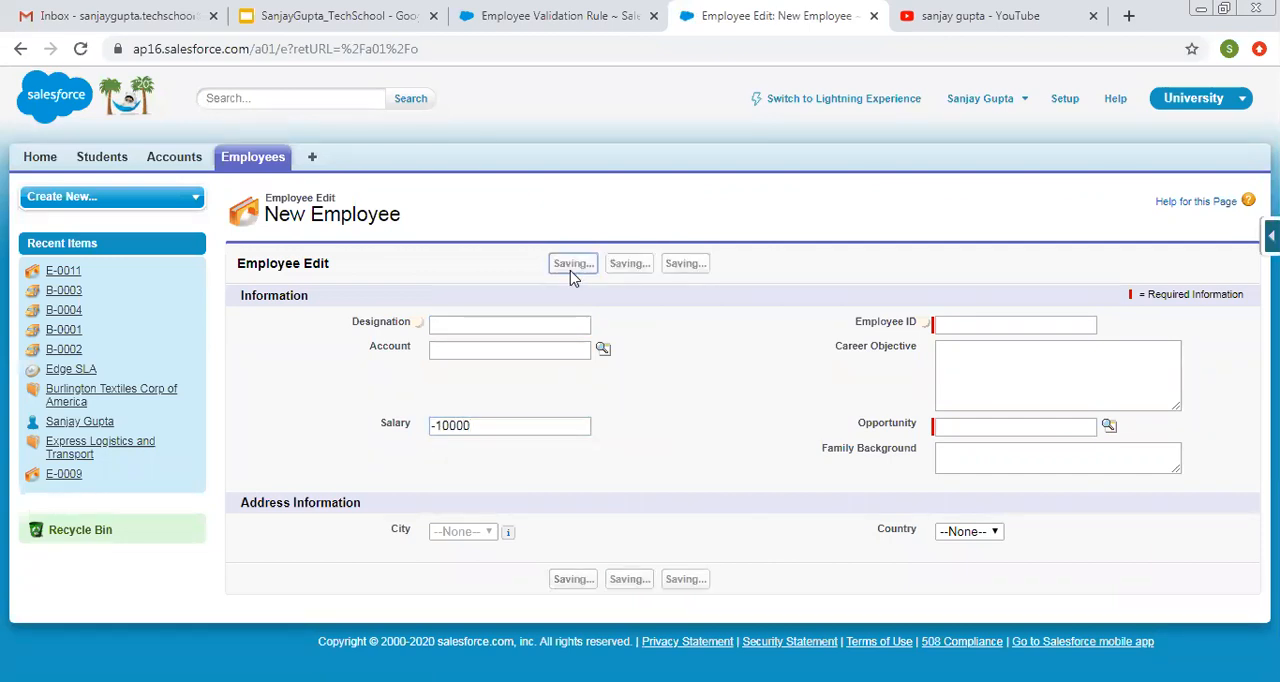
left_click(573, 263)
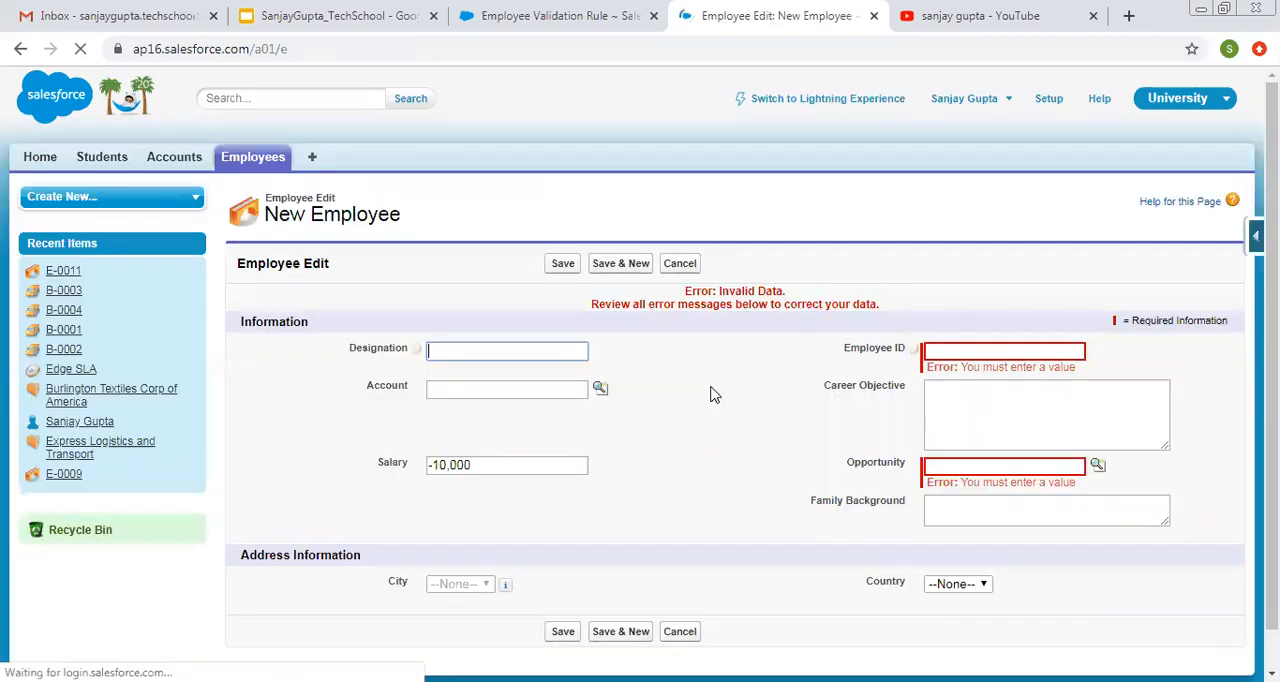
mouse_move(826, 387)
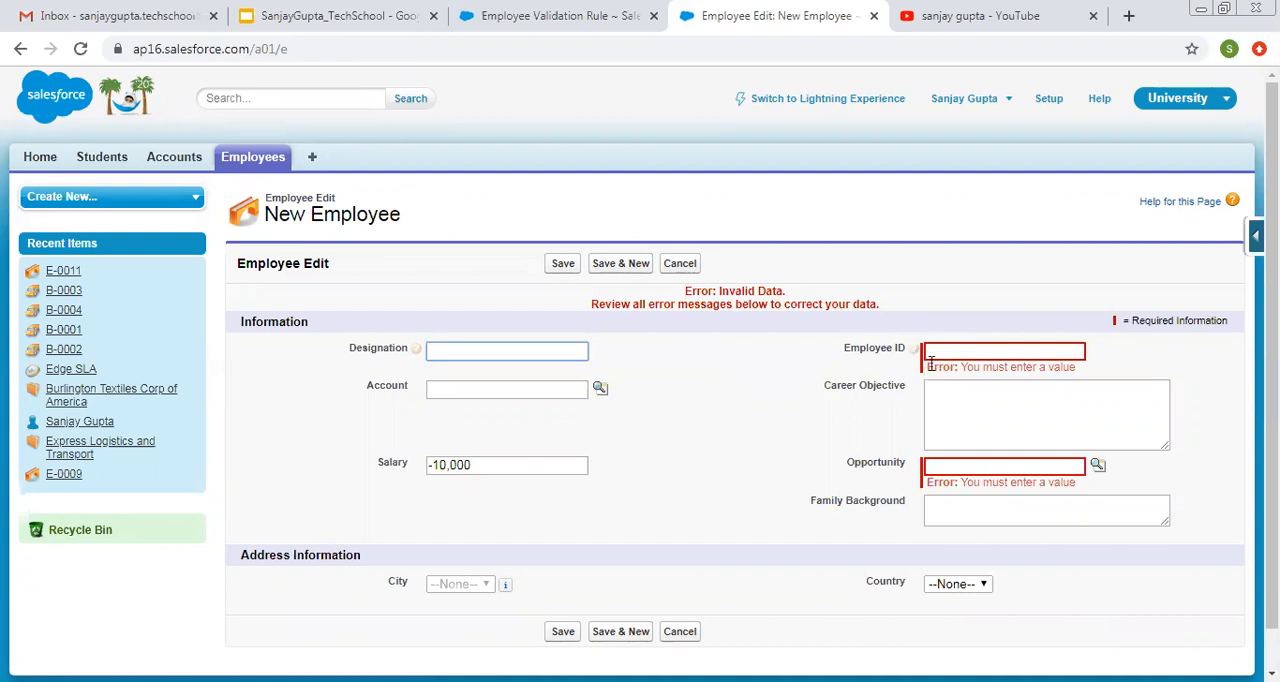
Add Employee ID 1010 and opportunity Dickenson Mobile Generators, then save again
type("1011")
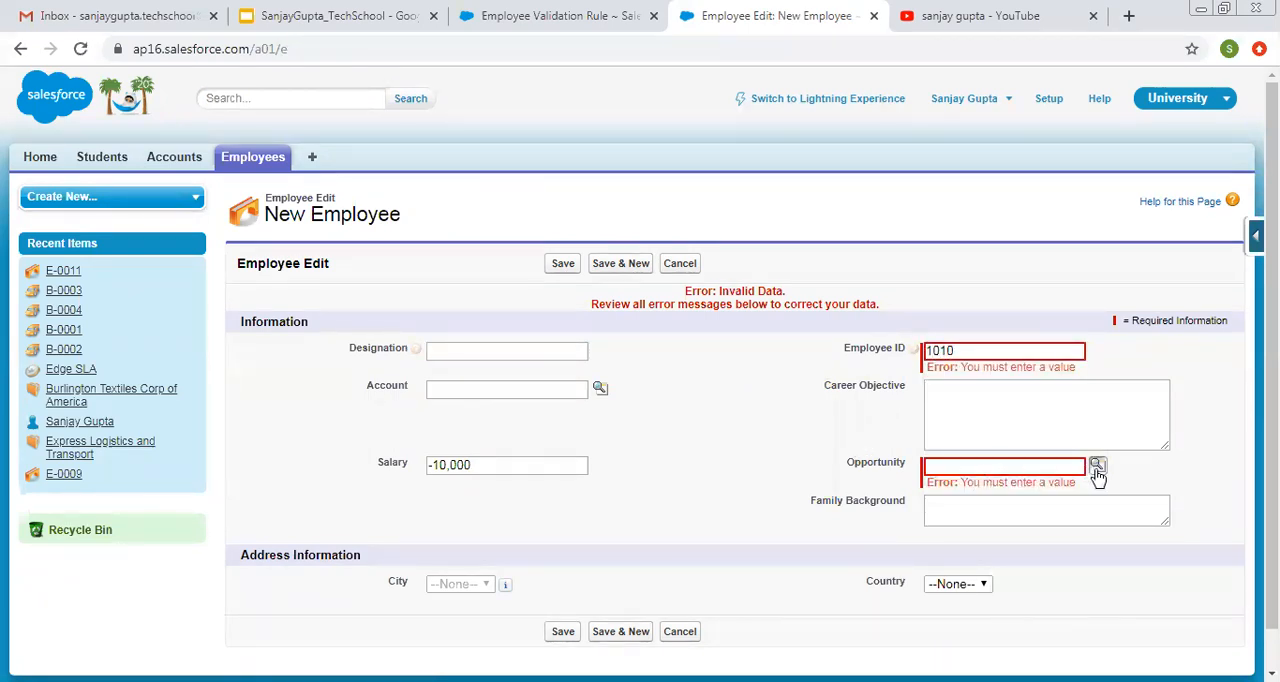
left_click(1098, 465)
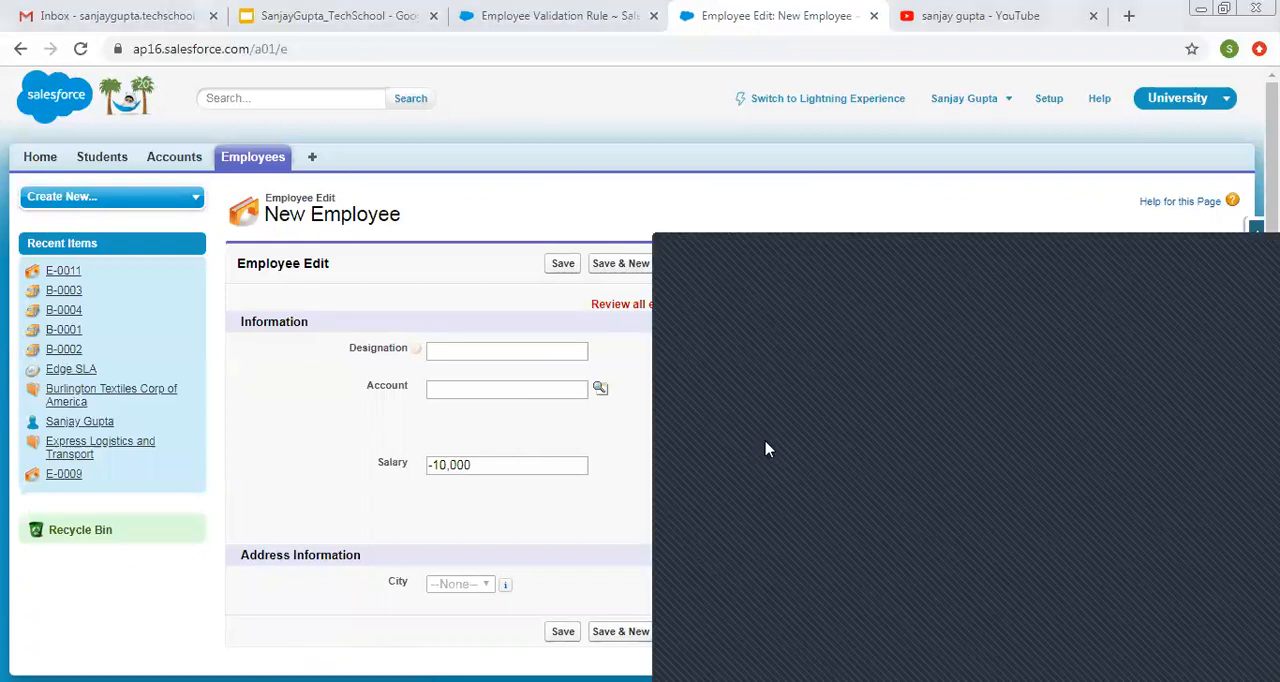
mouse_move(740, 474)
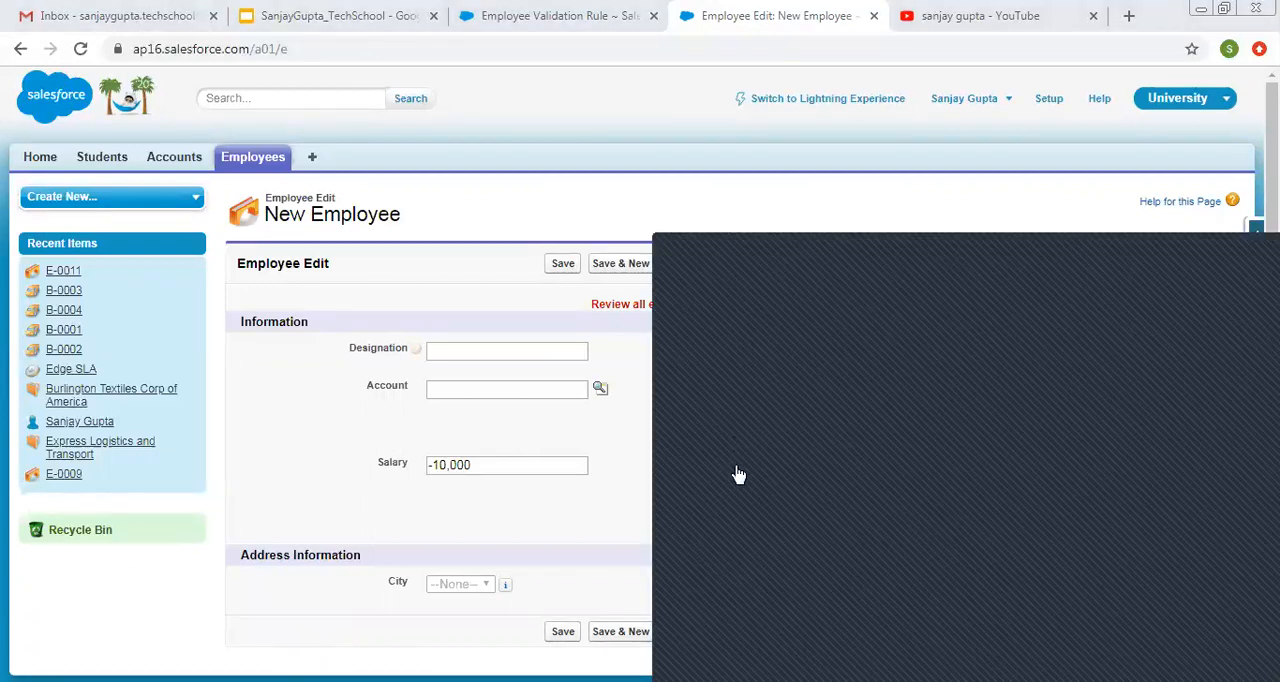
left_click(562, 263)
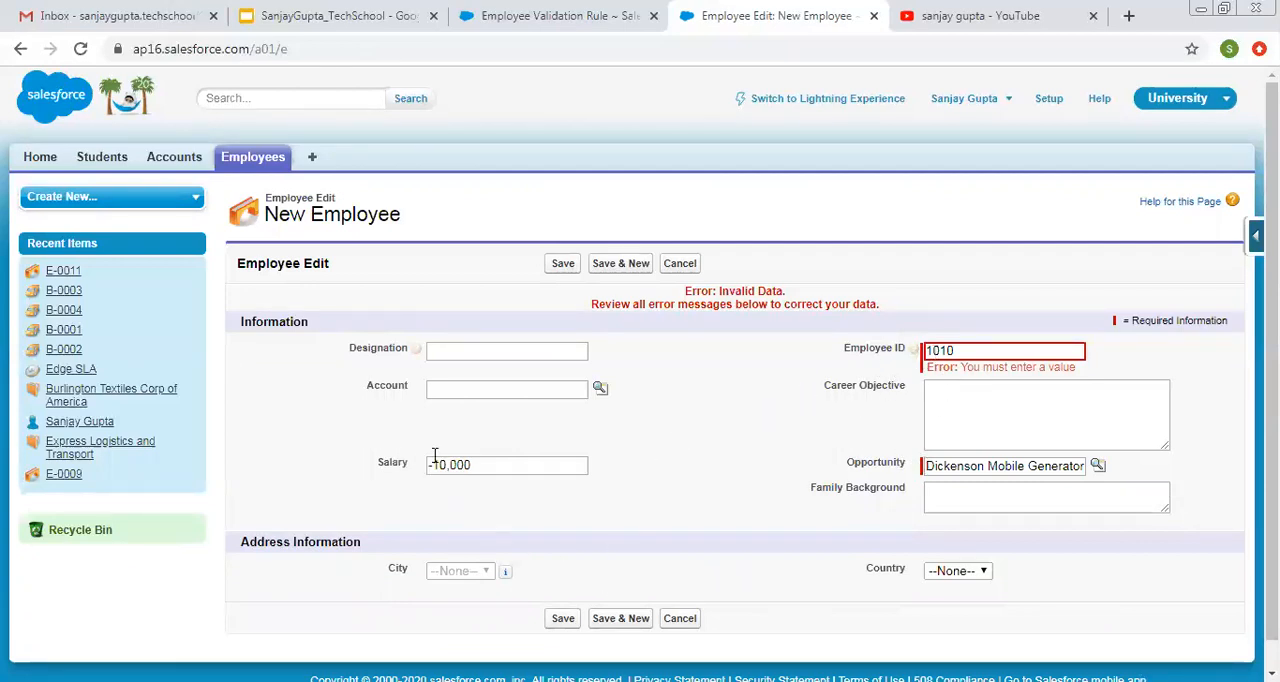
left_click(562, 263)
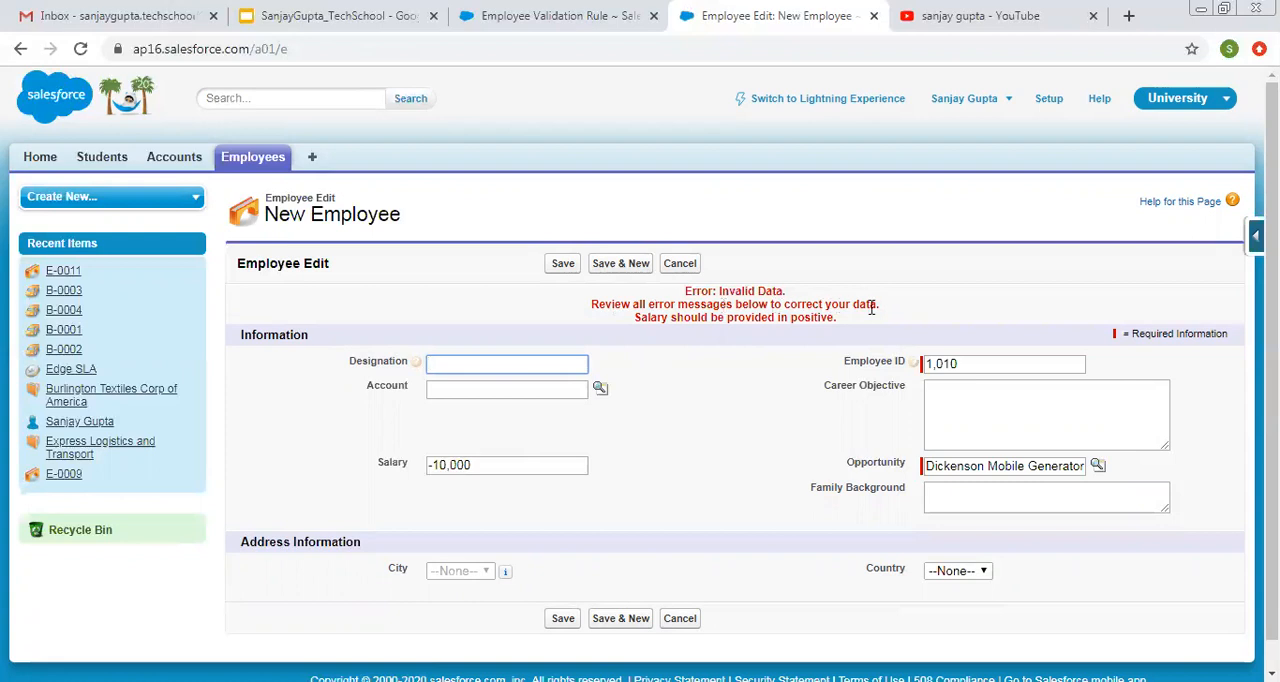
mouse_move(767, 332)
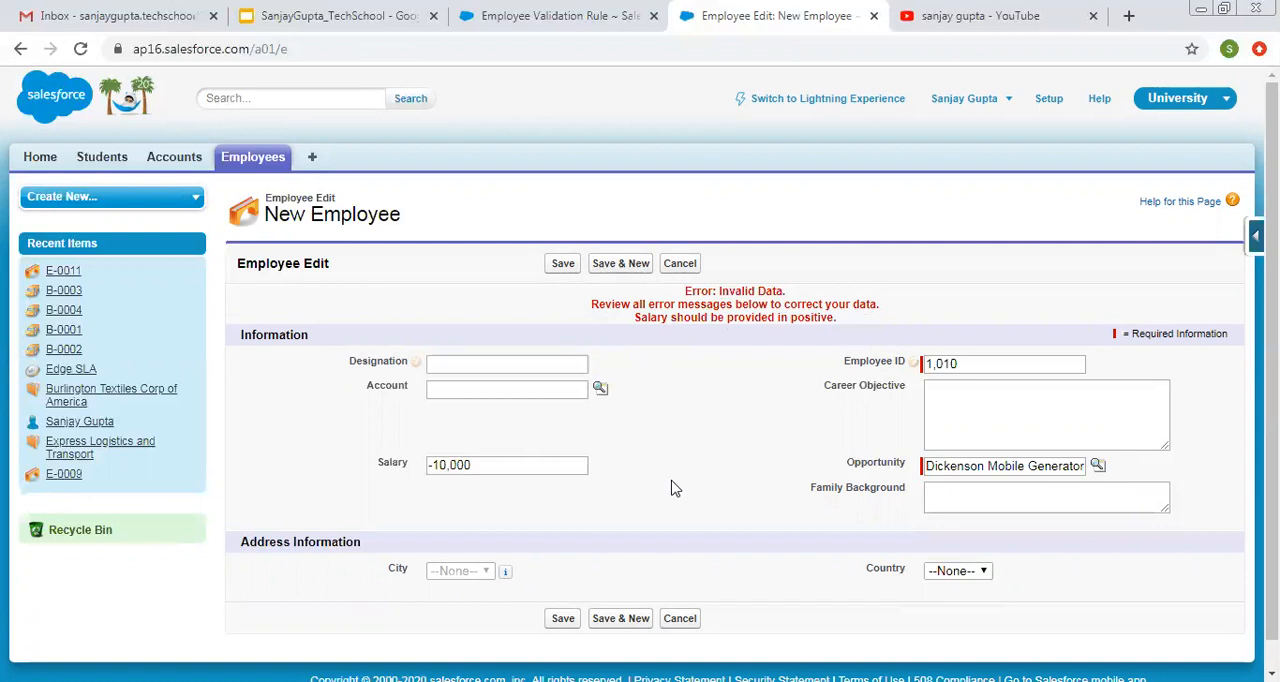
mouse_move(452, 448)
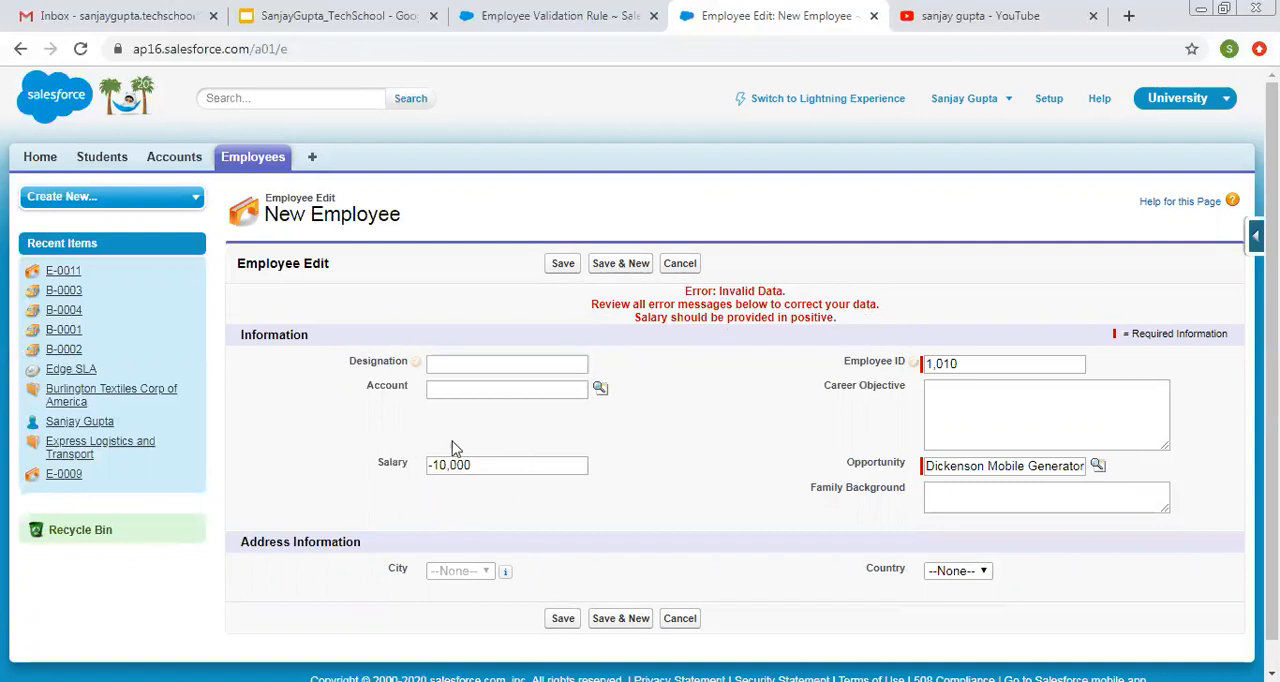
mouse_move(667, 491)
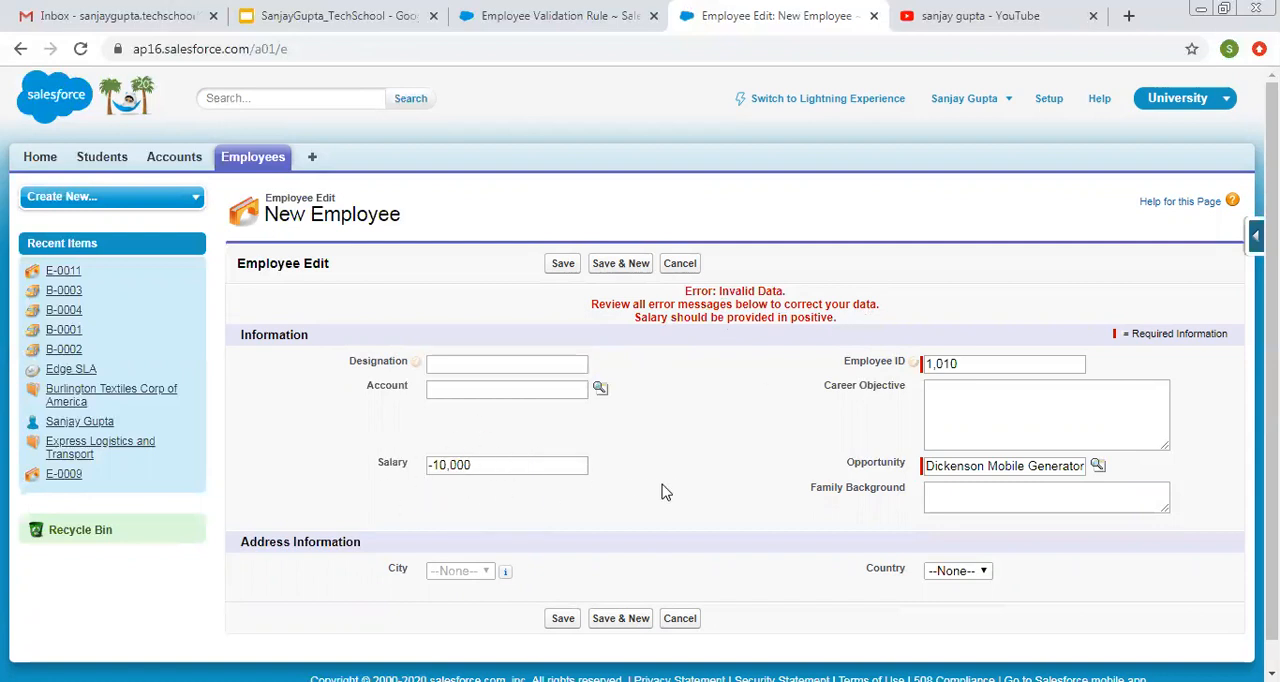
mouse_move(680, 618)
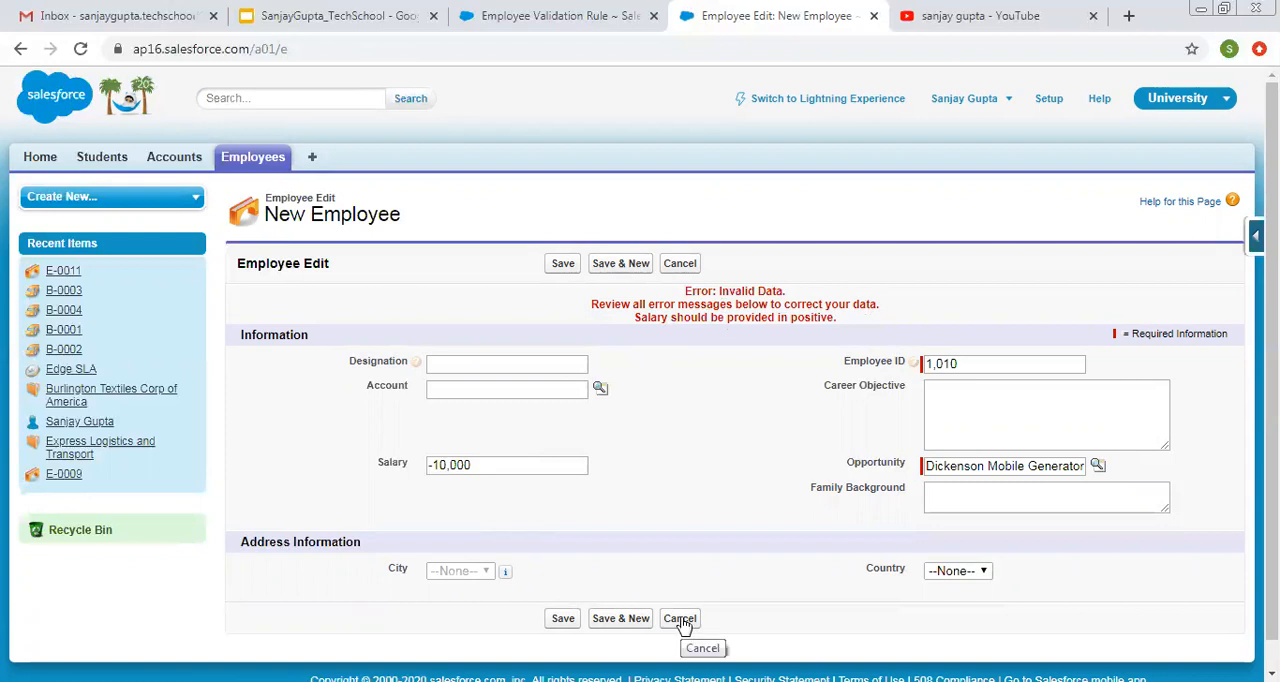
mouse_move(560, 16)
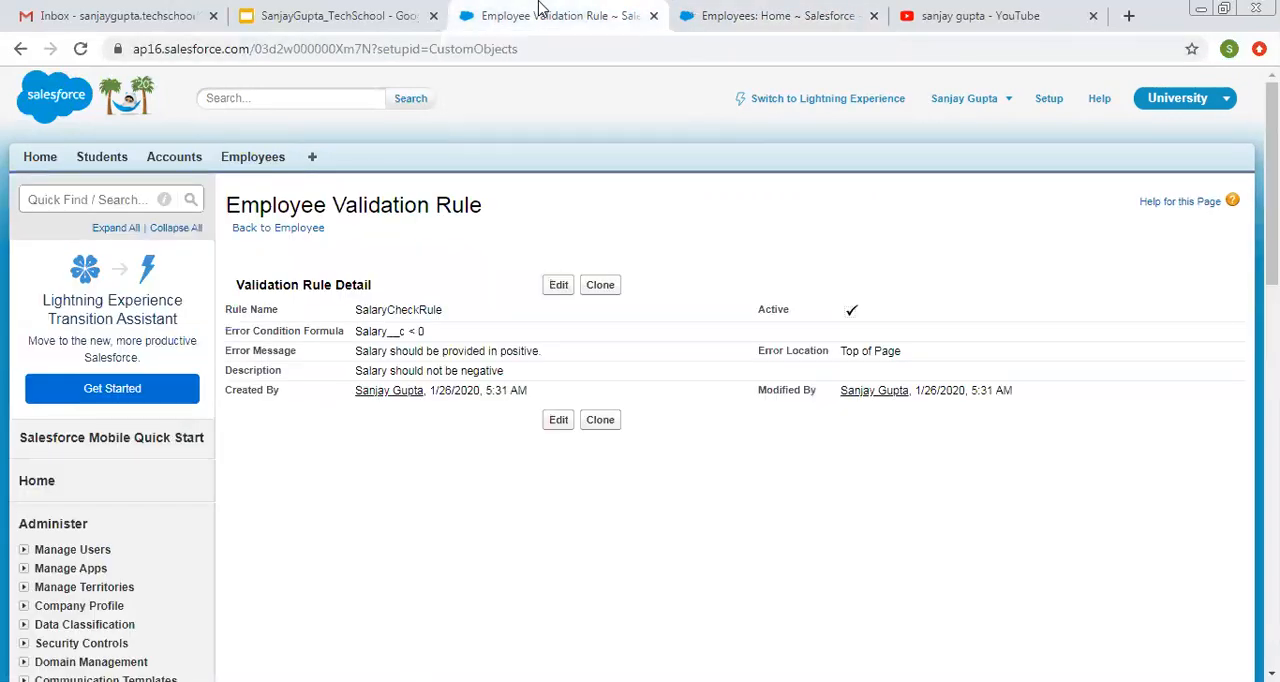
Edit SalaryCheckRule, set its error location to the Salary field, and save
left_click(558, 284)
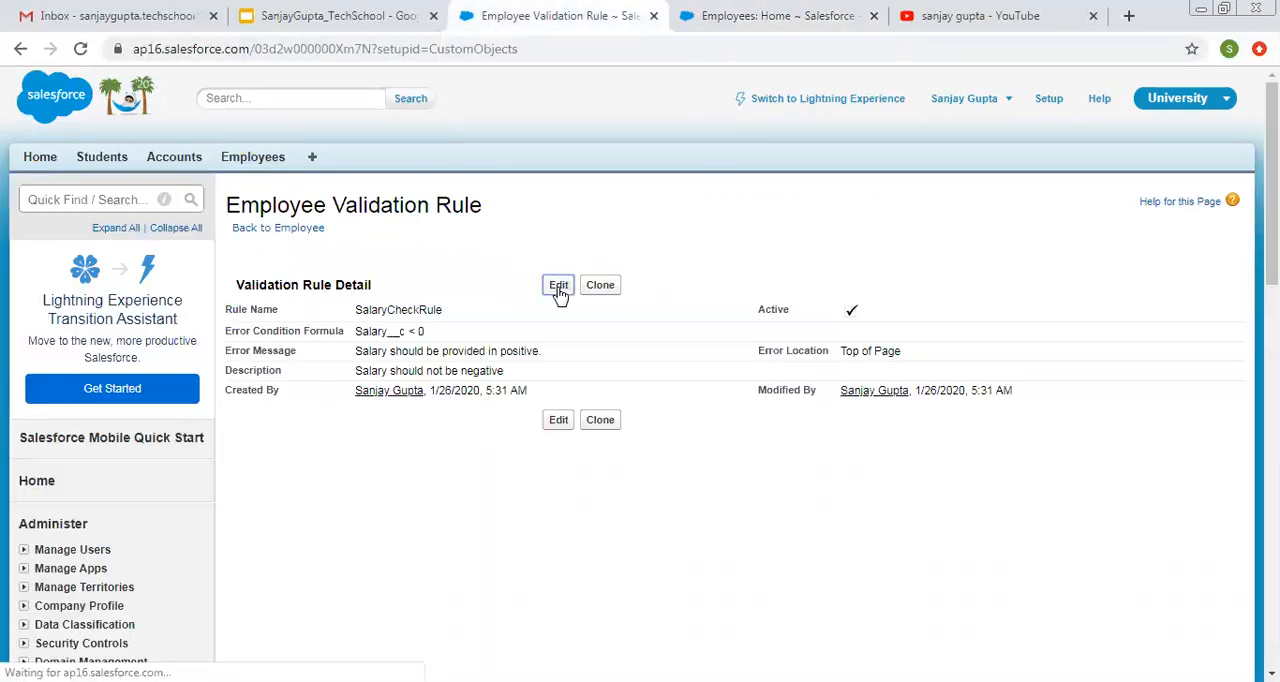
left_click(558, 285)
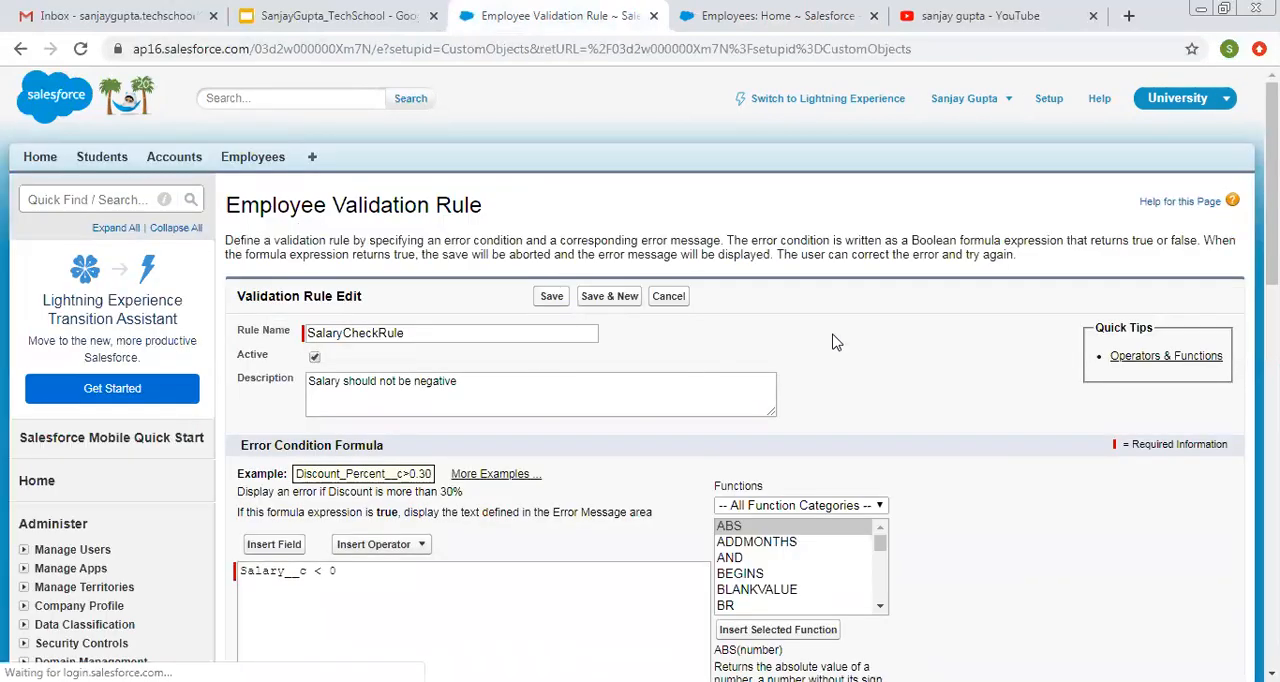
scroll("down", 3)
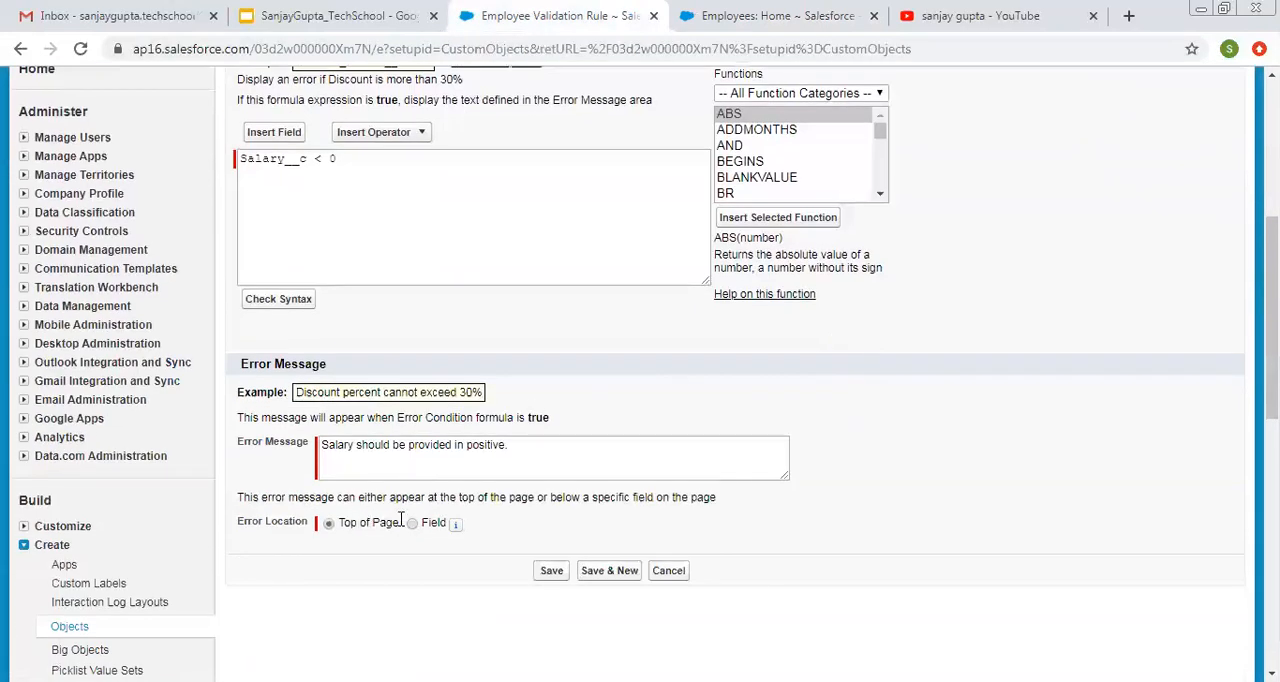
left_click(411, 524)
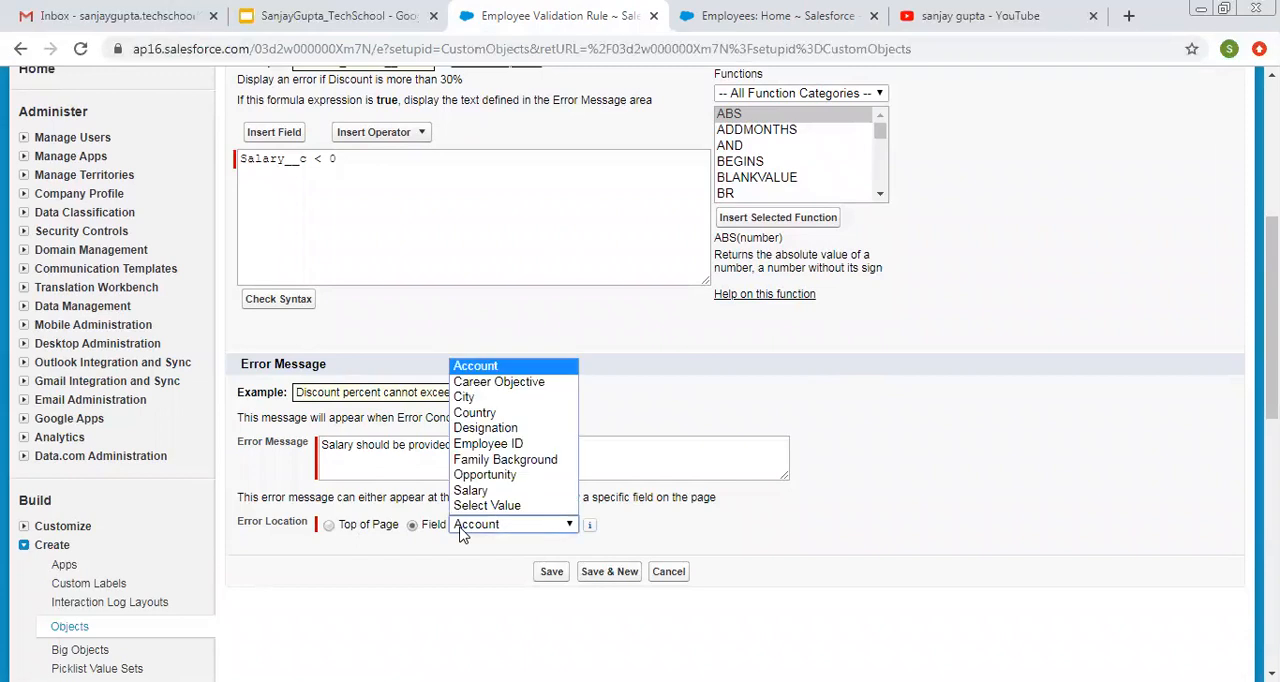
left_click(470, 490)
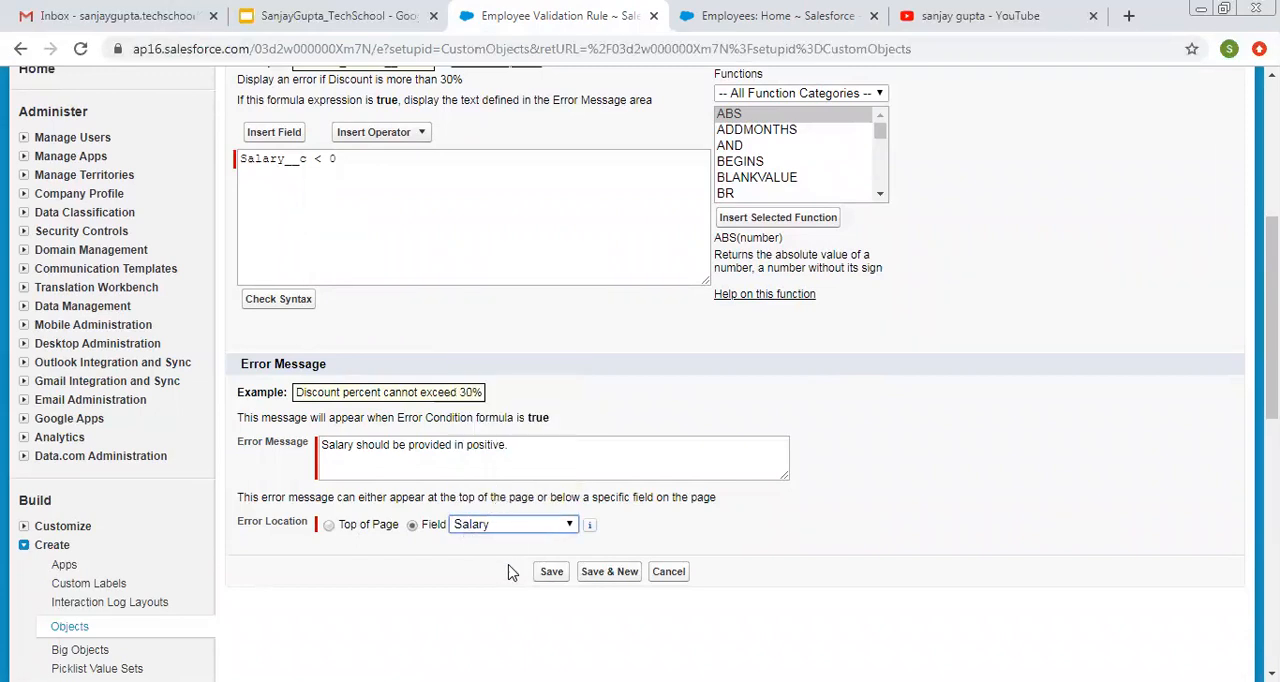
mouse_move(516, 556)
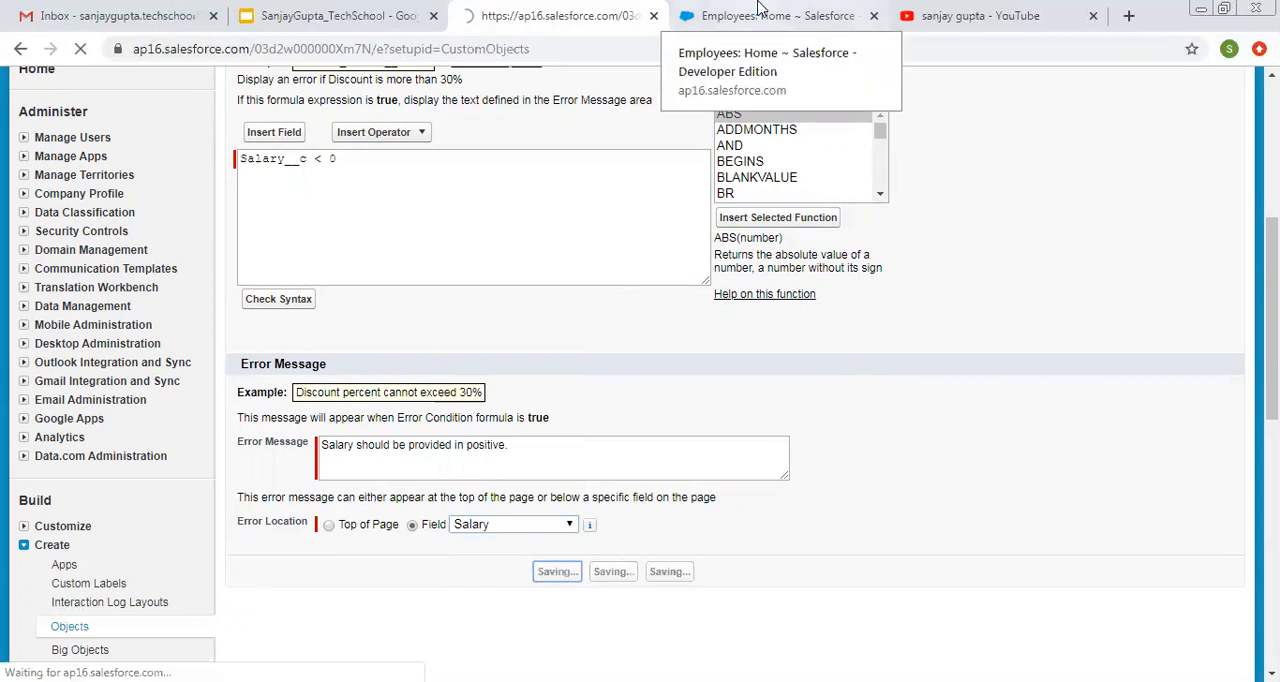
Save a new Employee: ID 12345, opportunity Dickenson Mobile Generator, salary -10,000
left_click(778, 15)
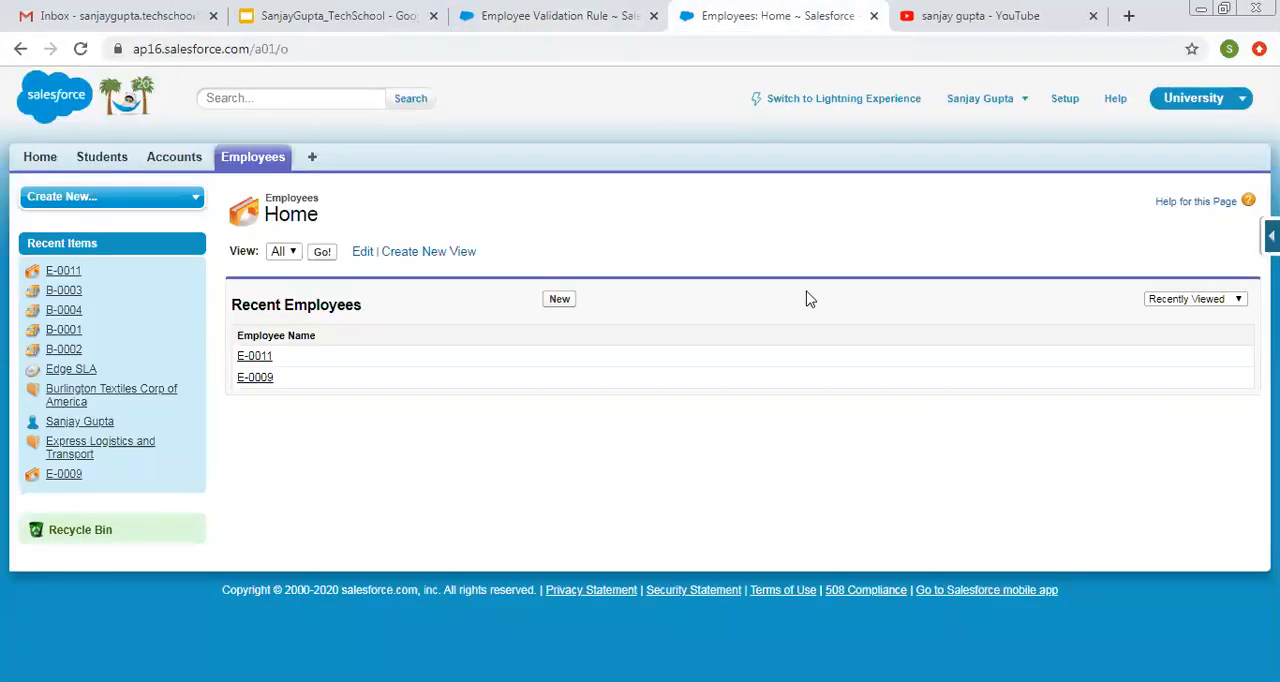
left_click(559, 298)
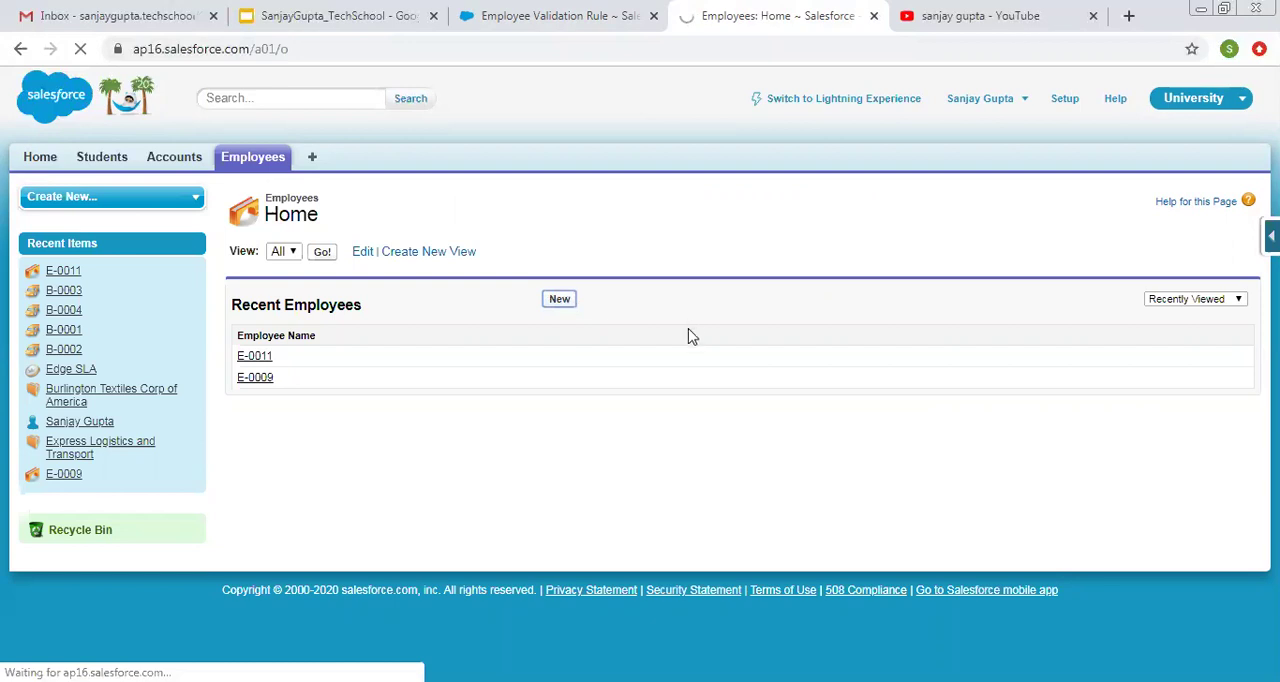
left_click(558, 298)
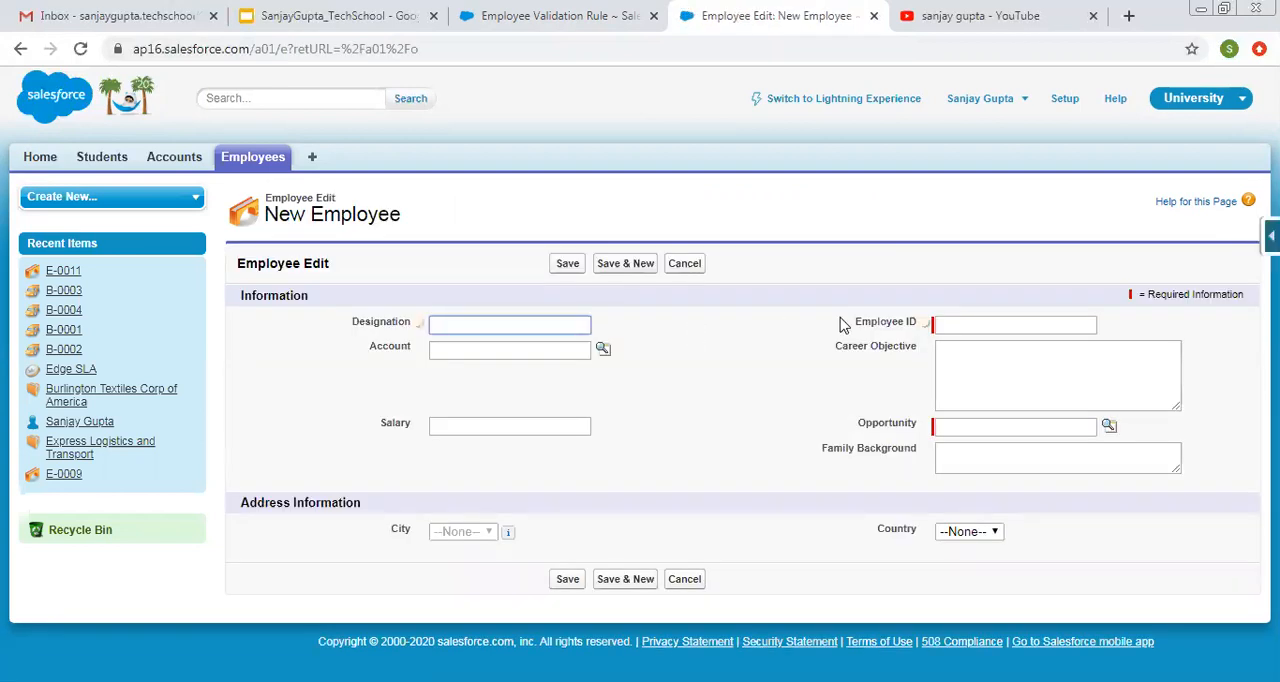
type("12345")
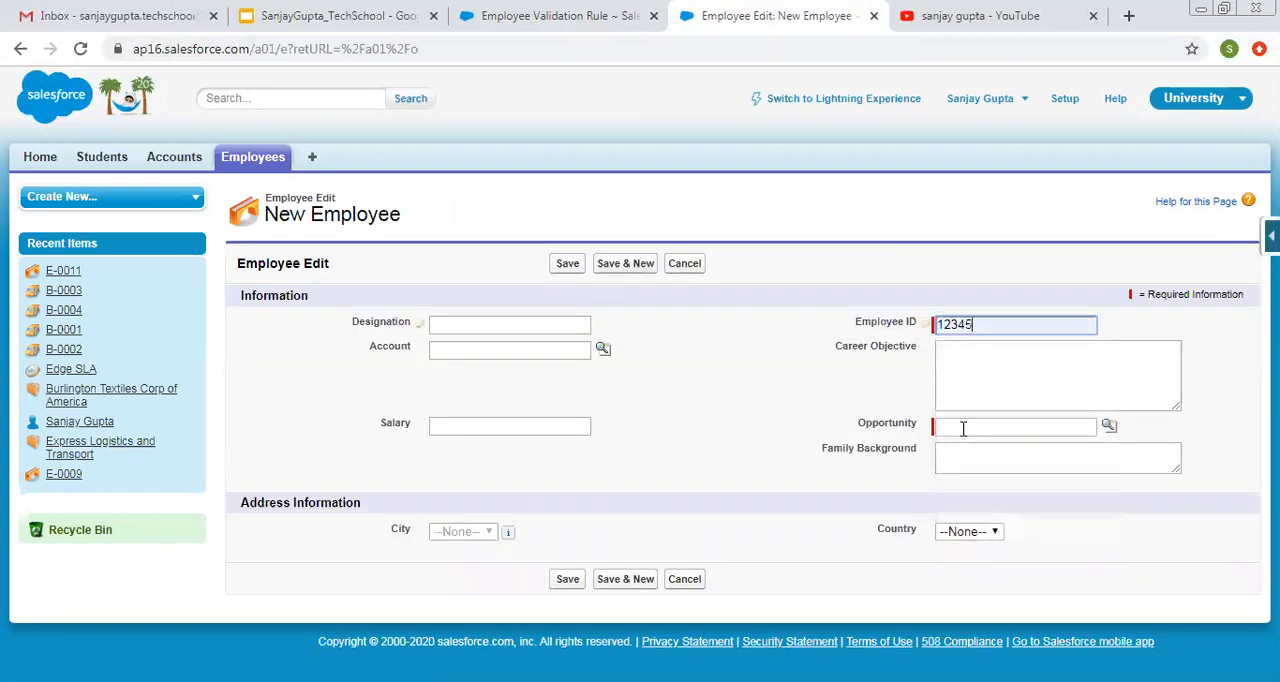
type("Dickenson Mobile Generator")
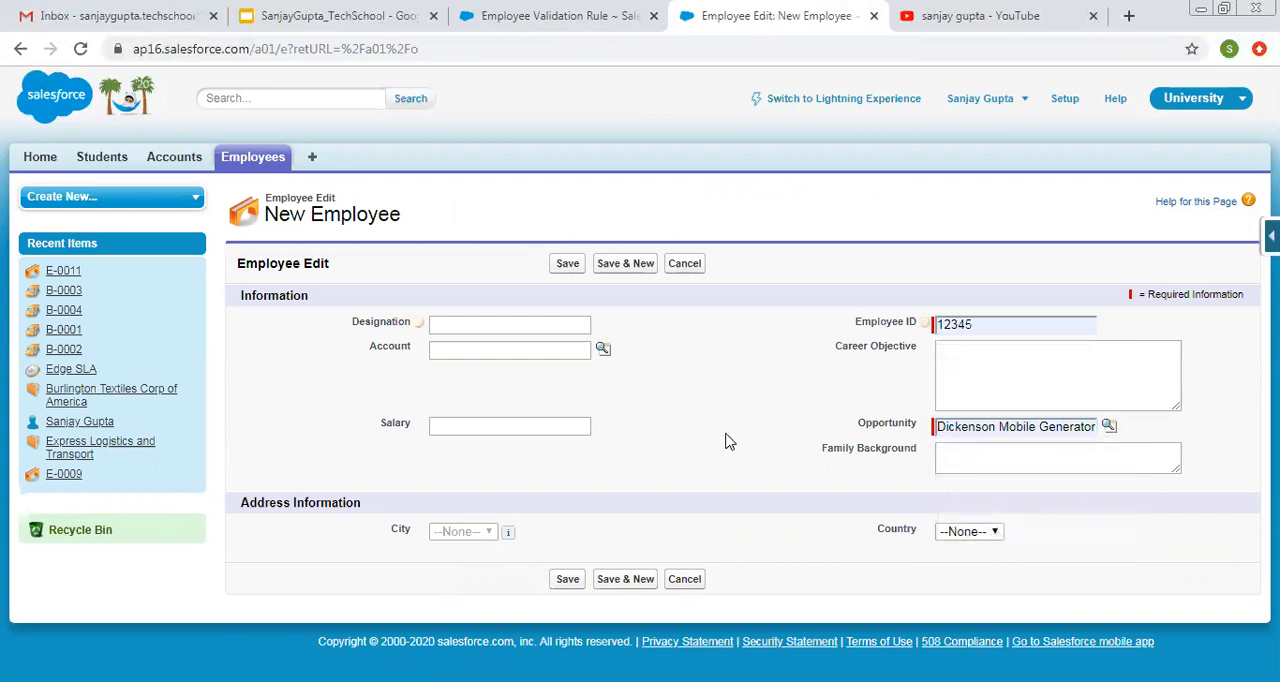
left_click(509, 426)
type("-10000")
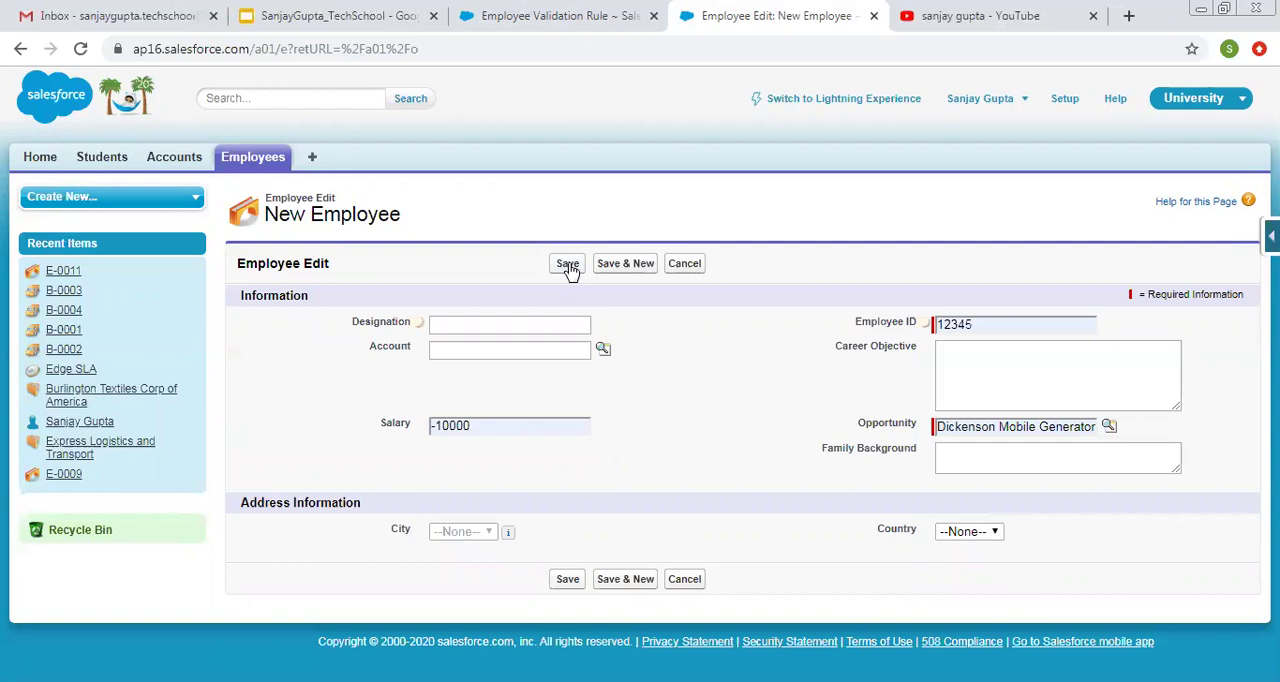
left_click(567, 263)
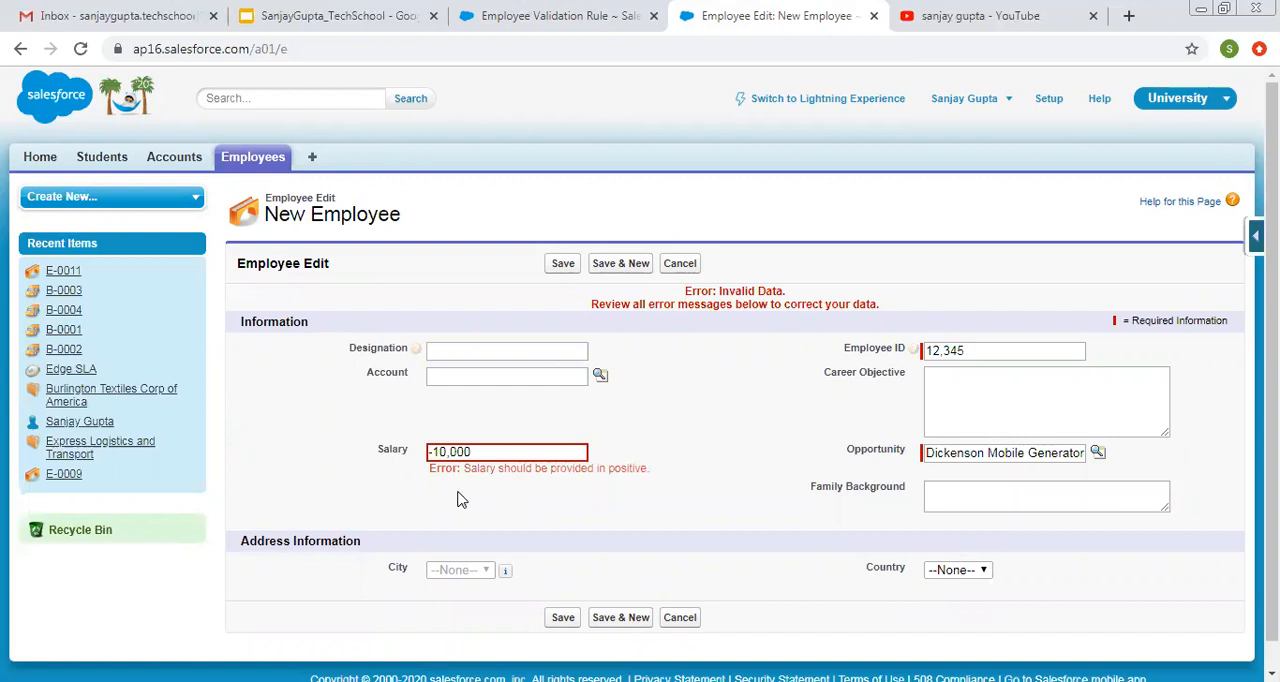
mouse_move(472, 490)
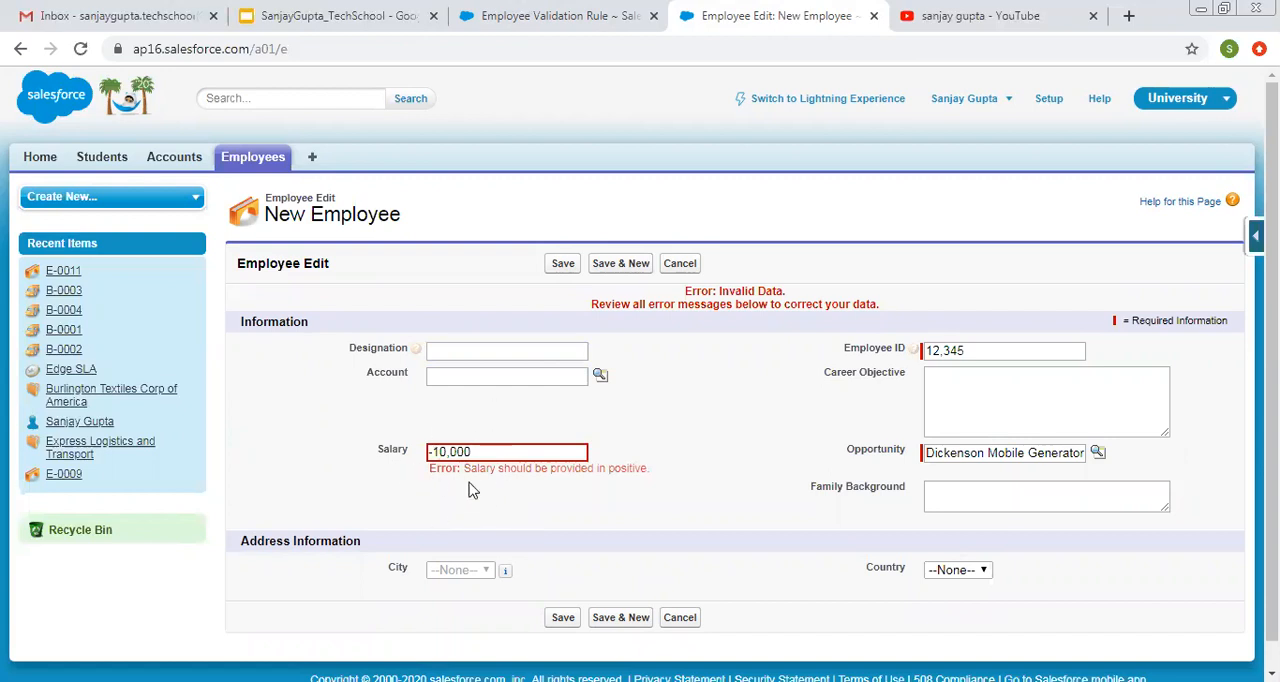
mouse_move(679, 617)
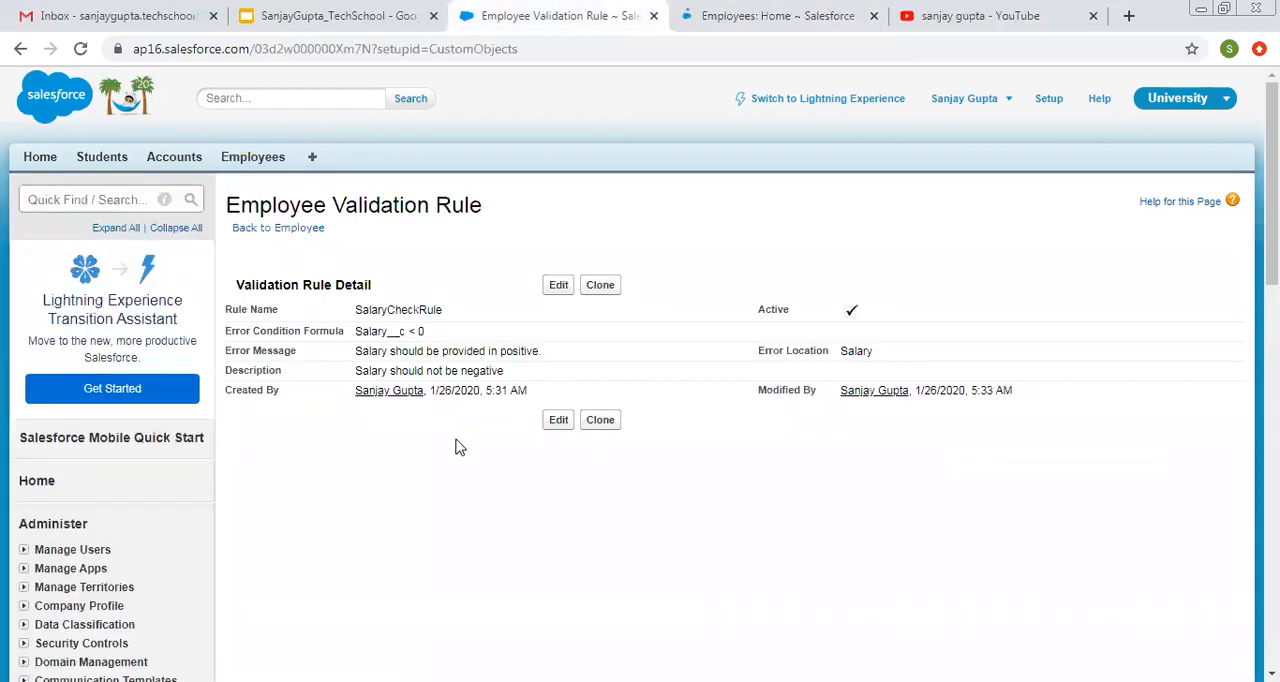
Reopen SalaryCheckRule for editing and set its error location to Top of Page
left_click(558, 285)
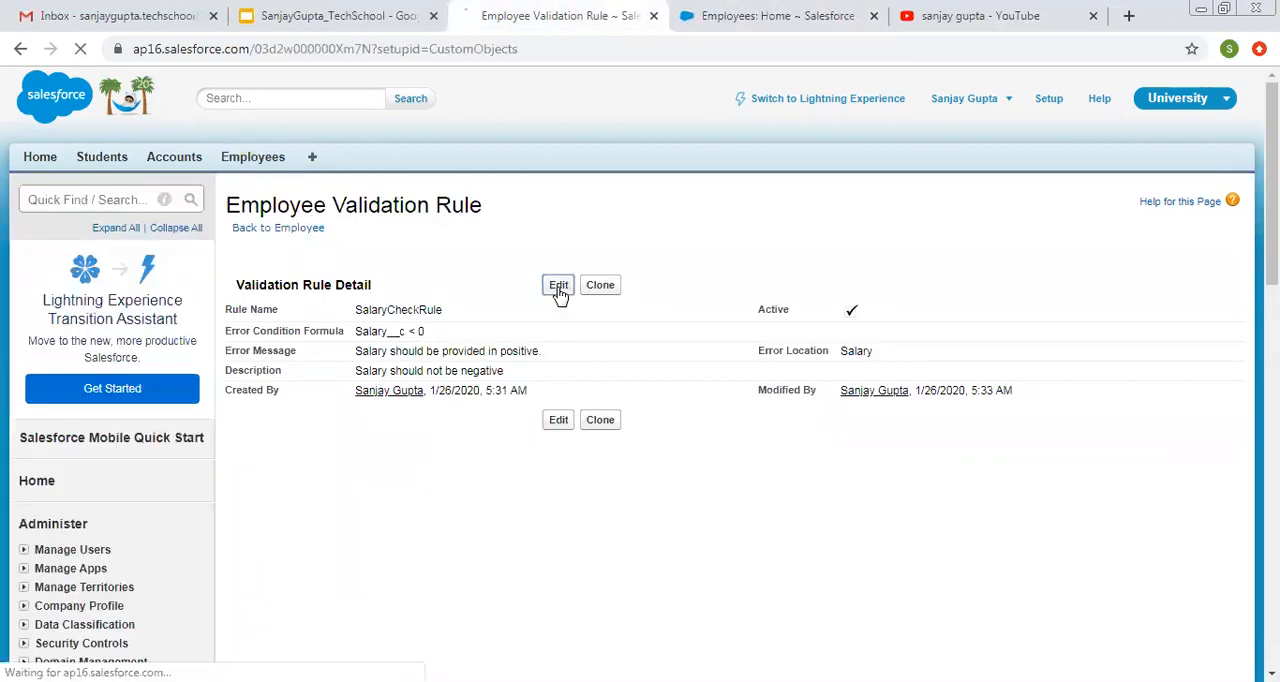
left_click(558, 285)
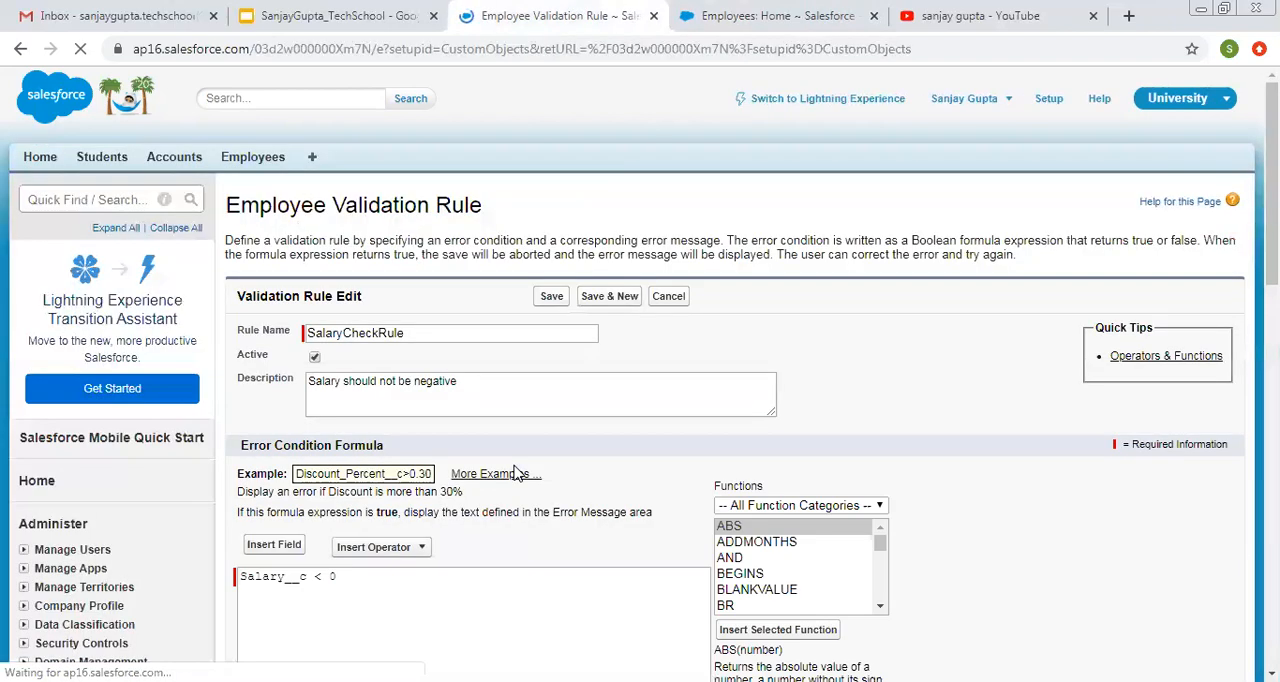
scroll("down", 3)
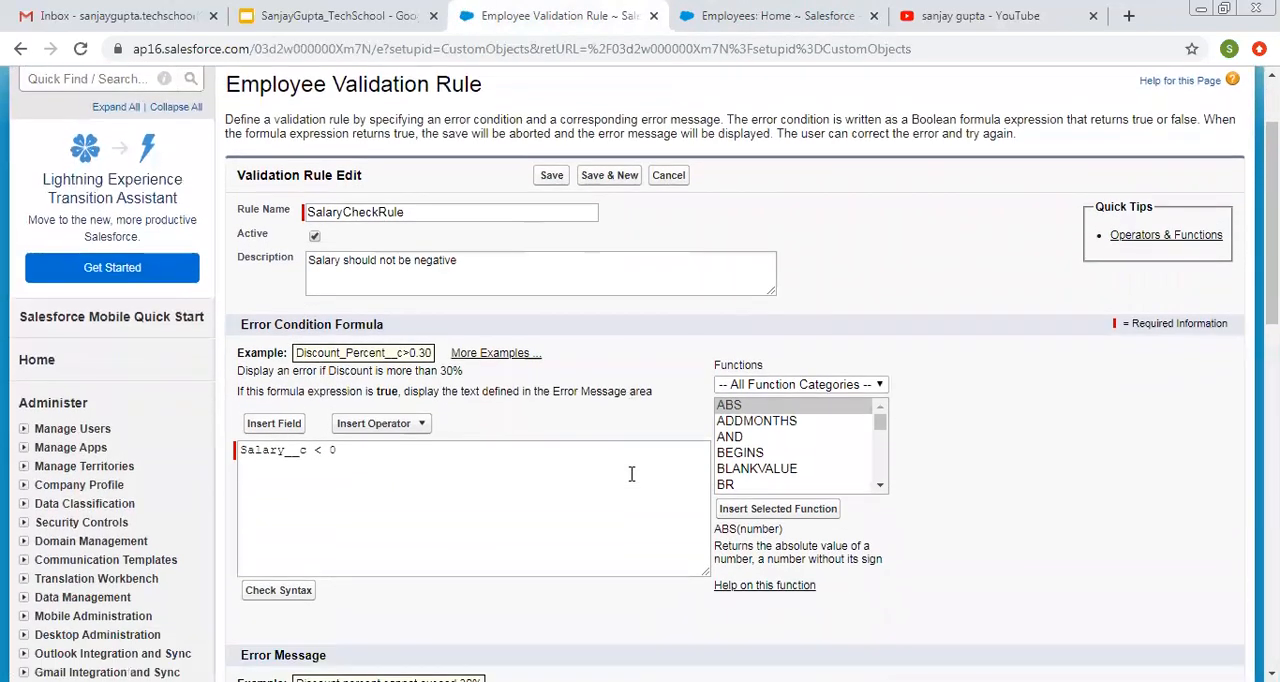
scroll("down", 3)
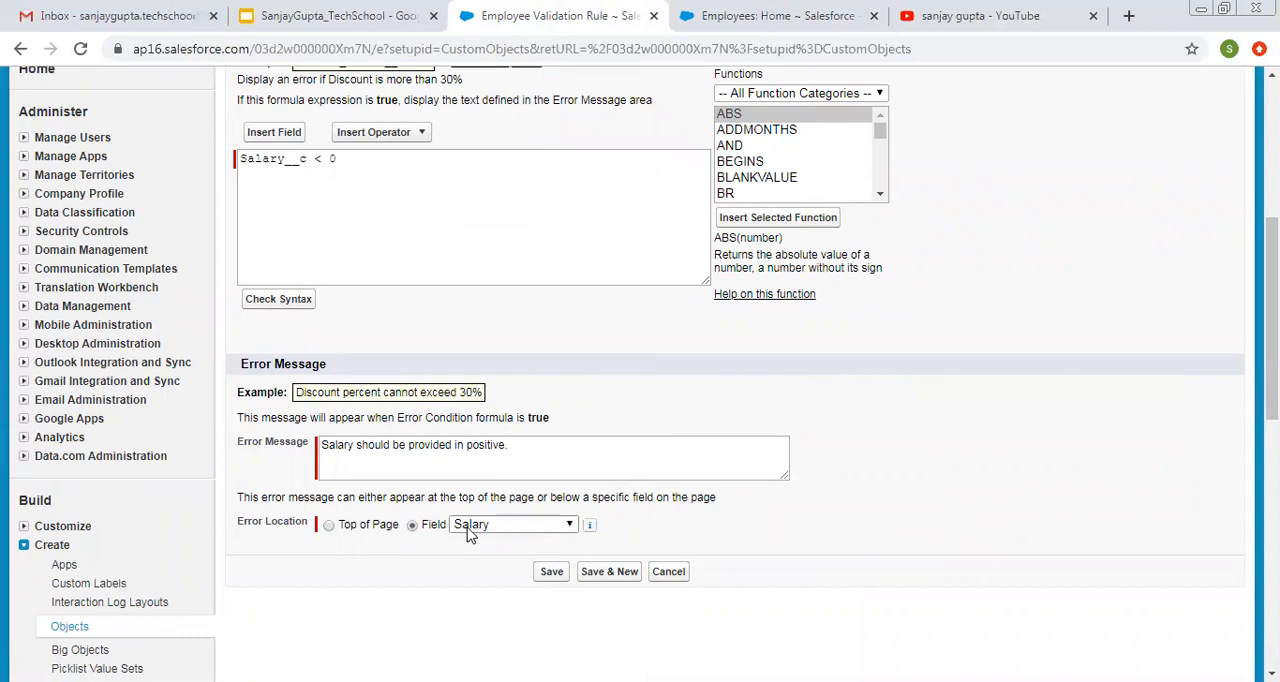
mouse_move(428, 532)
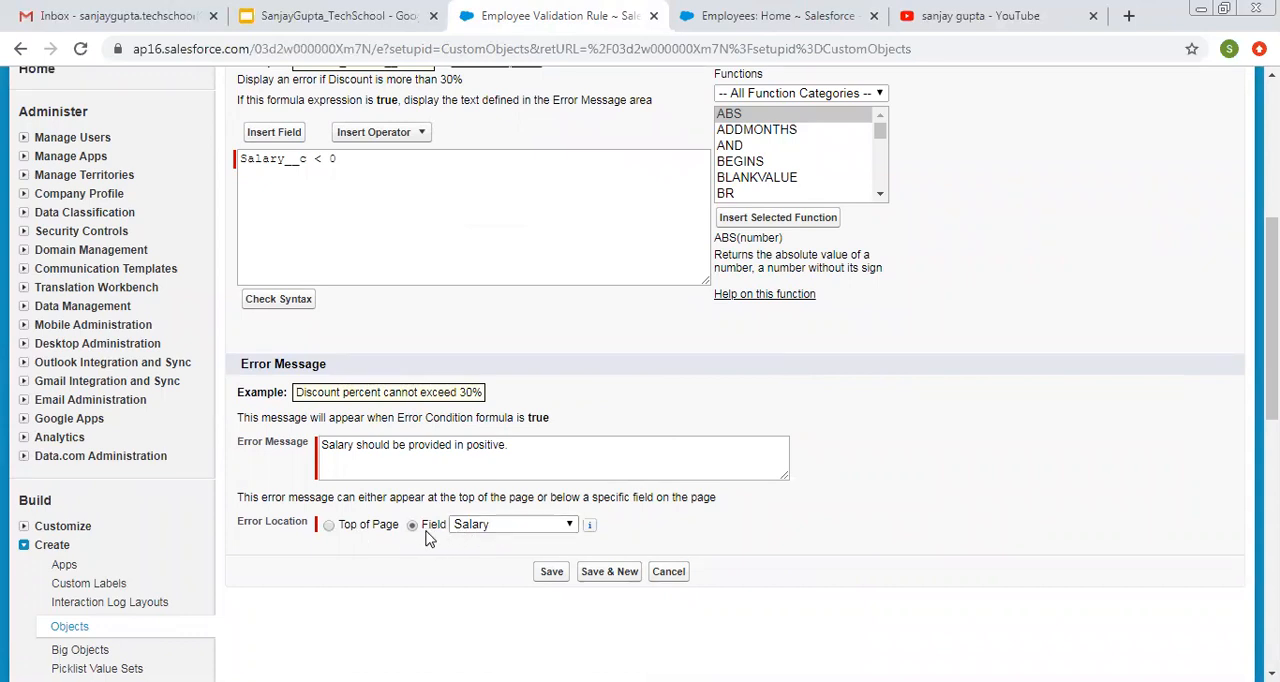
left_click(512, 523)
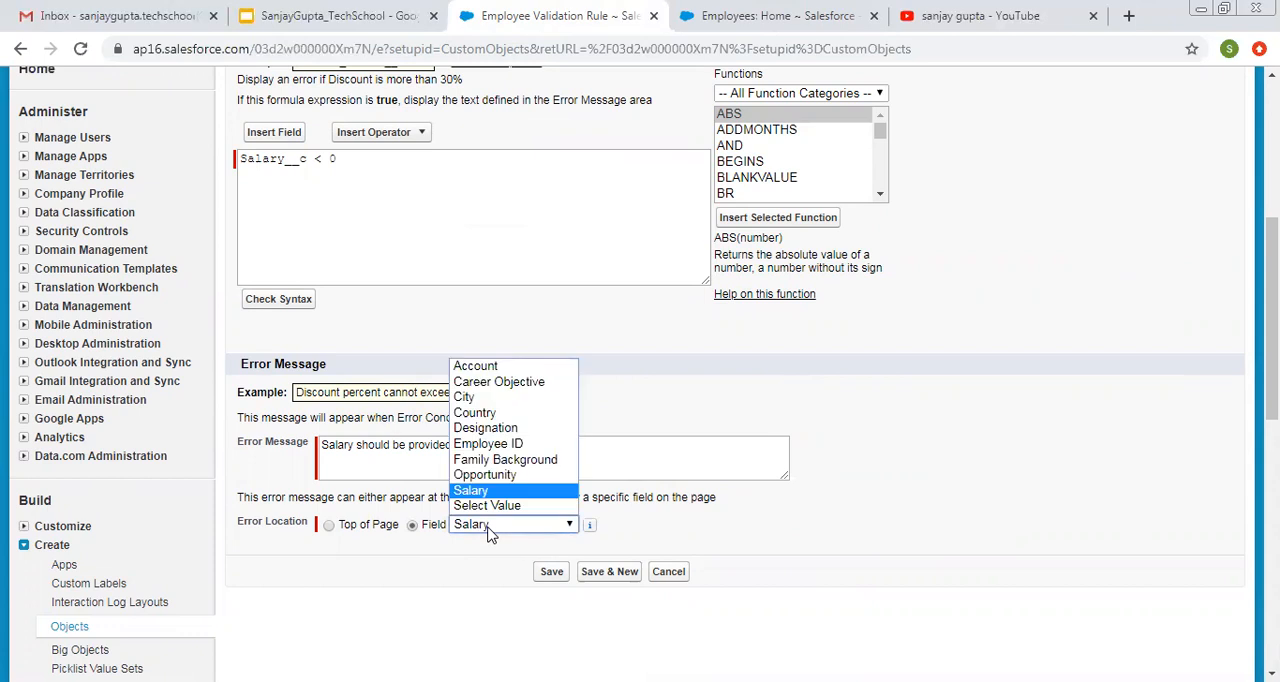
left_click(328, 522)
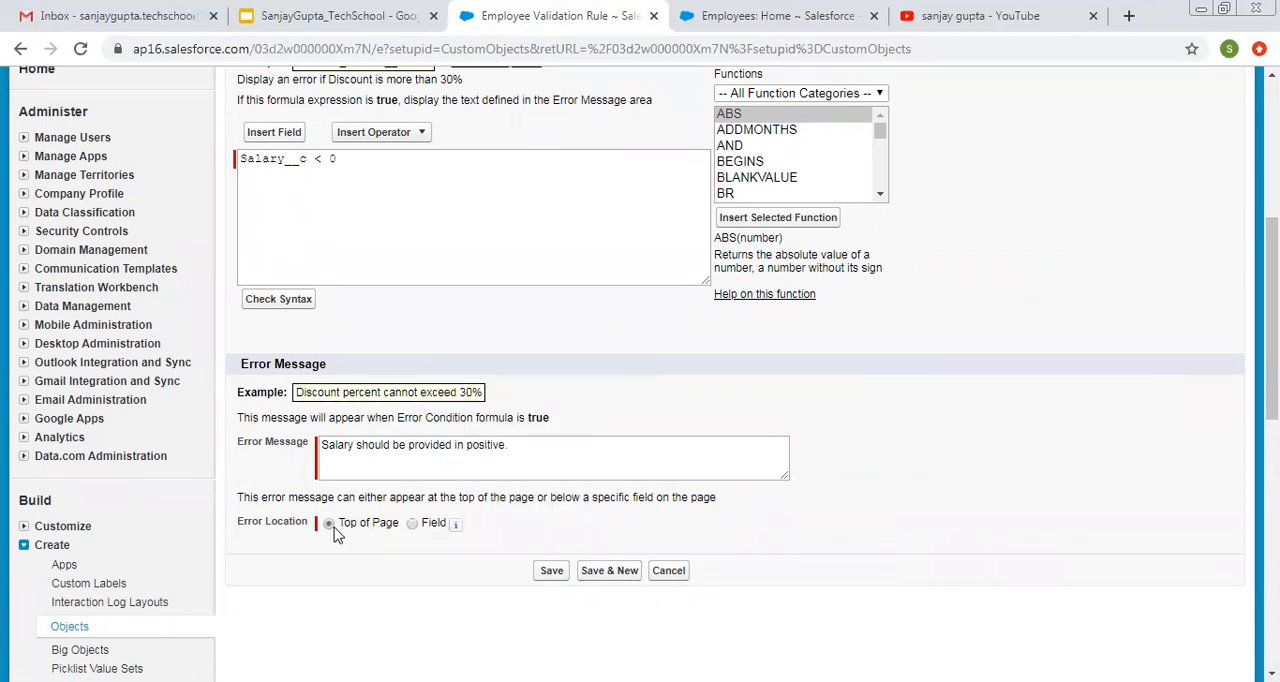
mouse_move(922, 447)
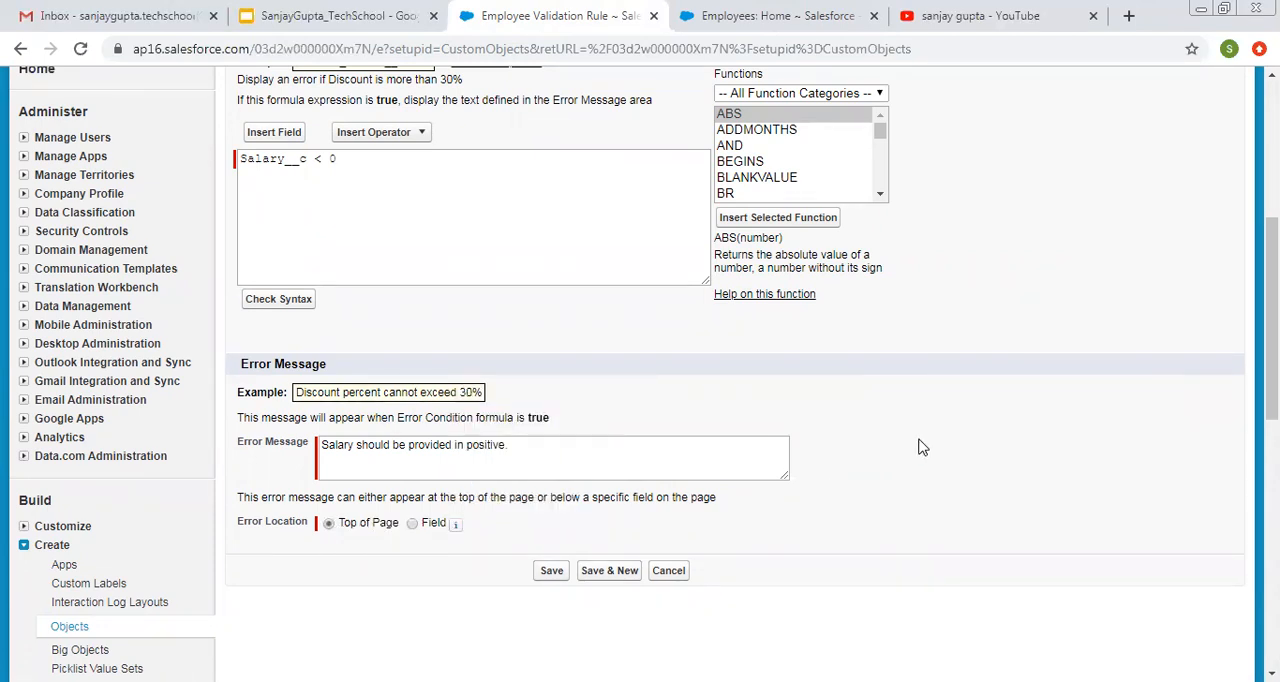
Leave the rule editor unsaved and bring up the YouTube search results
scroll("up", 3)
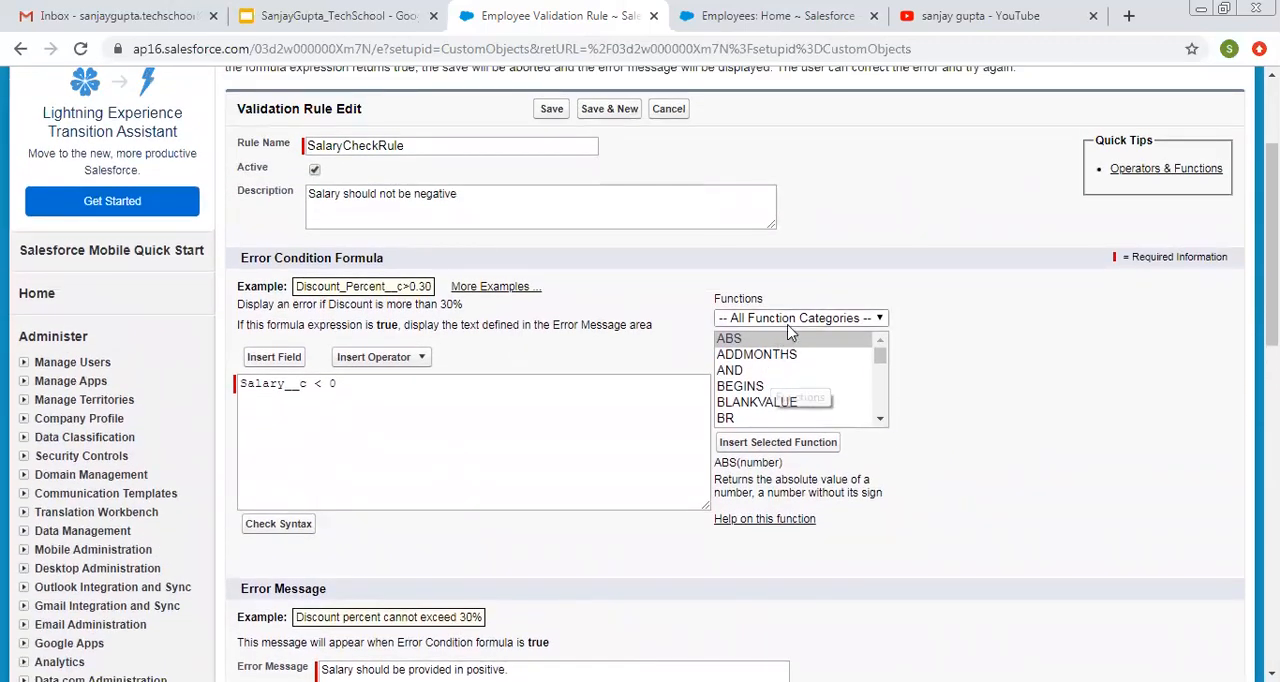
mouse_move(760, 418)
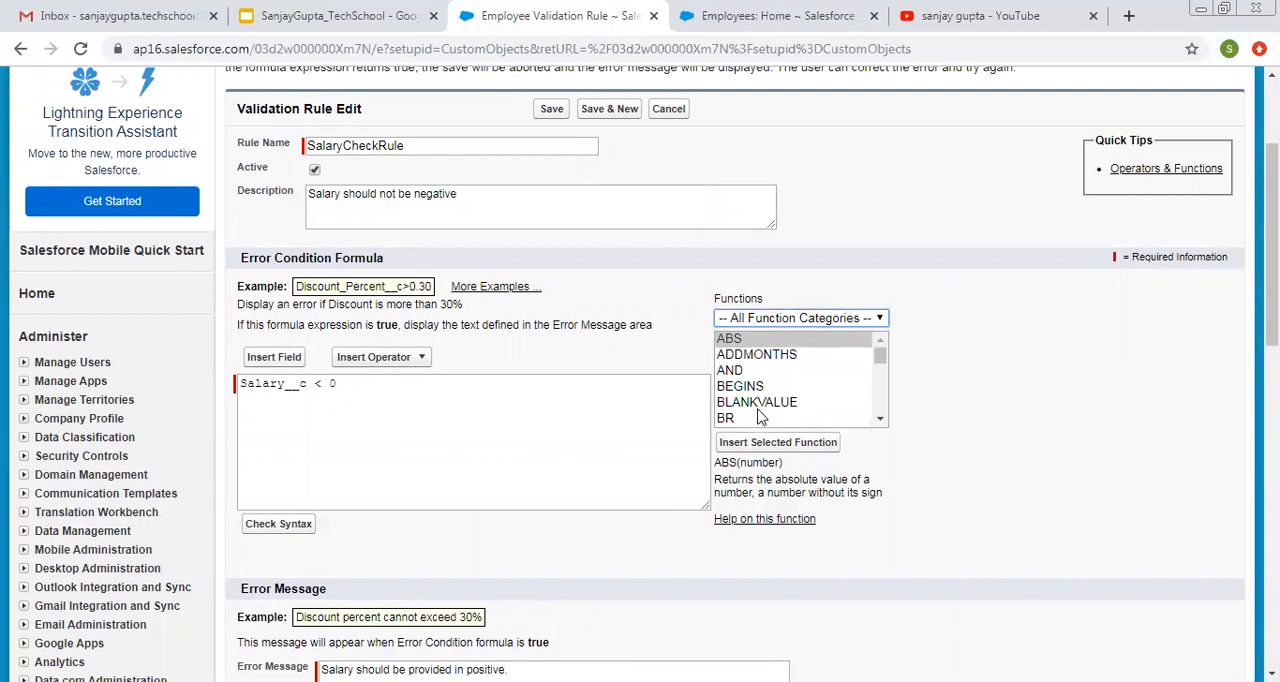
mouse_move(880, 362)
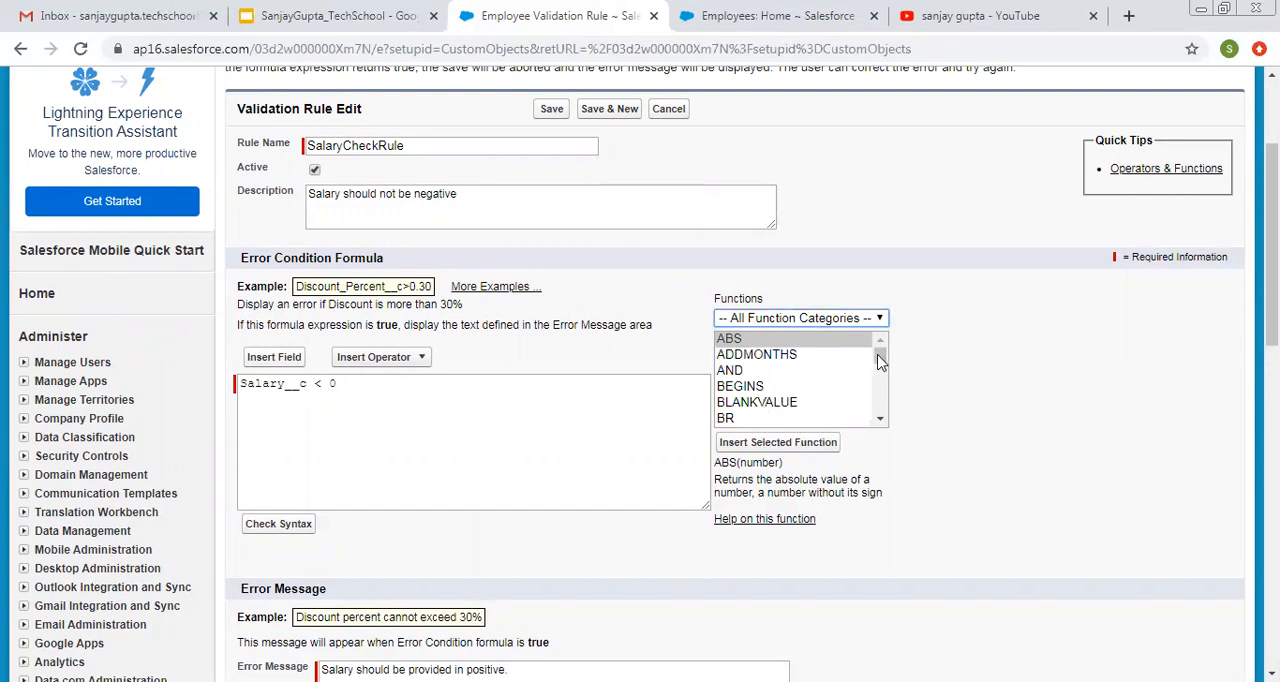
scroll("down", 3)
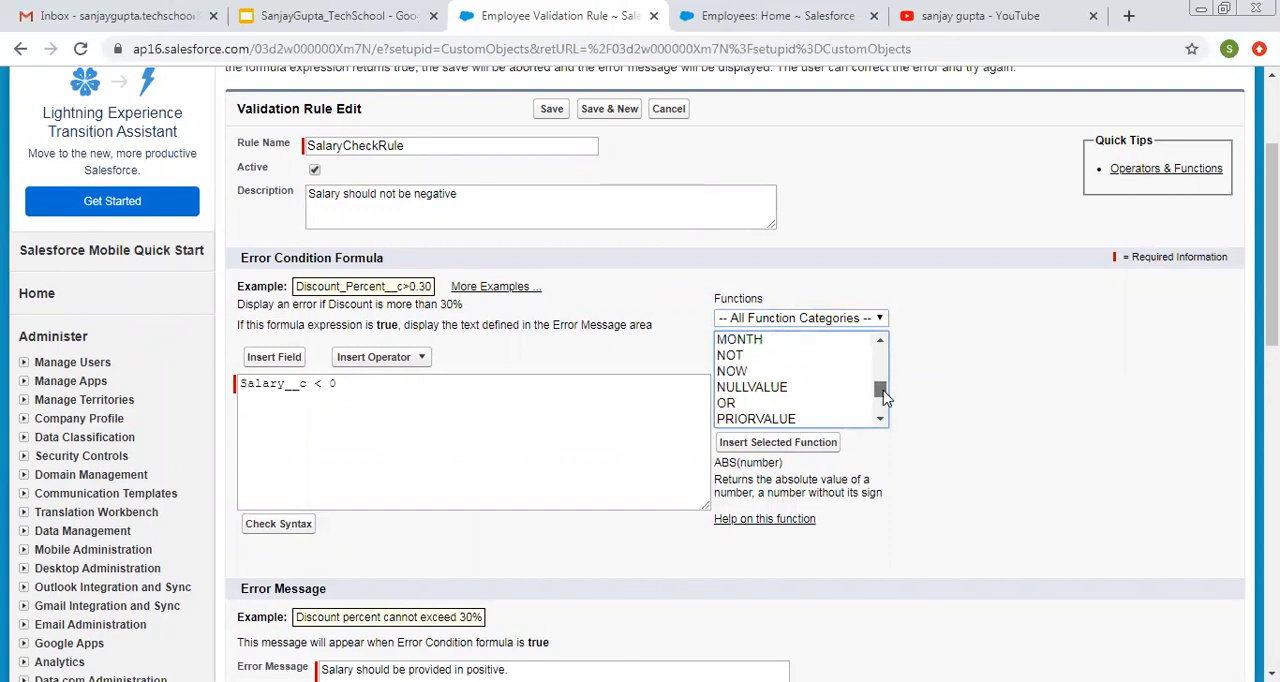
scroll("up", 3)
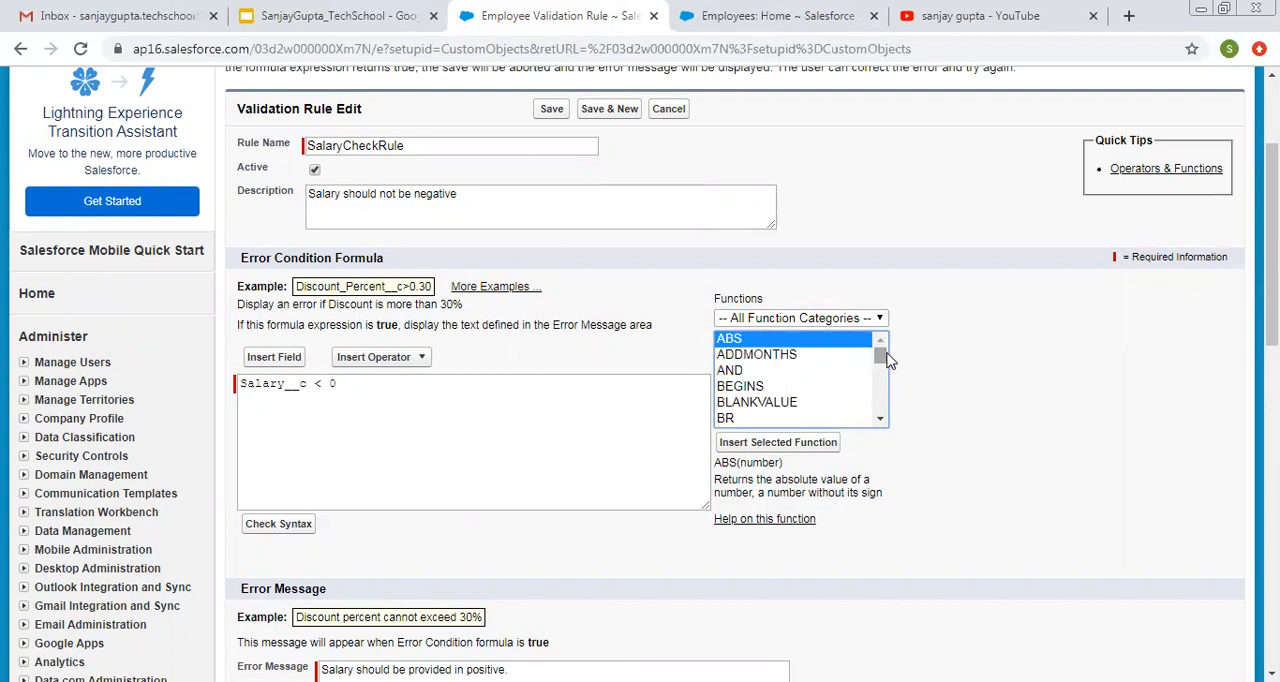
mouse_move(755, 405)
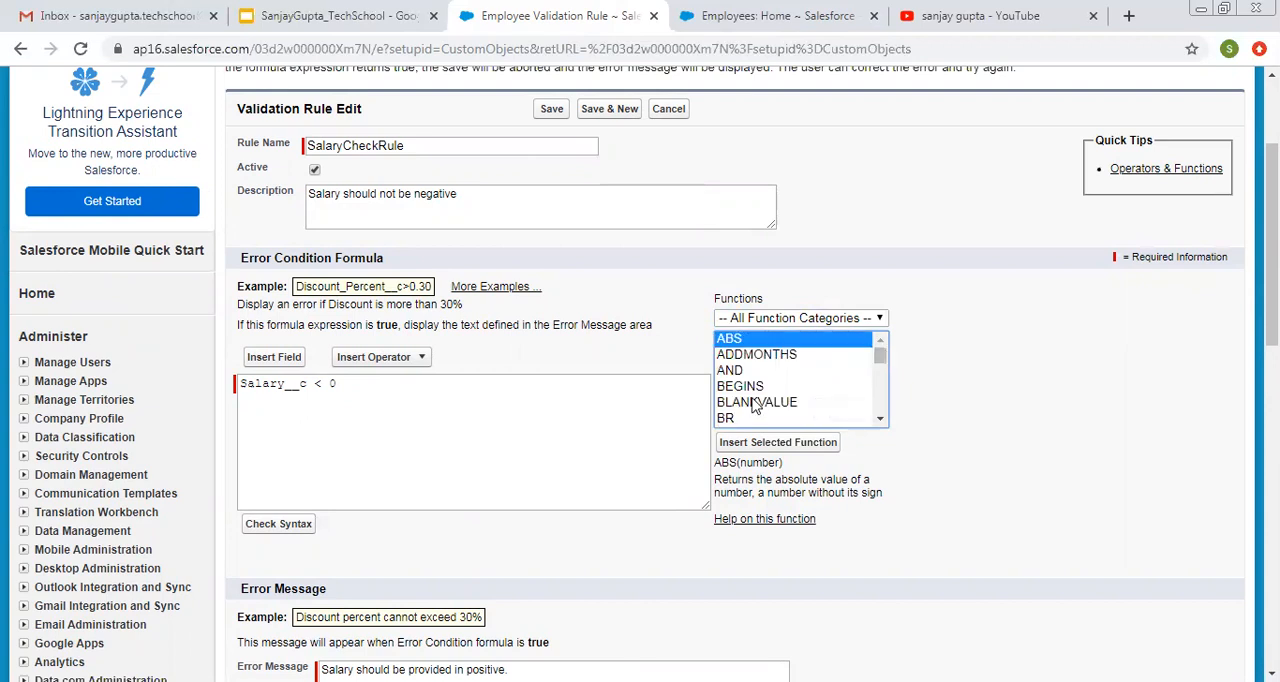
mouse_move(908, 410)
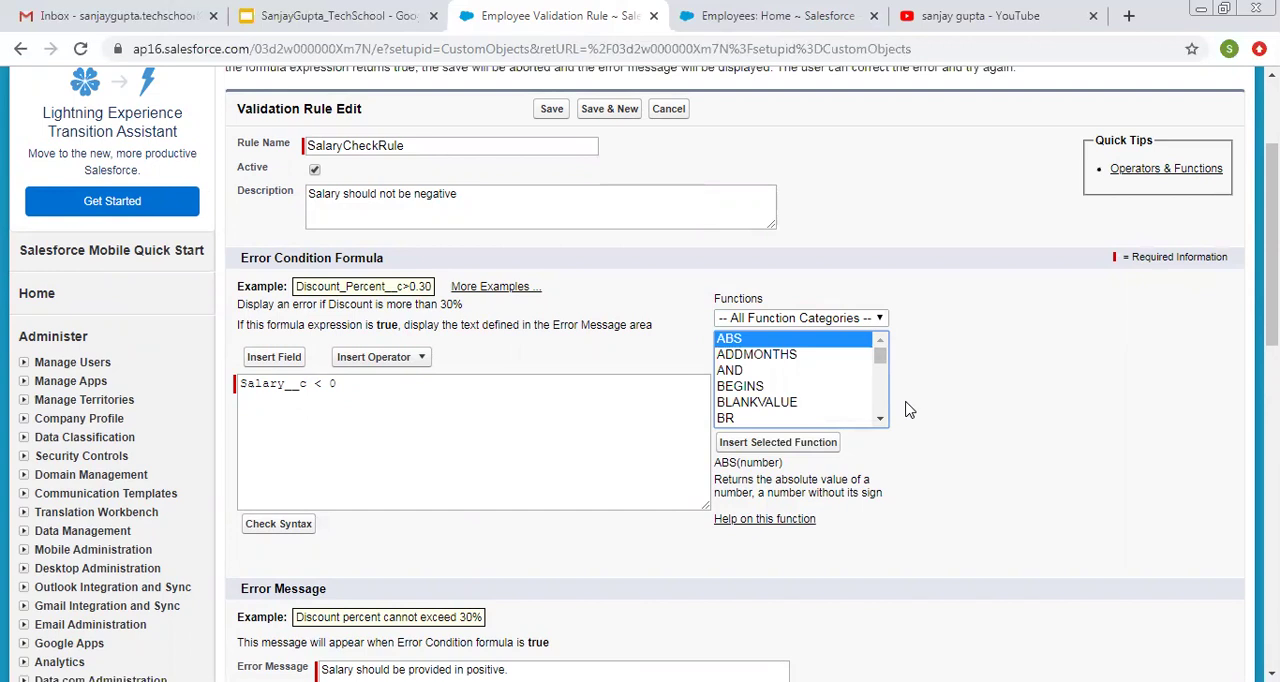
mouse_move(917, 477)
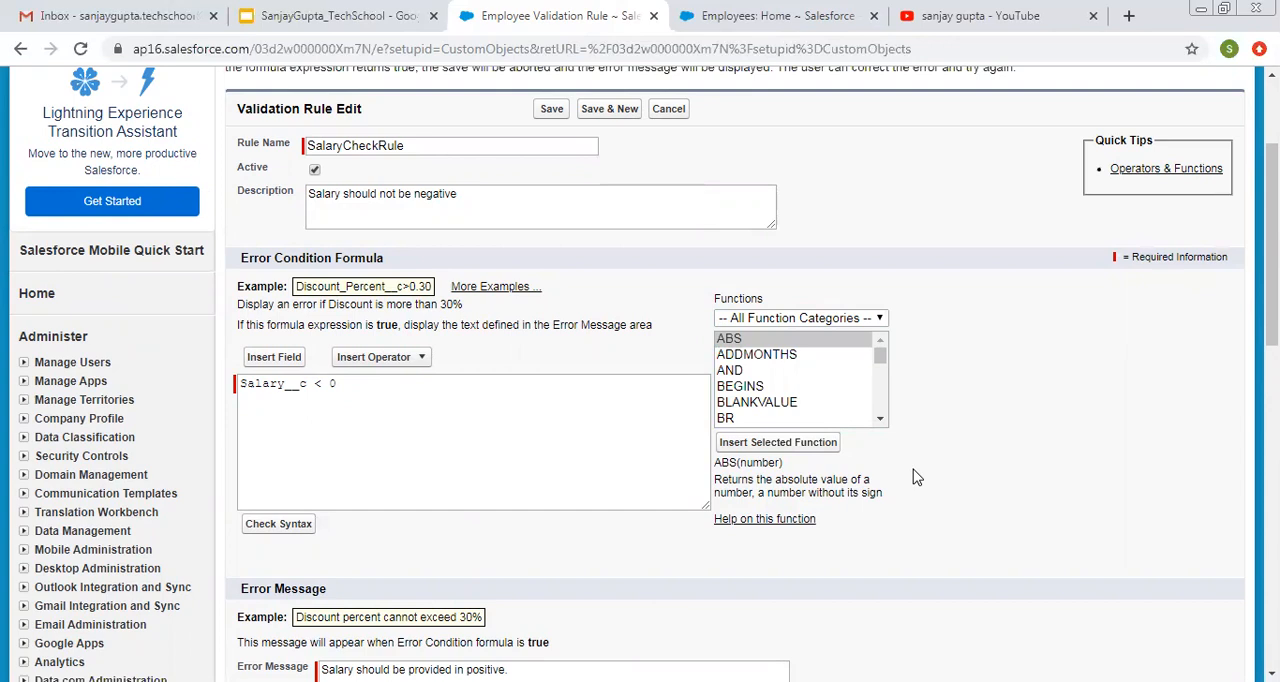
mouse_move(833, 193)
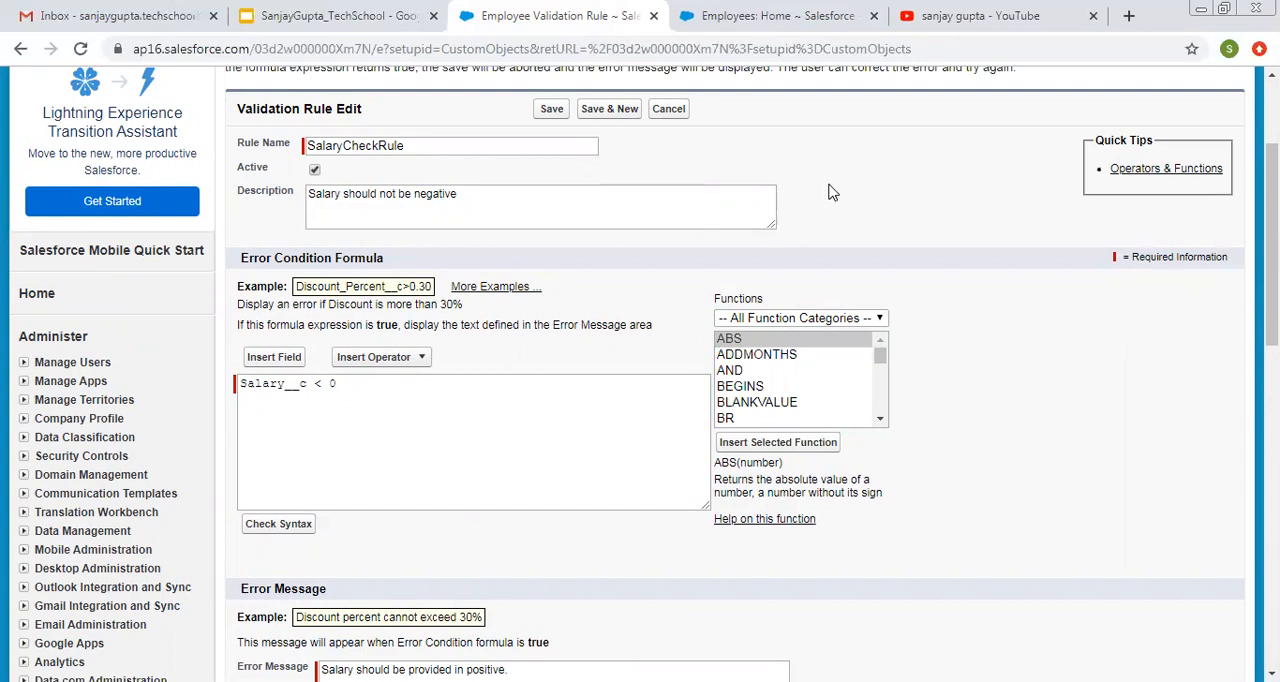
scroll("up", 3)
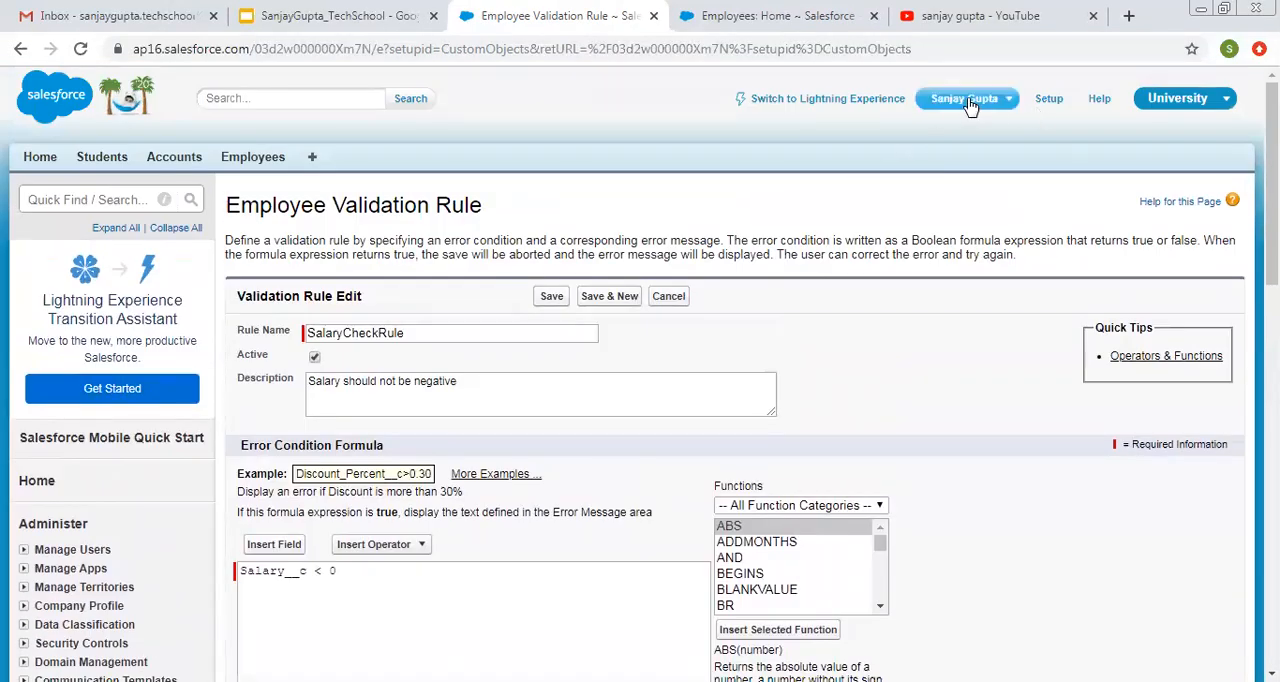
left_click(990, 16)
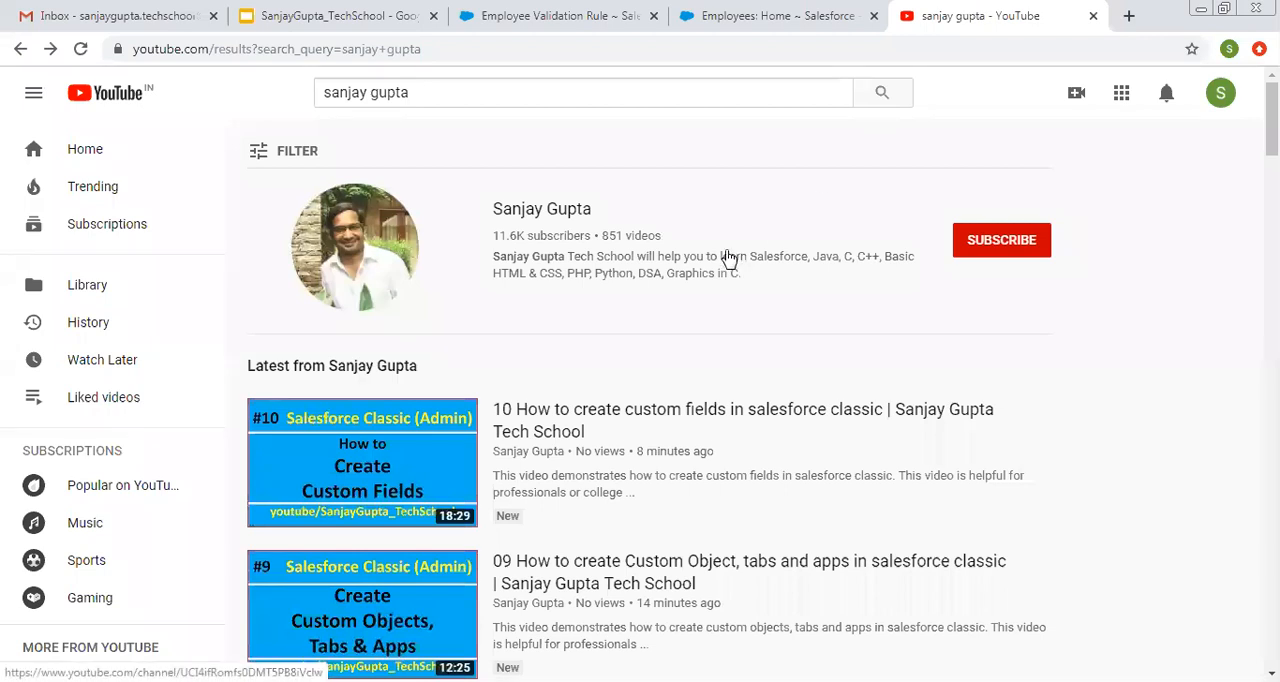
mouse_move(694, 145)
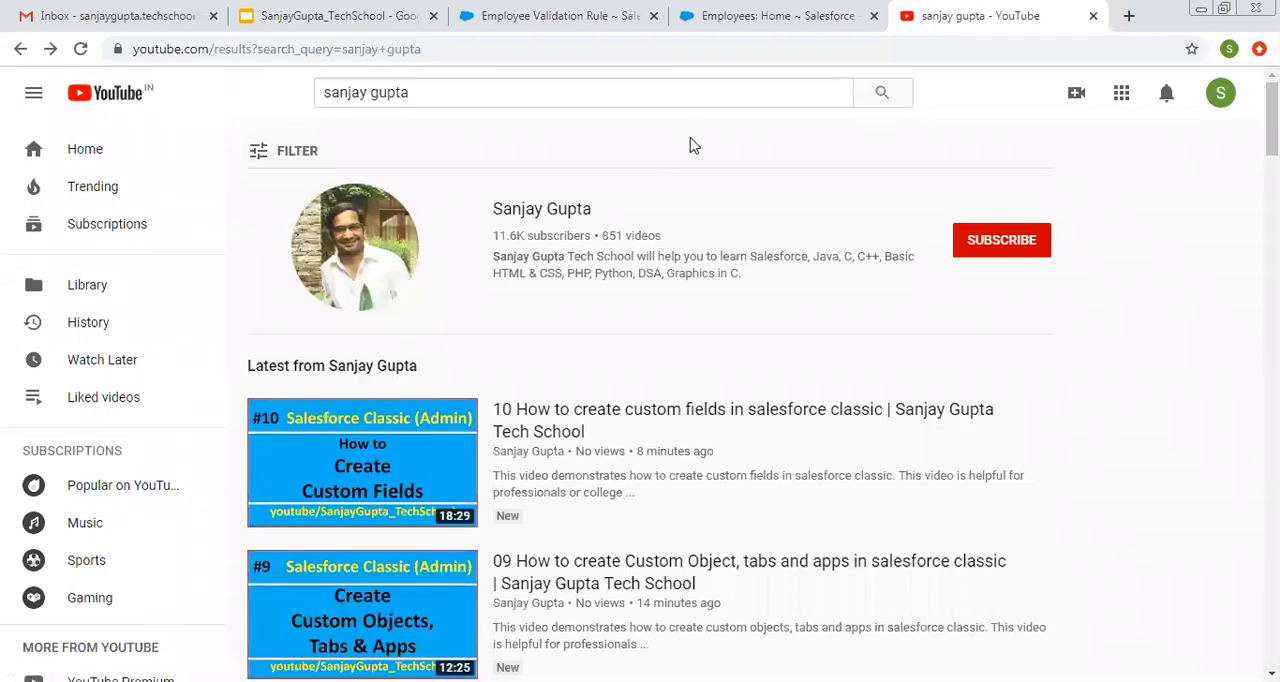